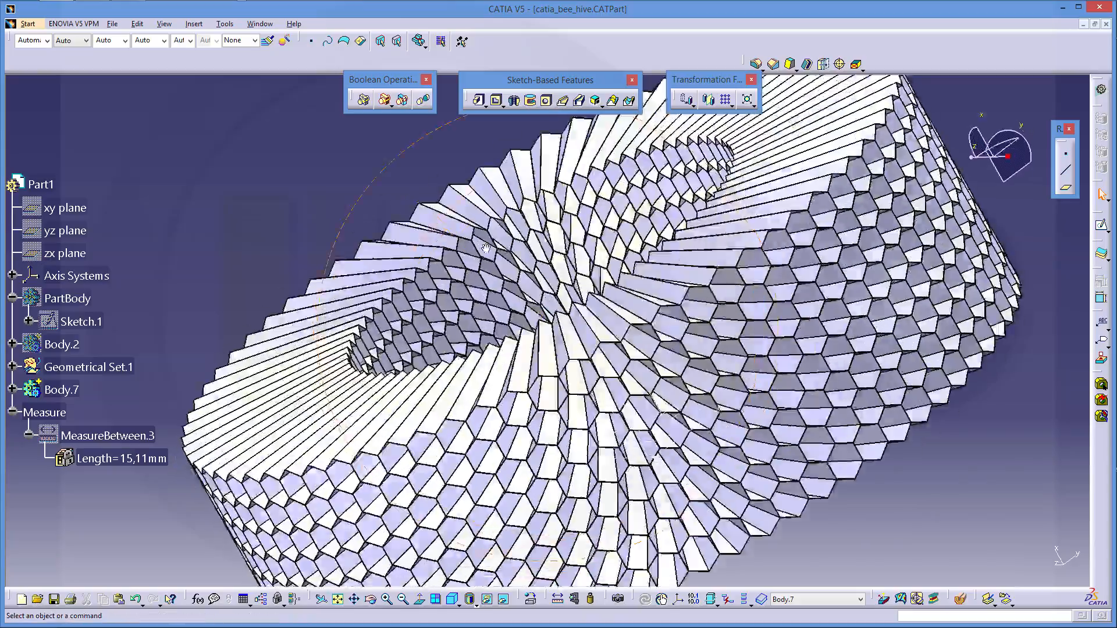
Orbit the finished hive, then insert a new body, Body.2, into the part.
{"action": "left_click_drag", "start_coordinate": [484, 249], "coordinate": [445, 146]}
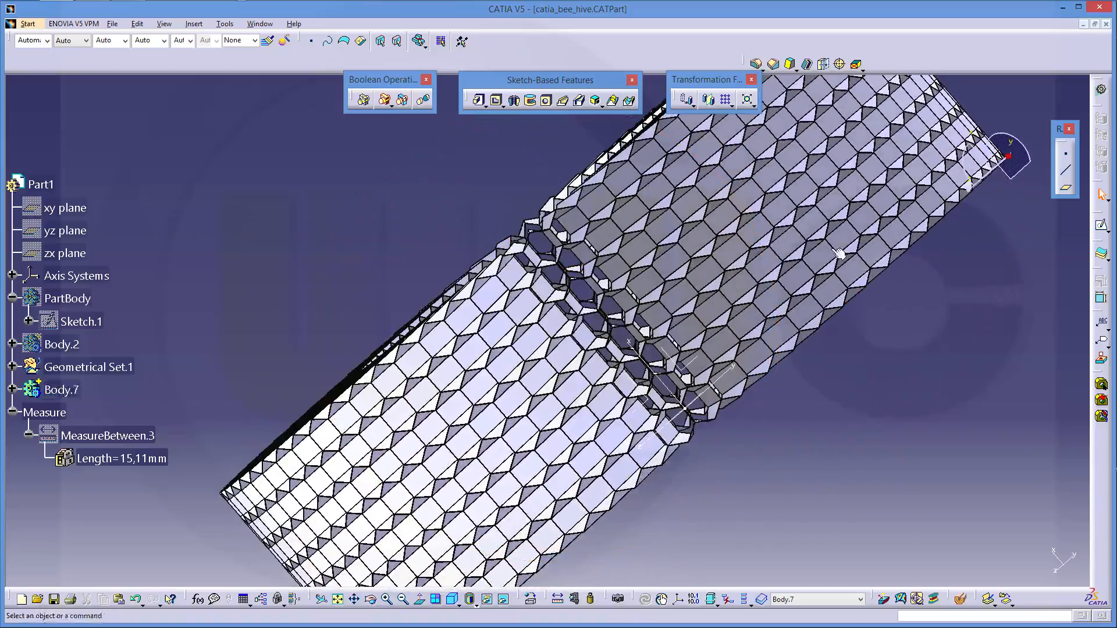
{"action": "left_click_drag", "start_coordinate": [841, 253], "coordinate": [513, 310]}
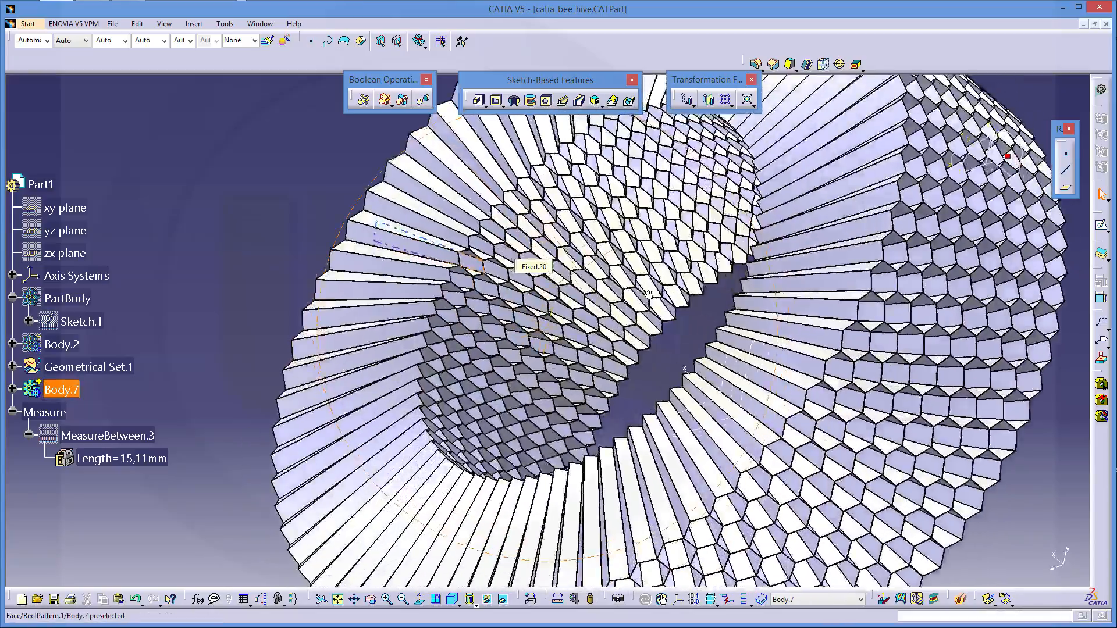
{"action": "left_click_drag", "start_coordinate": [641, 292], "coordinate": [584, 370]}
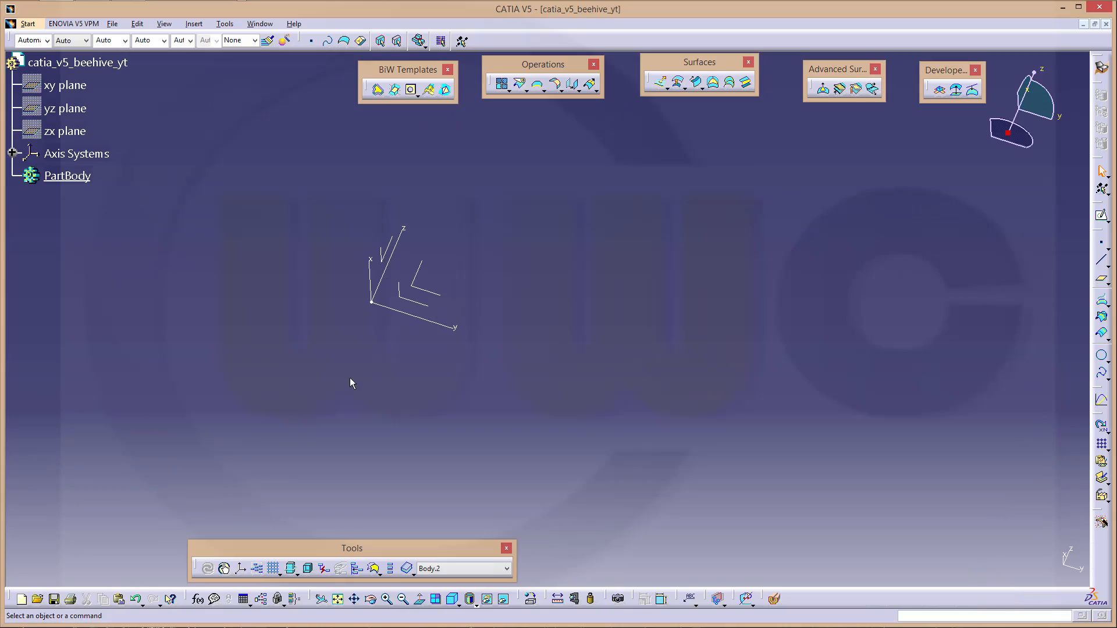
{"action": "mouse_move", "coordinate": [581, 269]}
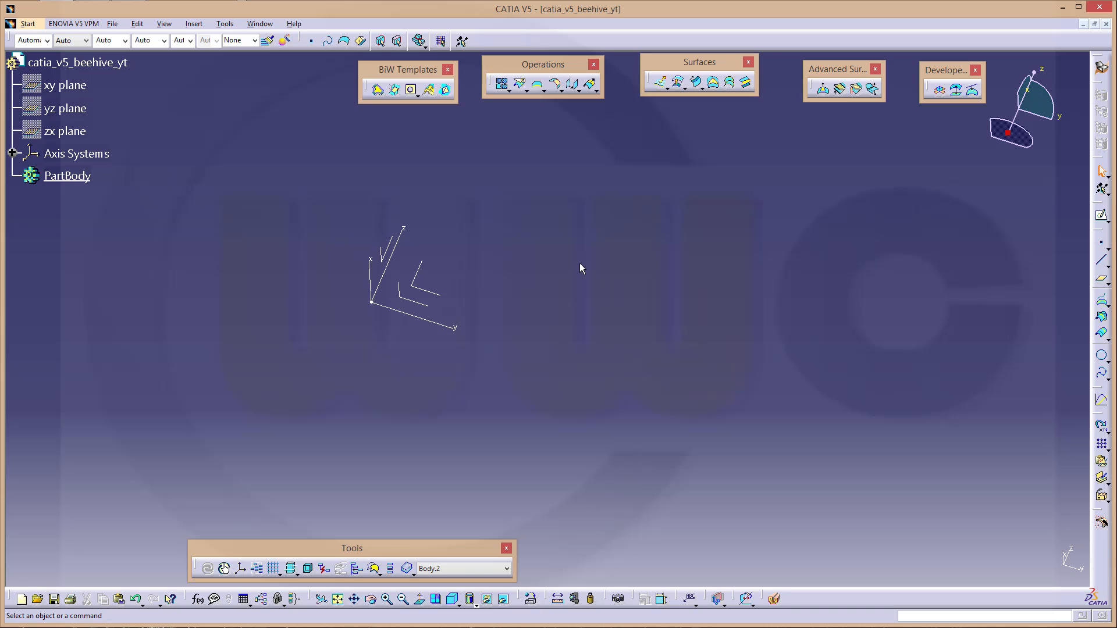
{"action": "mouse_move", "coordinate": [501, 257]}
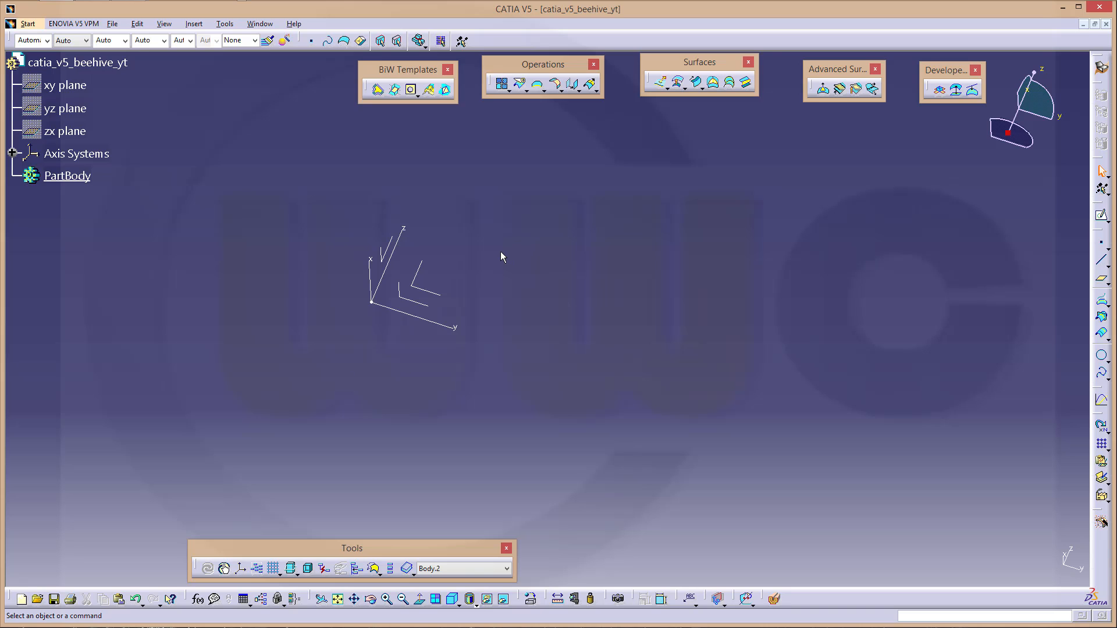
{"action": "left_click", "coordinate": [193, 23]}
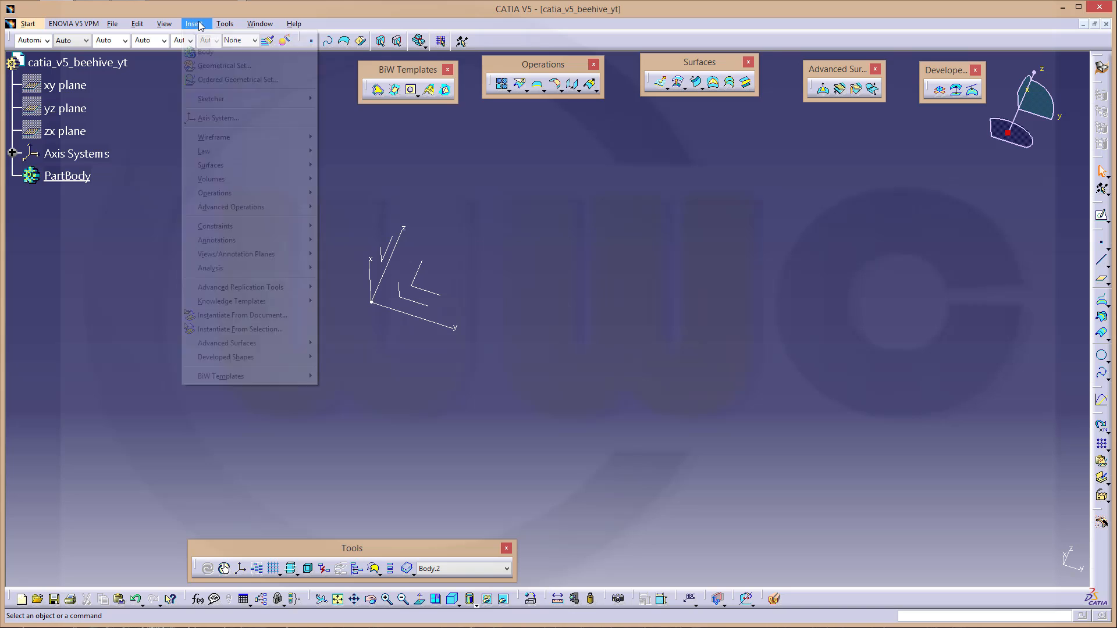
{"action": "left_click", "coordinate": [206, 51]}
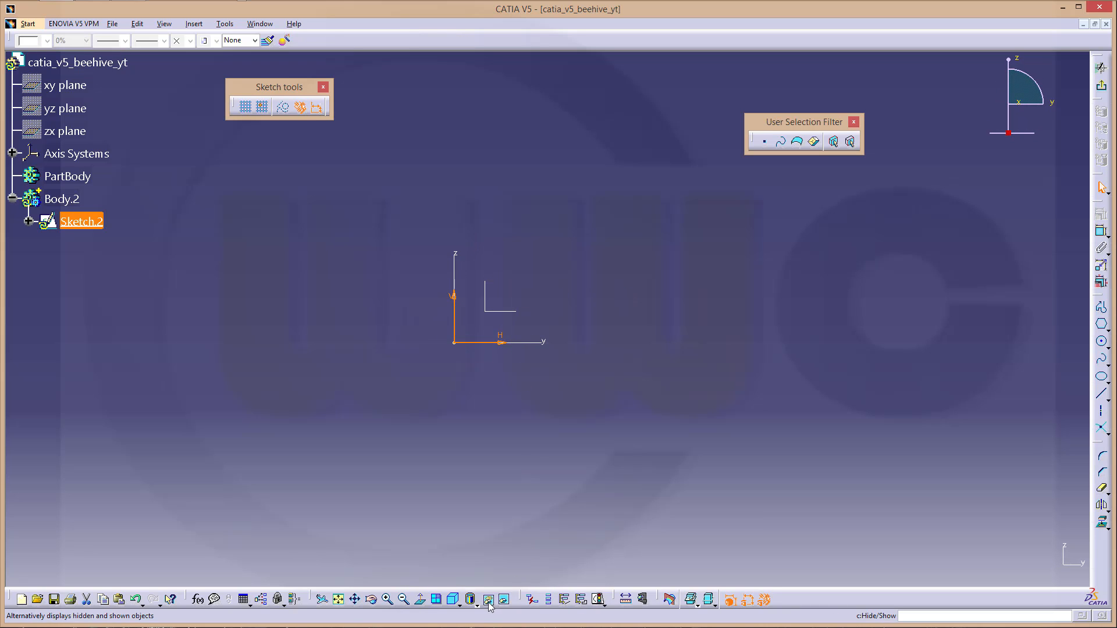
Draw two circles and make their centre coincide with the origin.
{"action": "left_click", "coordinate": [488, 599]}
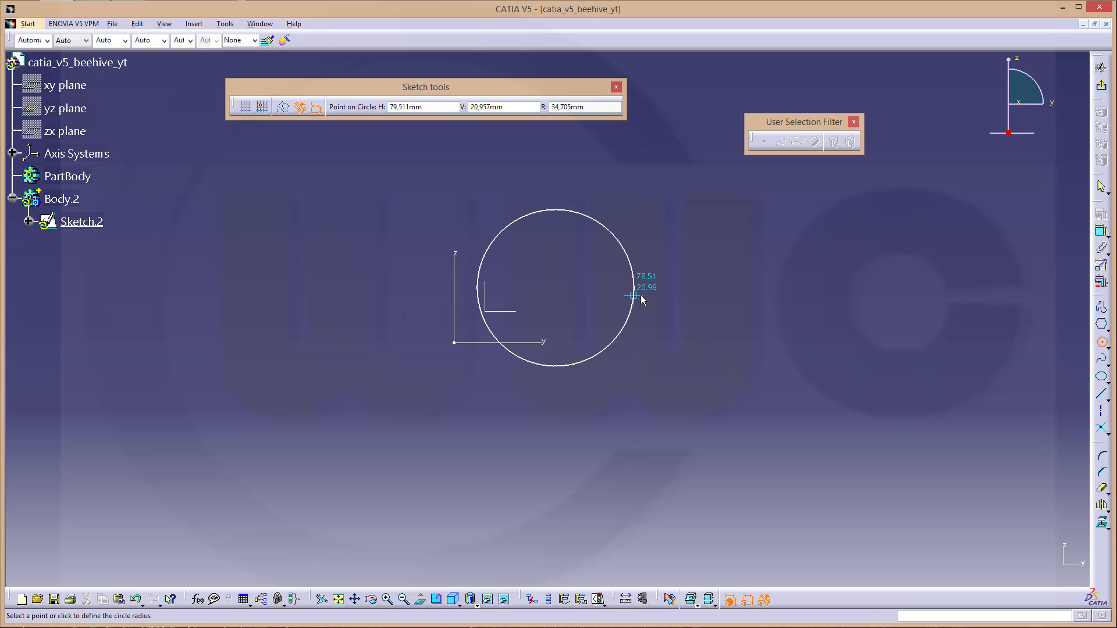
{"action": "left_click", "coordinate": [634, 295]}
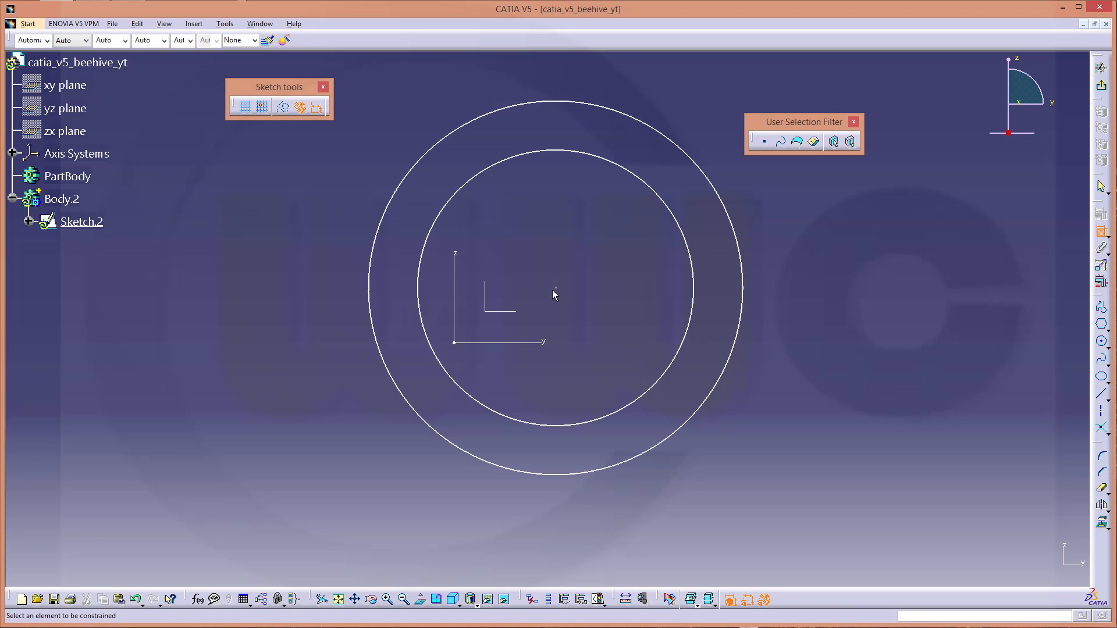
{"action": "left_click", "coordinate": [556, 288]}
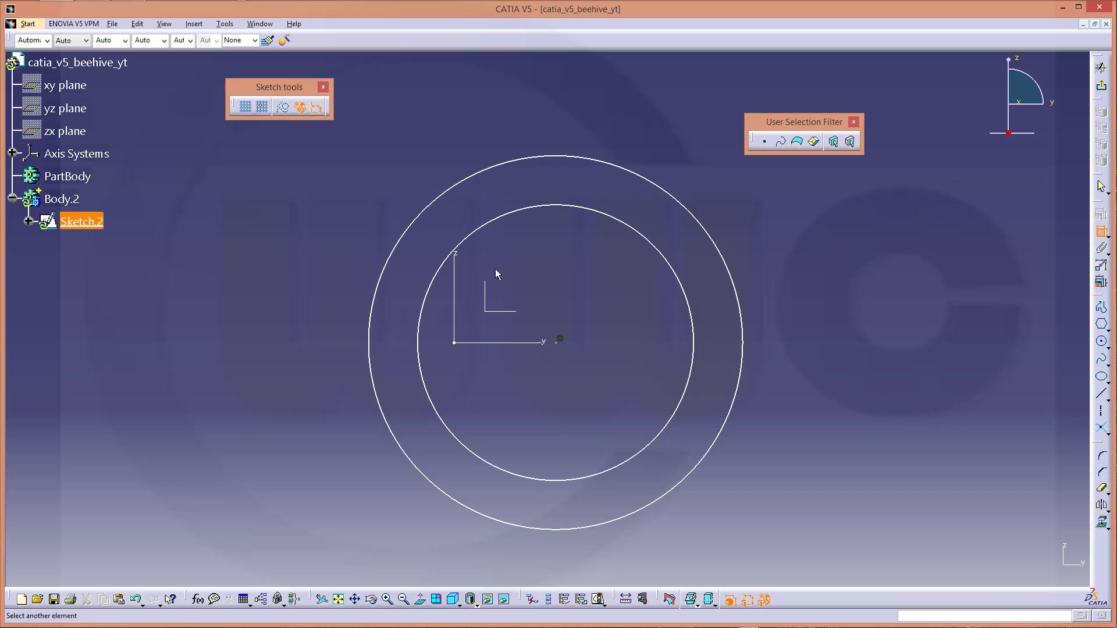
{"action": "right_click", "coordinate": [496, 274]}
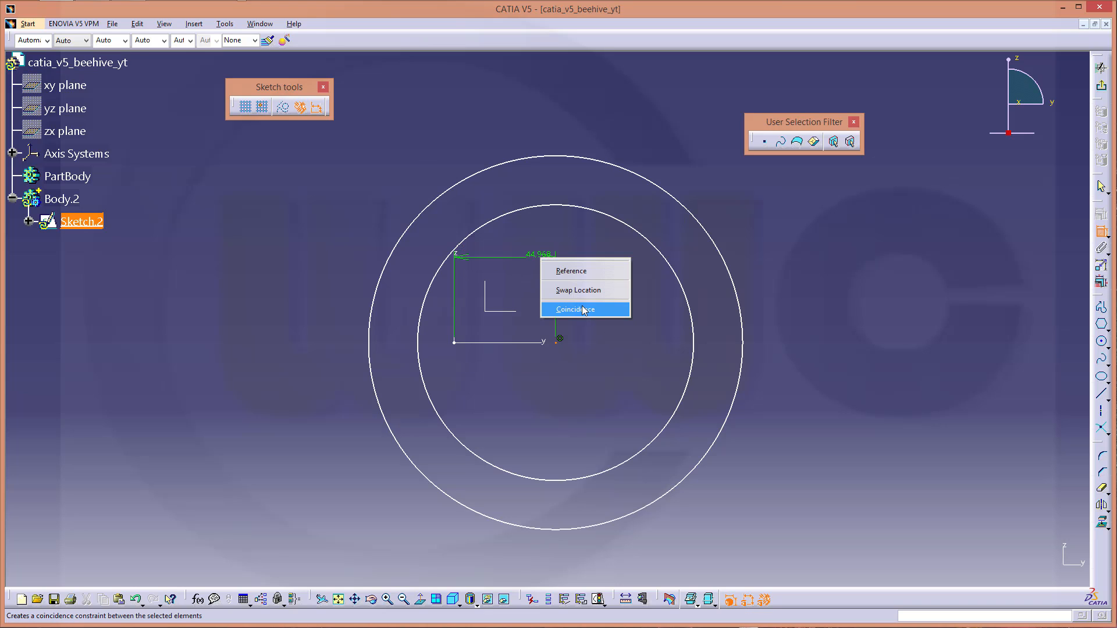
{"action": "left_click", "coordinate": [574, 308]}
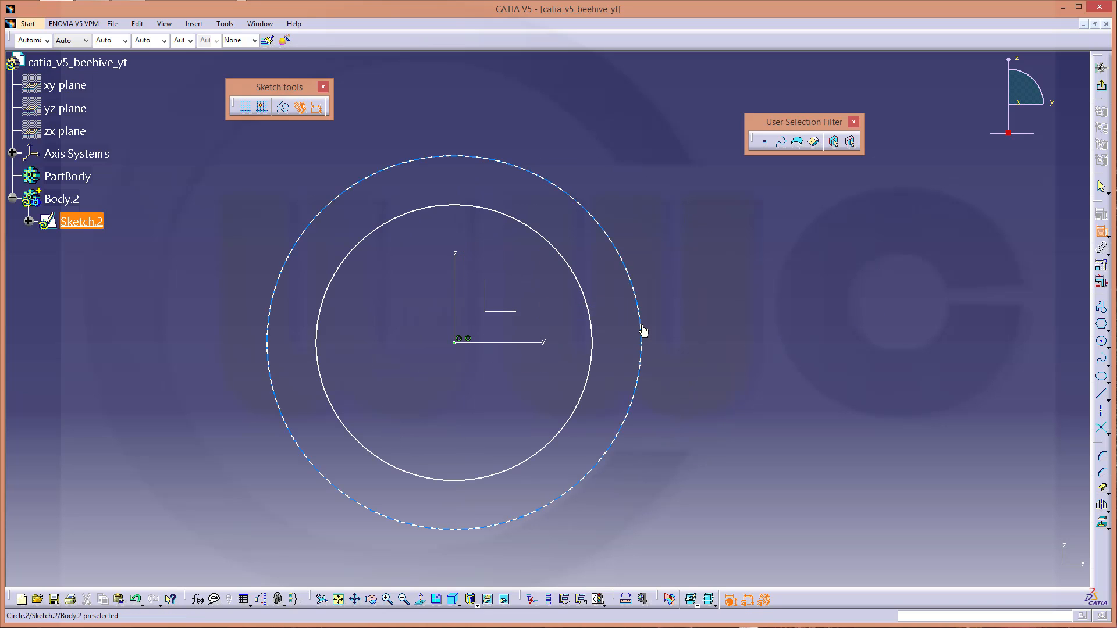
Dimension the outer circle to diameter 400 and the inner to 200.
{"action": "left_click", "coordinate": [639, 331]}
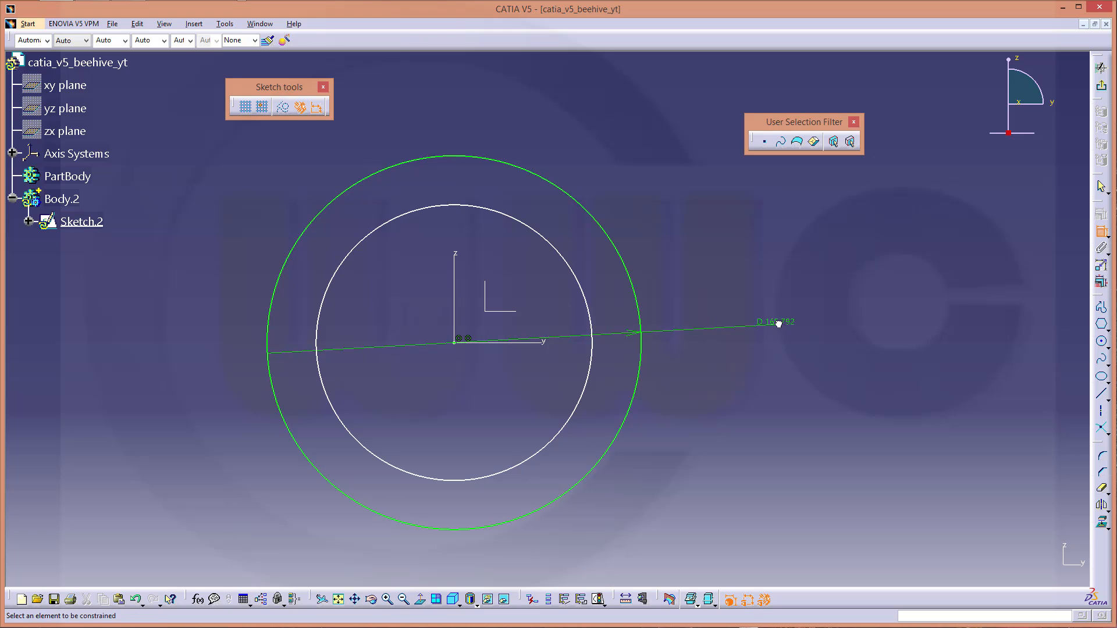
{"action": "double_click", "coordinate": [773, 321]}
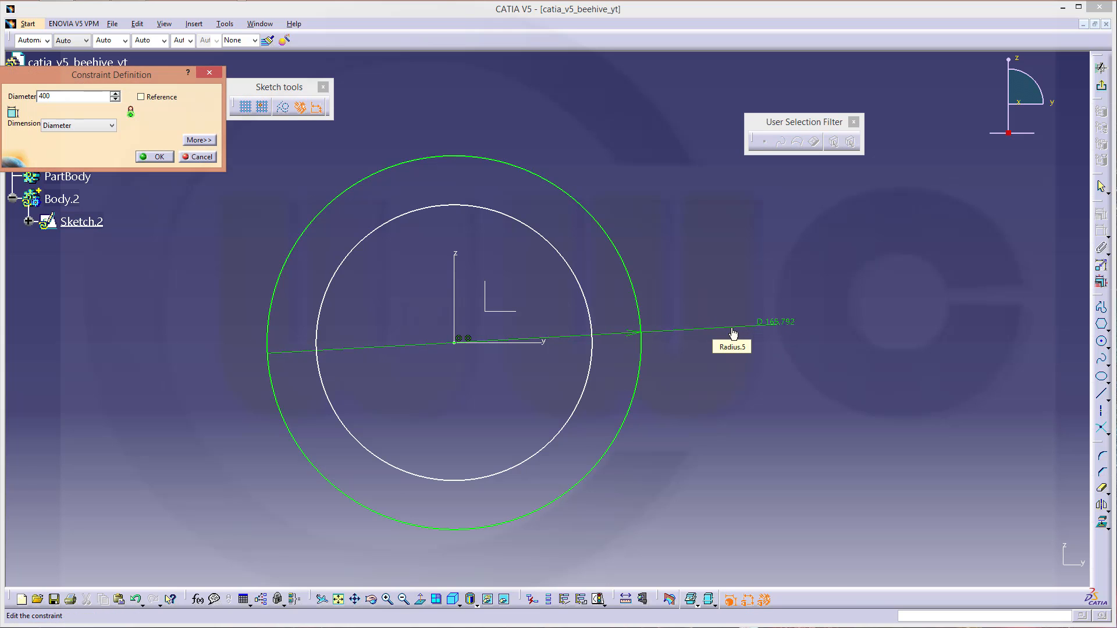
{"action": "left_click", "coordinate": [155, 157]}
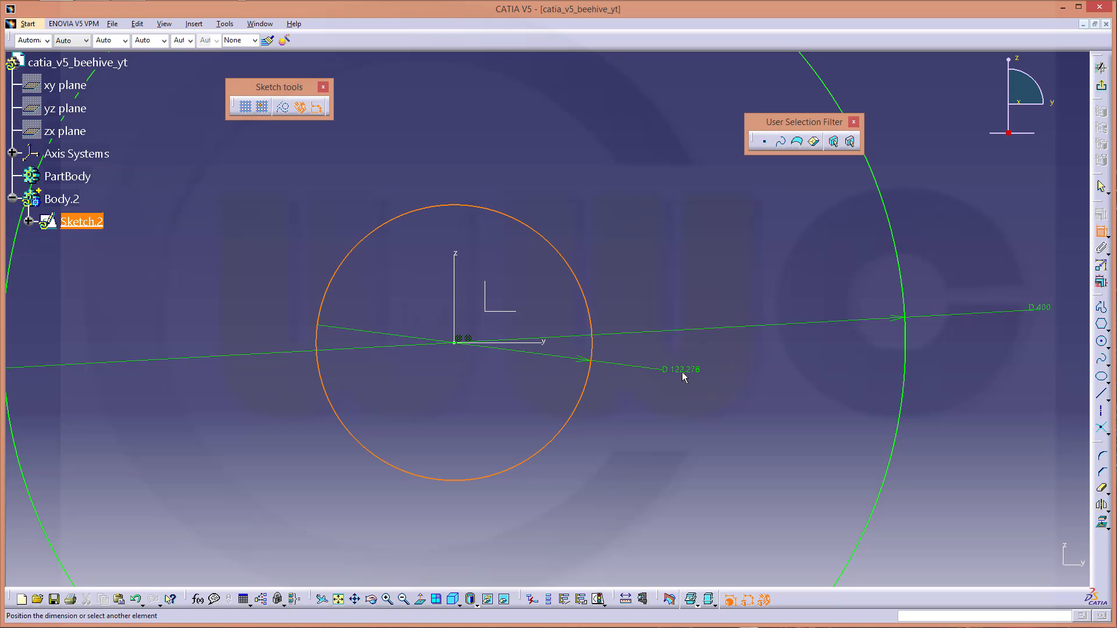
{"action": "double_click", "coordinate": [680, 369]}
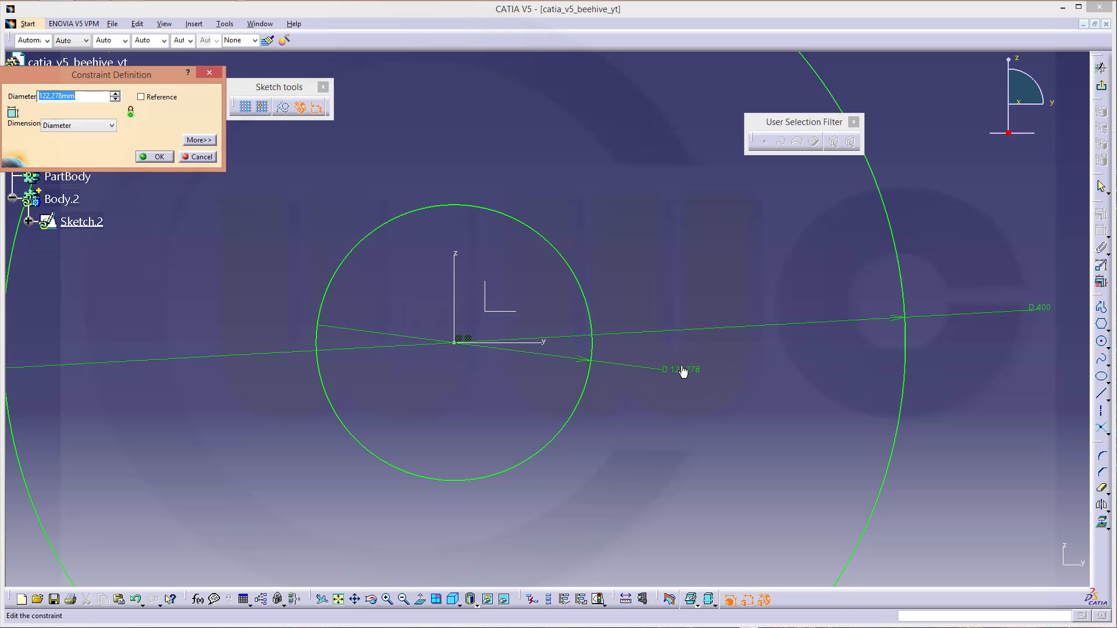
{"action": "left_click", "coordinate": [159, 156]}
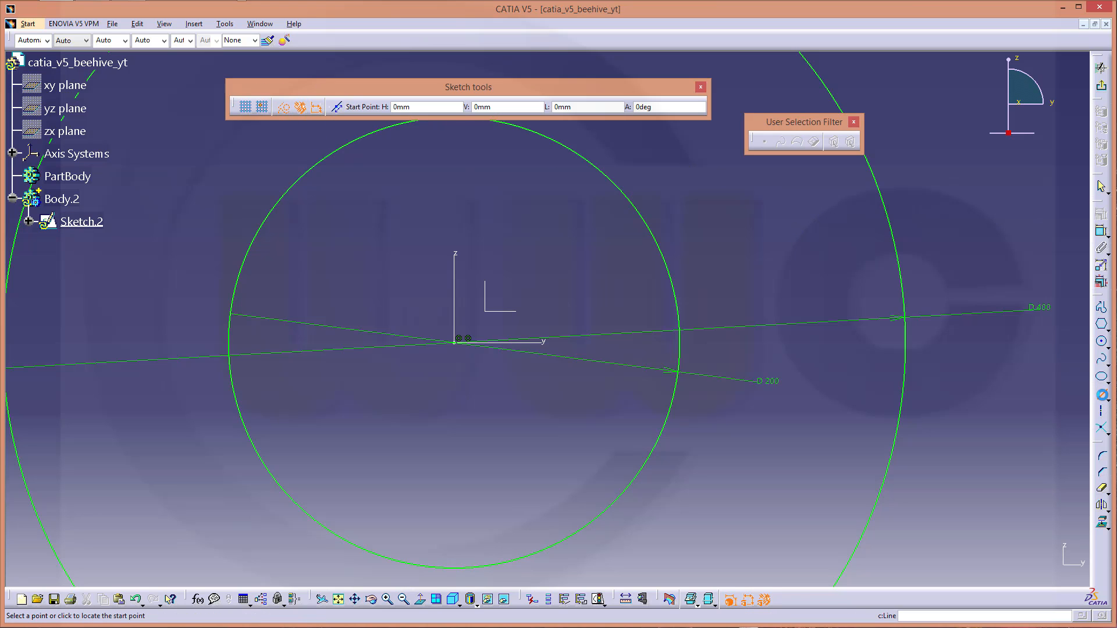
{"action": "mouse_move", "coordinate": [455, 352]}
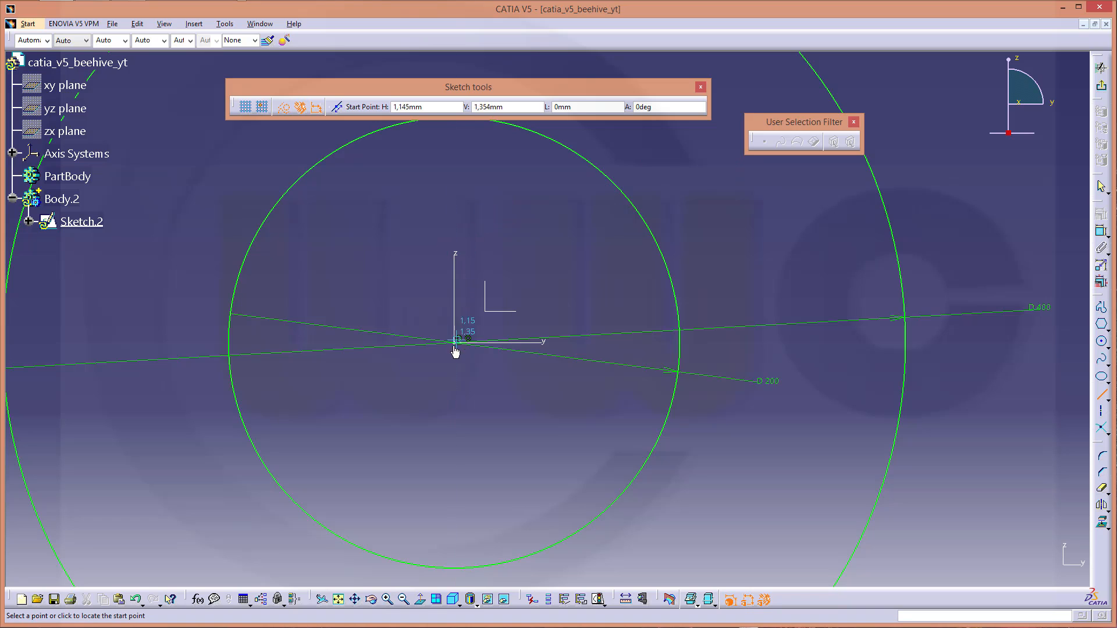
Draw construction lines from the origin and constrain the angle between them.
{"action": "left_click", "coordinate": [445, 334]}
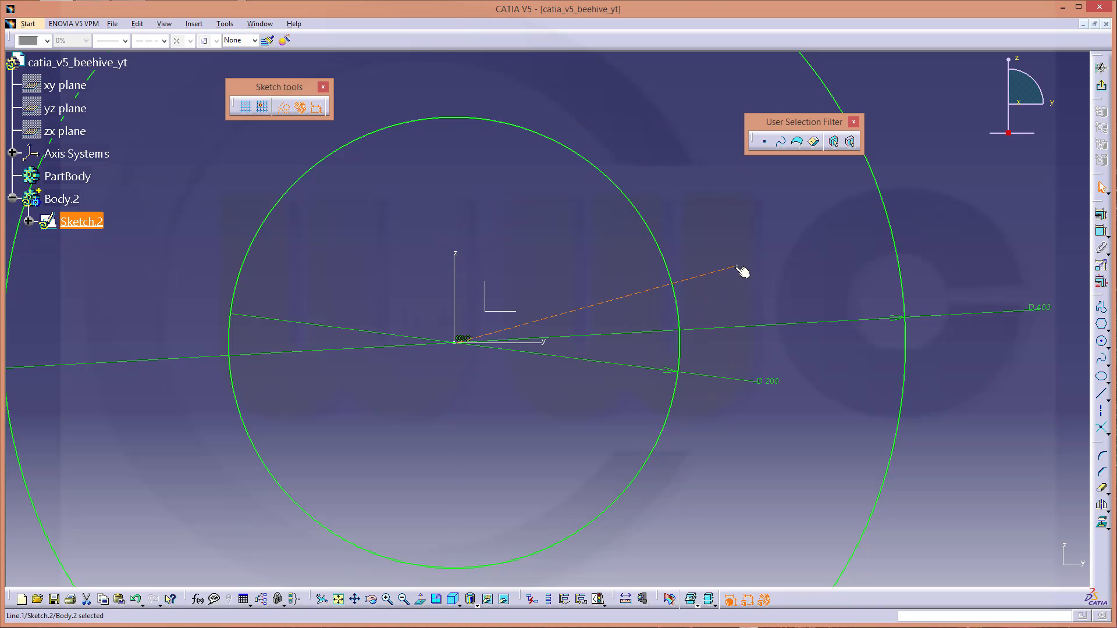
{"action": "mouse_move", "coordinate": [743, 271]}
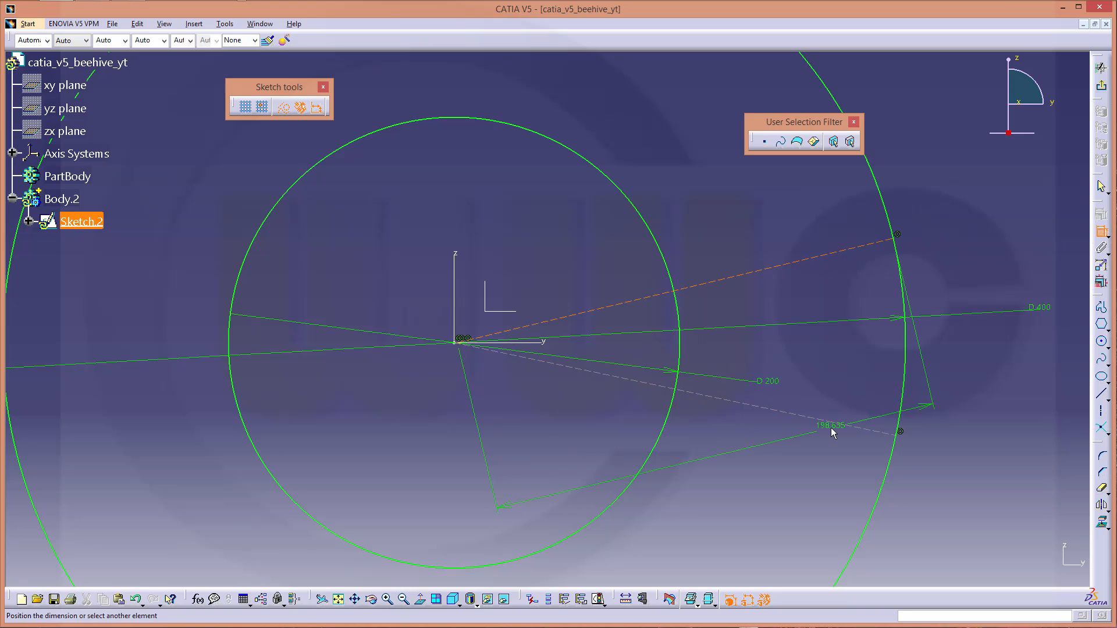
{"action": "right_click", "coordinate": [834, 433]}
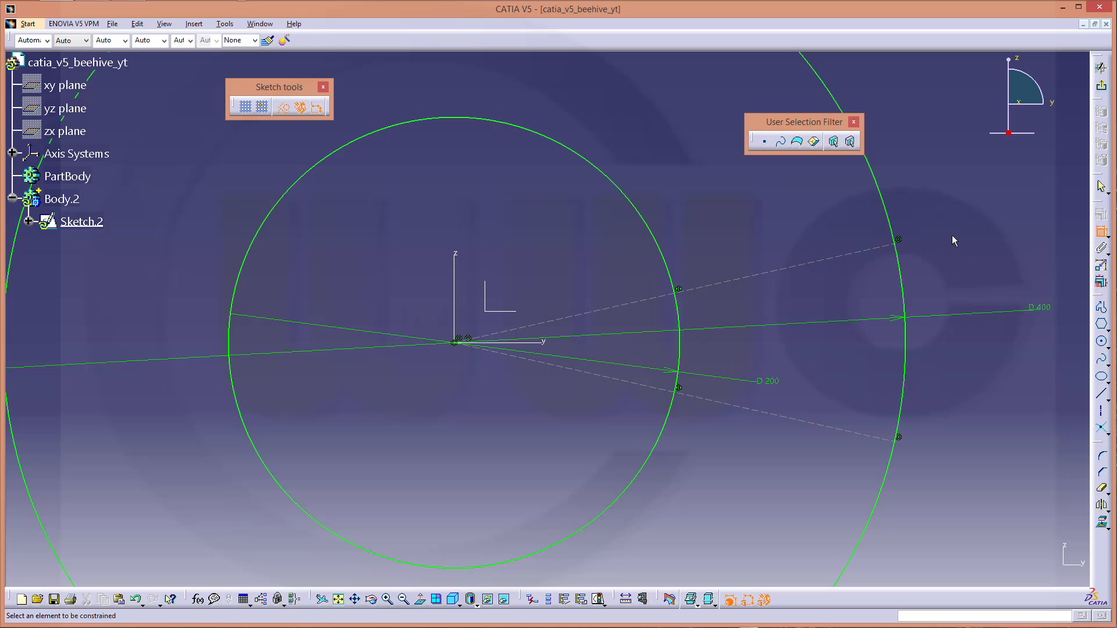
{"action": "mouse_move", "coordinate": [1044, 321]}
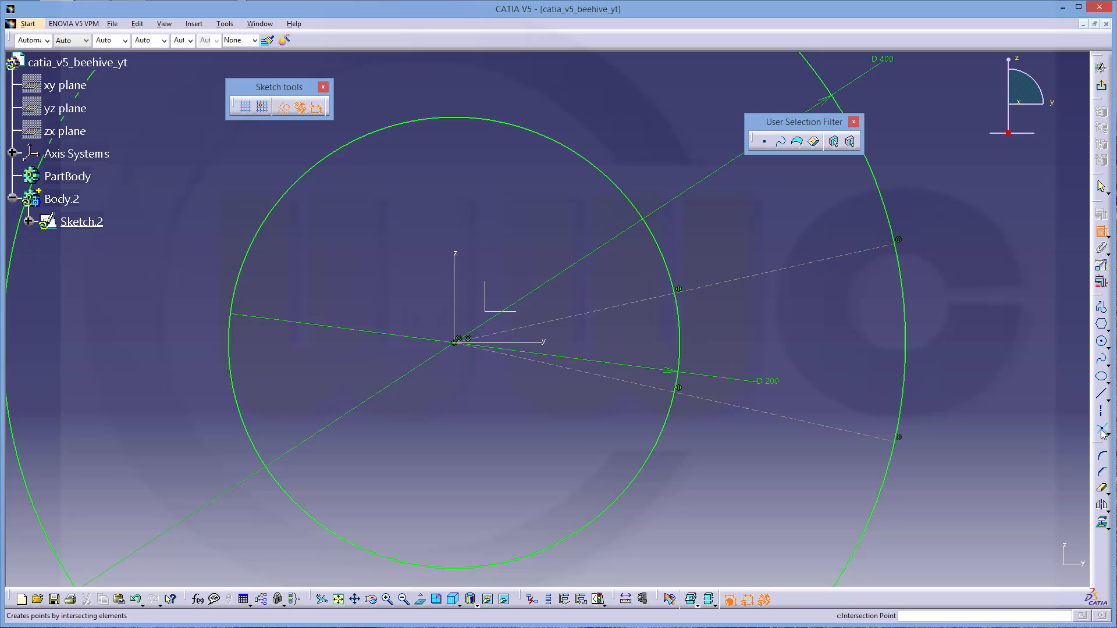
{"action": "mouse_move", "coordinate": [655, 392]}
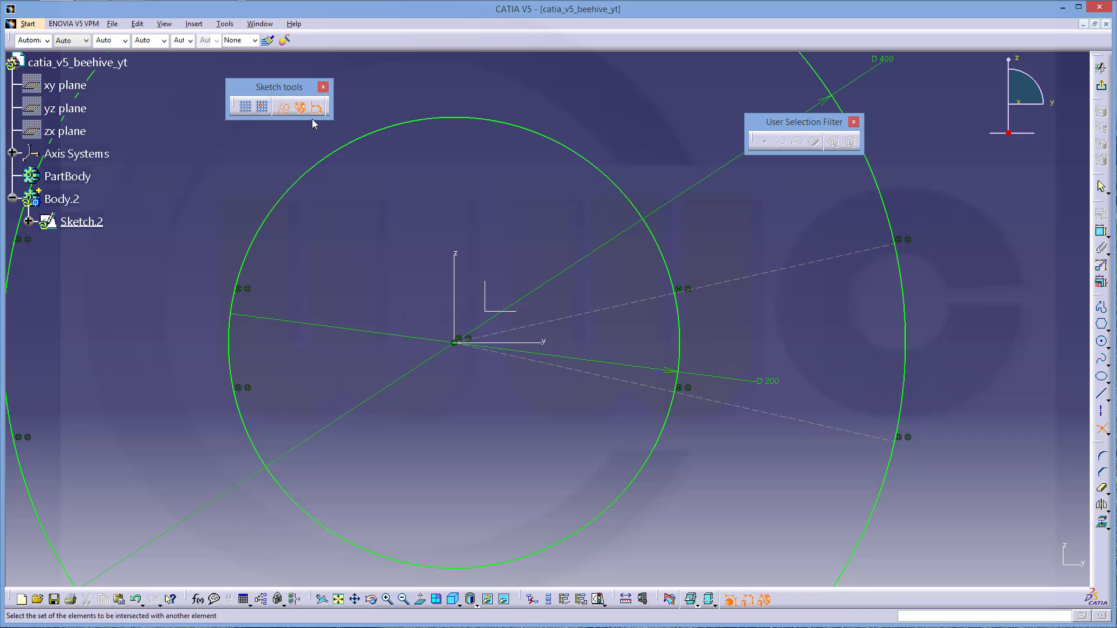
{"action": "mouse_move", "coordinate": [420, 91]}
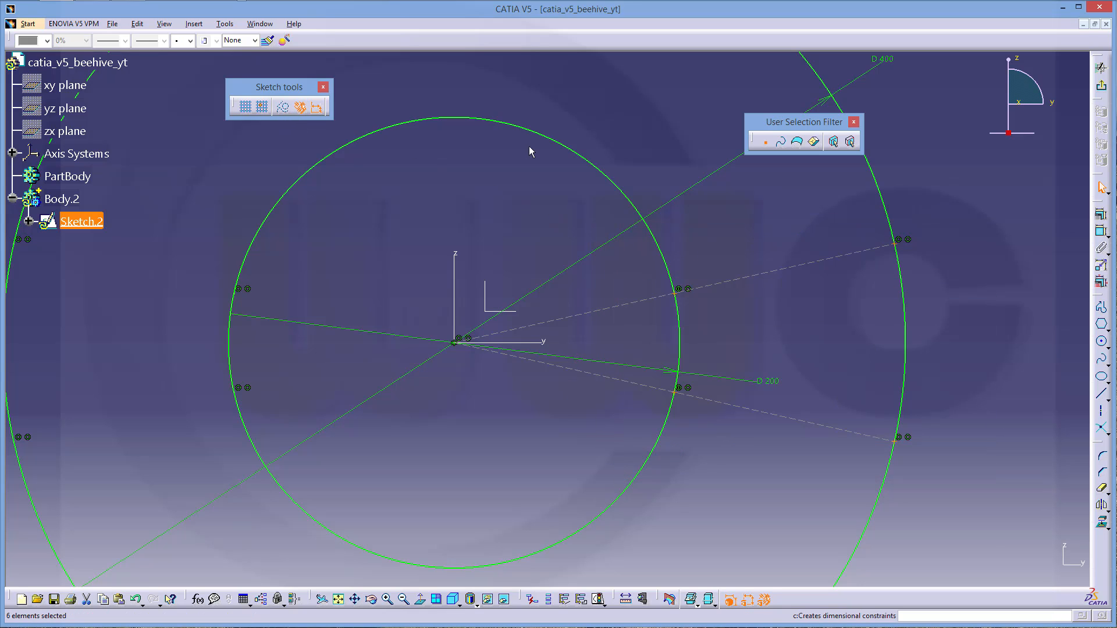
{"action": "mouse_move", "coordinate": [563, 605]}
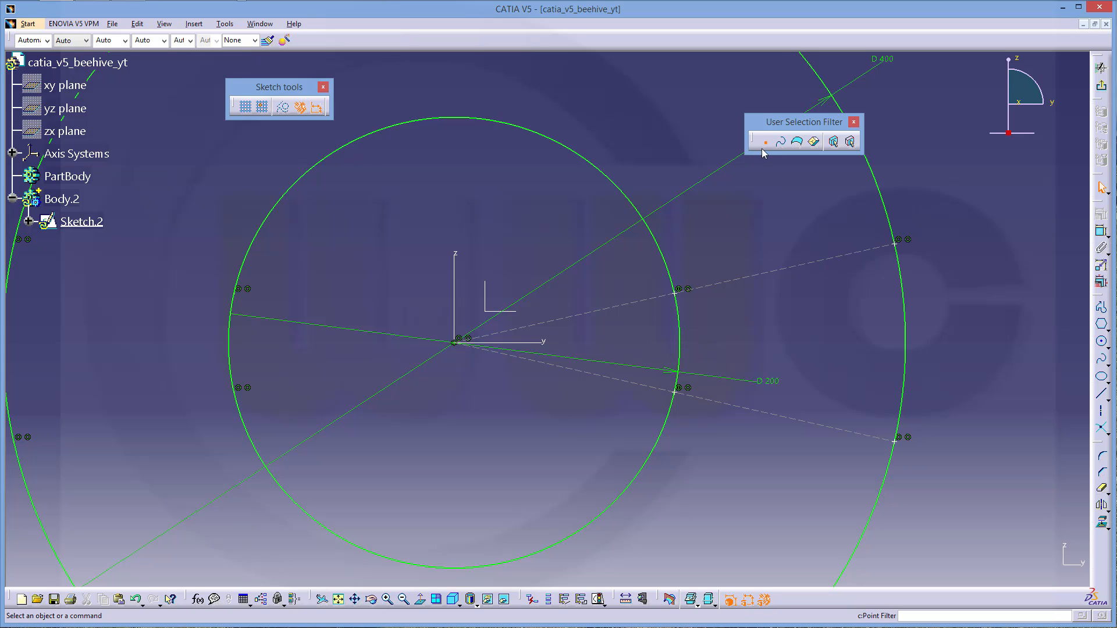
Use the point filter to add intersection points on the inner circle.
{"action": "left_click", "coordinate": [443, 130]}
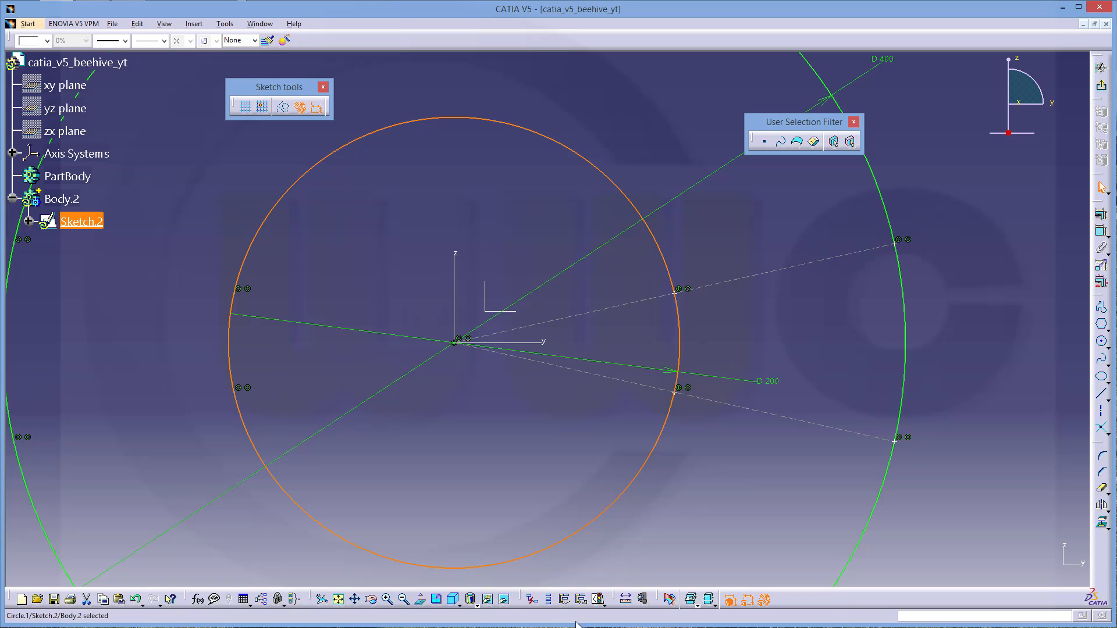
{"action": "left_click", "coordinate": [573, 593]}
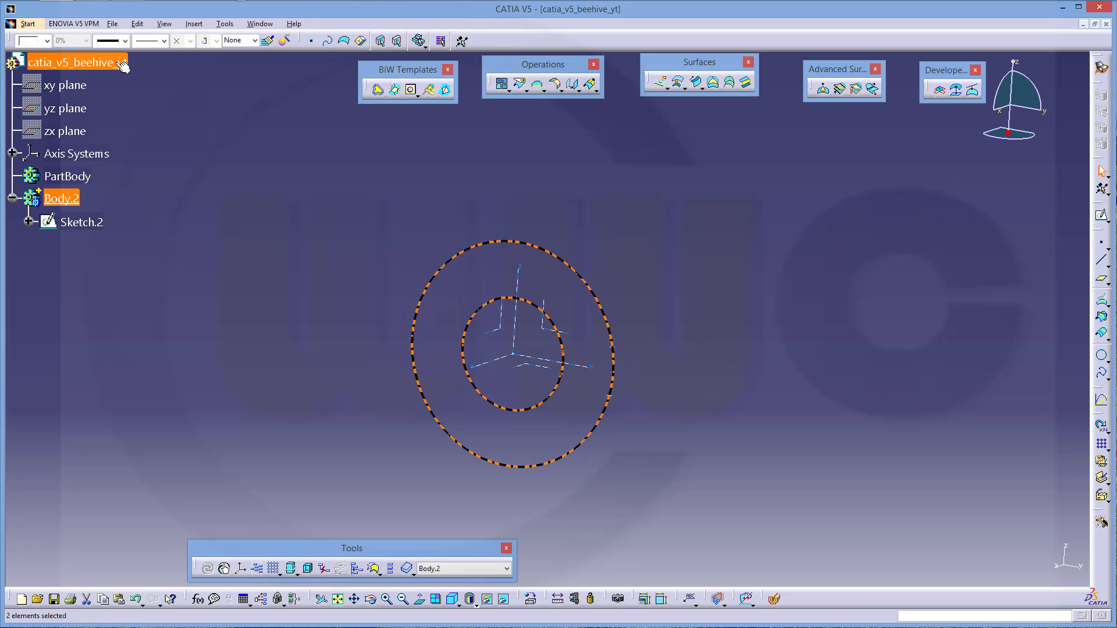
Give Body.2's circles a thinner line weight and a new colour.
{"action": "left_click", "coordinate": [127, 40]}
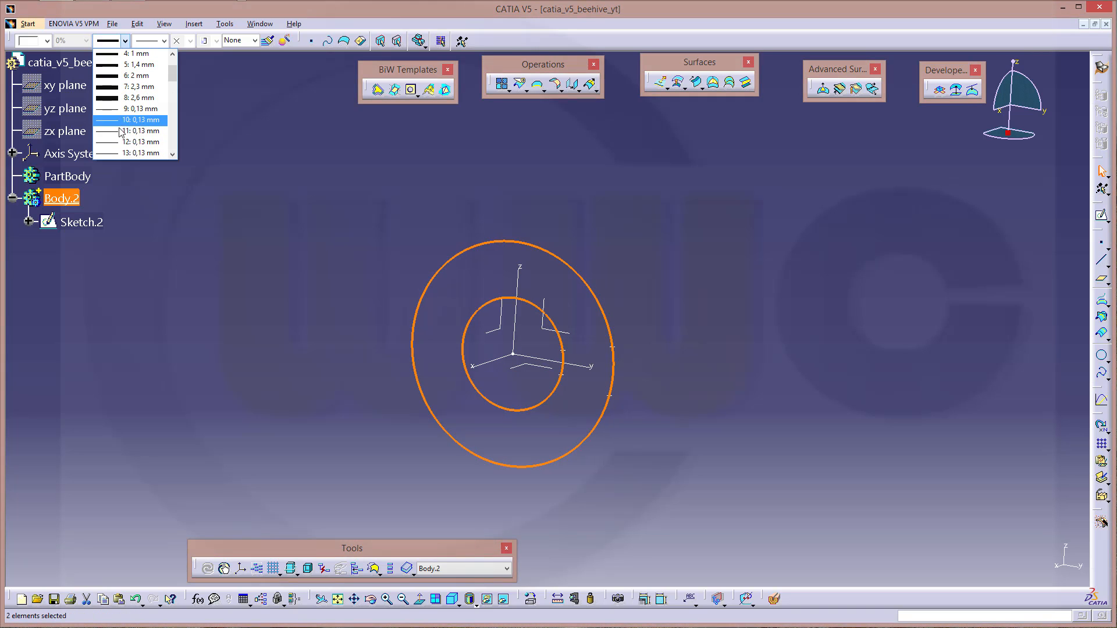
{"action": "left_click", "coordinate": [135, 120]}
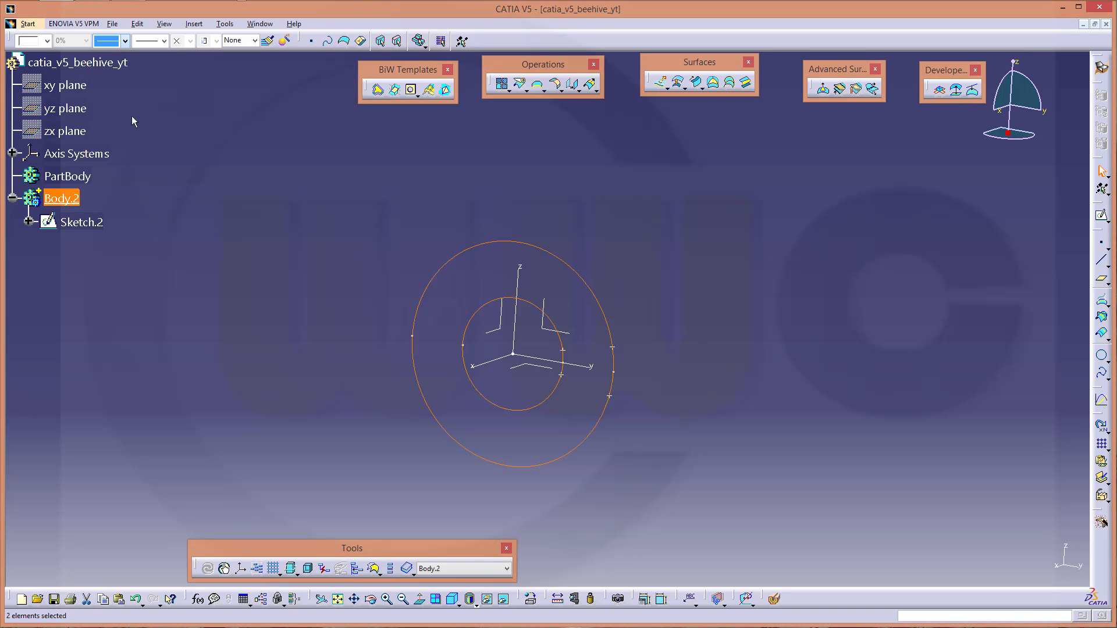
{"action": "left_click", "coordinate": [48, 40]}
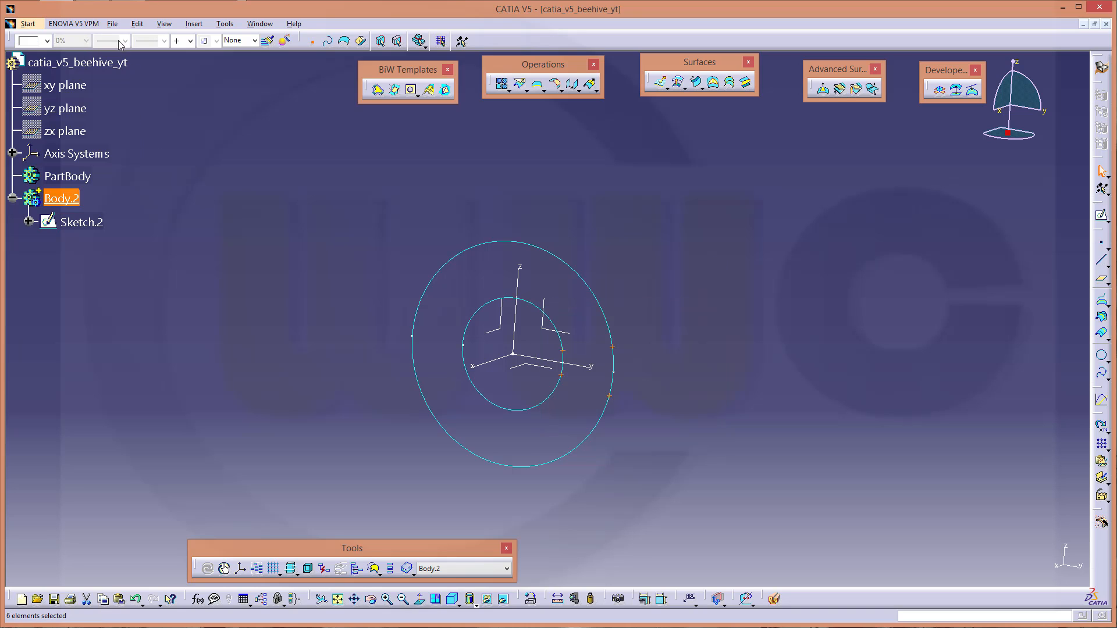
{"action": "left_click", "coordinate": [47, 41]}
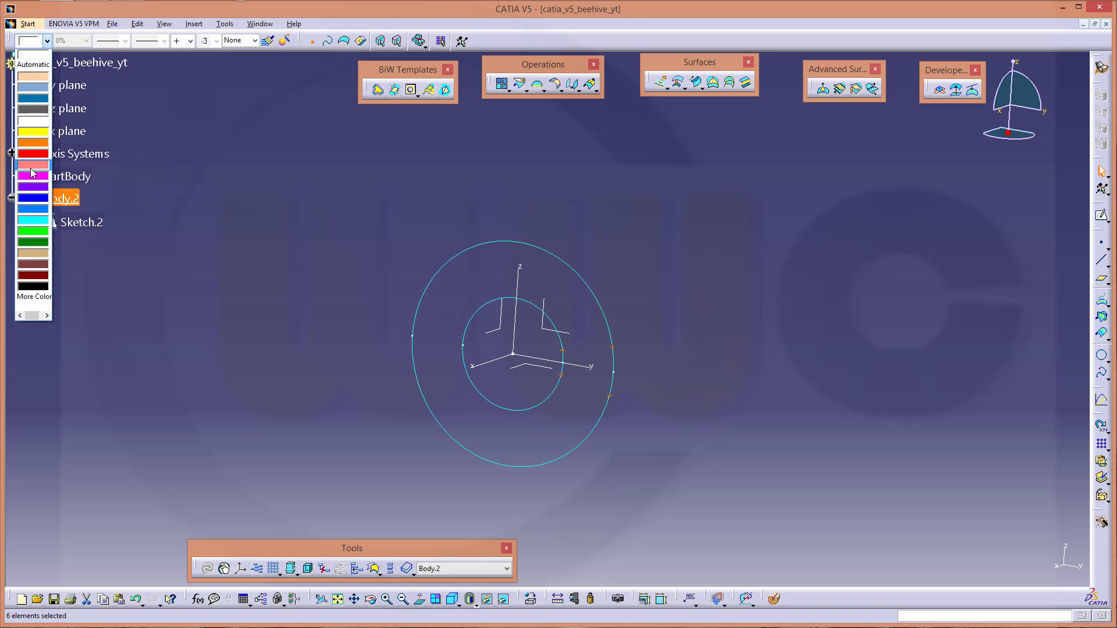
{"action": "left_click", "coordinate": [676, 364]}
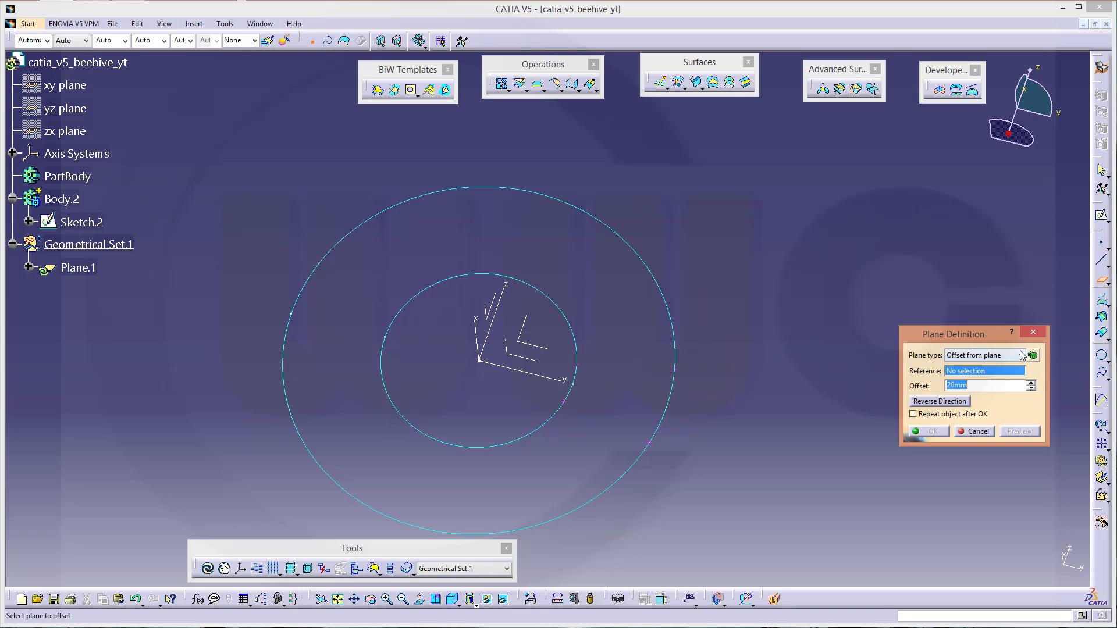
Create Plane.2, parallel to the ZX plane through the inner circle point.
{"action": "left_click", "coordinate": [1030, 355]}
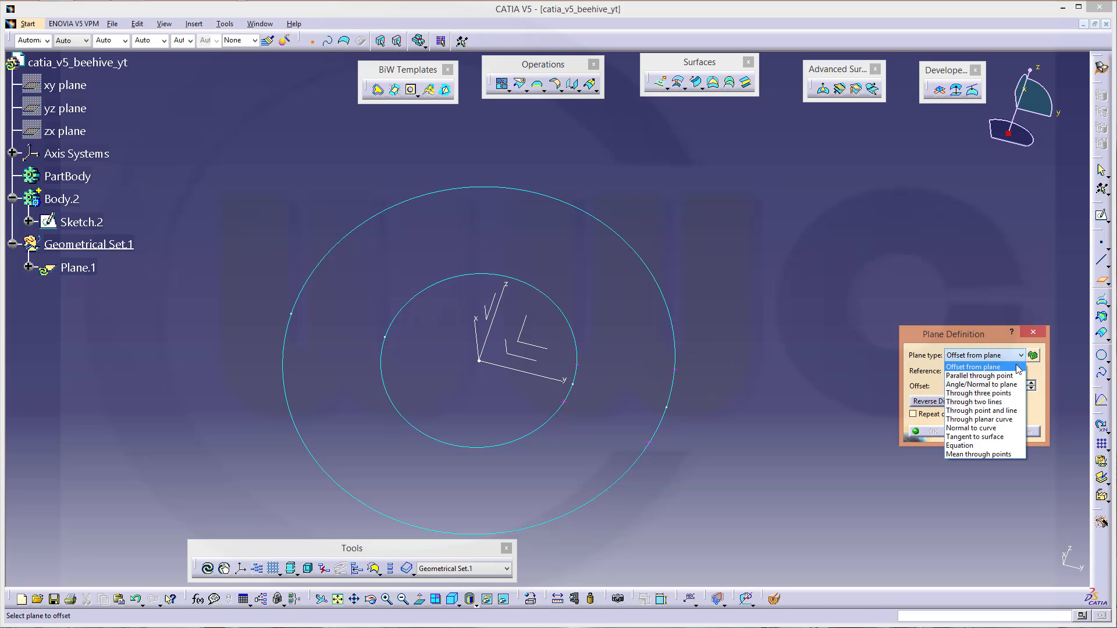
{"action": "mouse_move", "coordinate": [979, 375]}
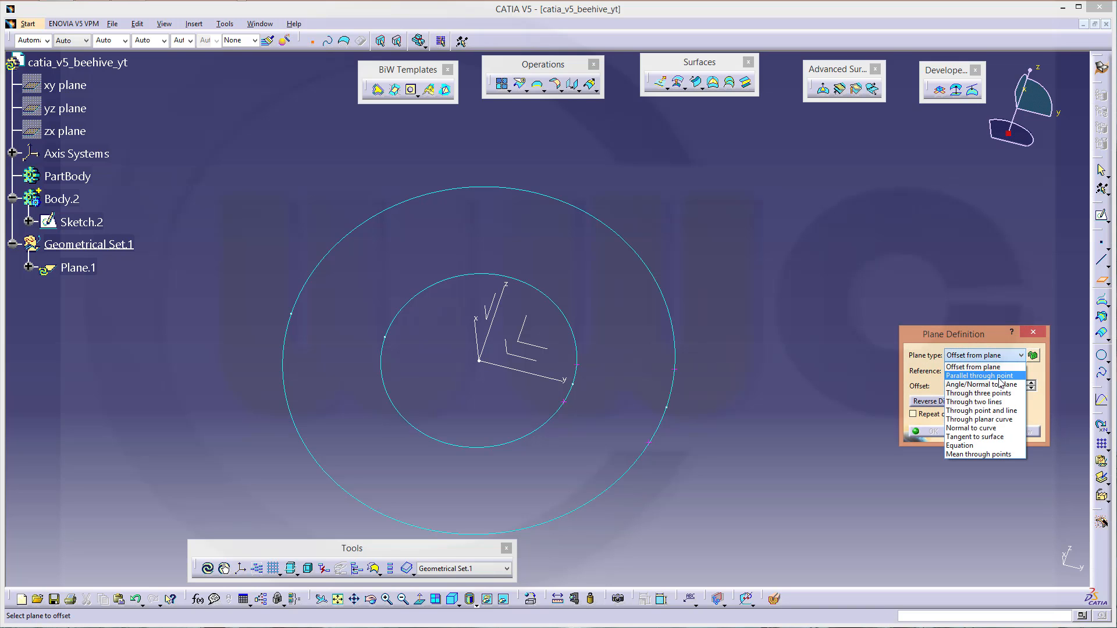
{"action": "left_click", "coordinate": [980, 375]}
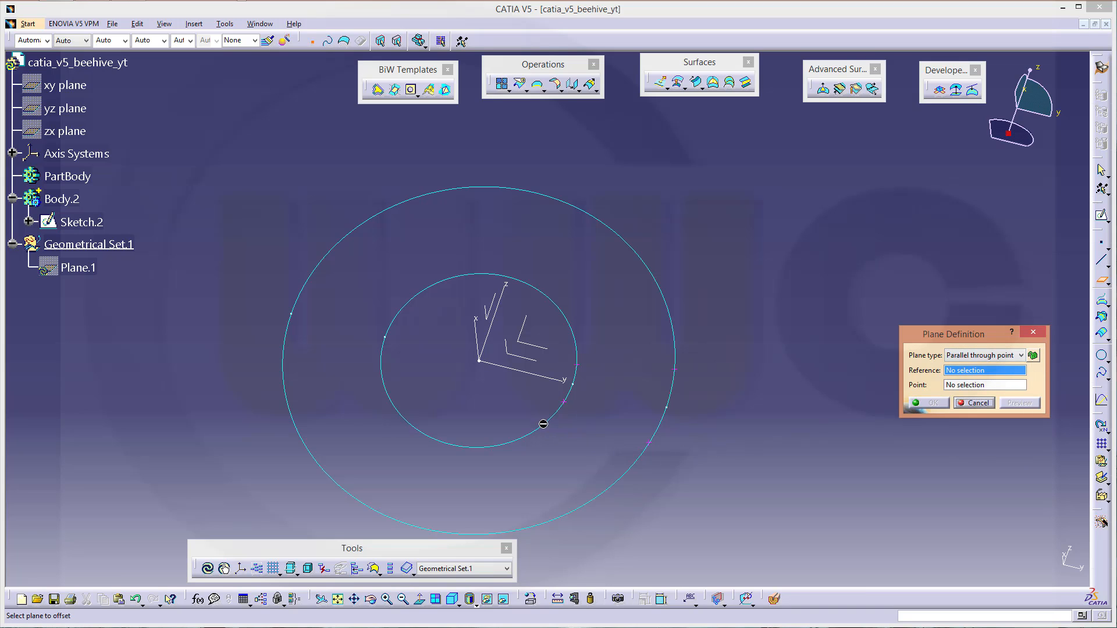
{"action": "mouse_move", "coordinate": [657, 359]}
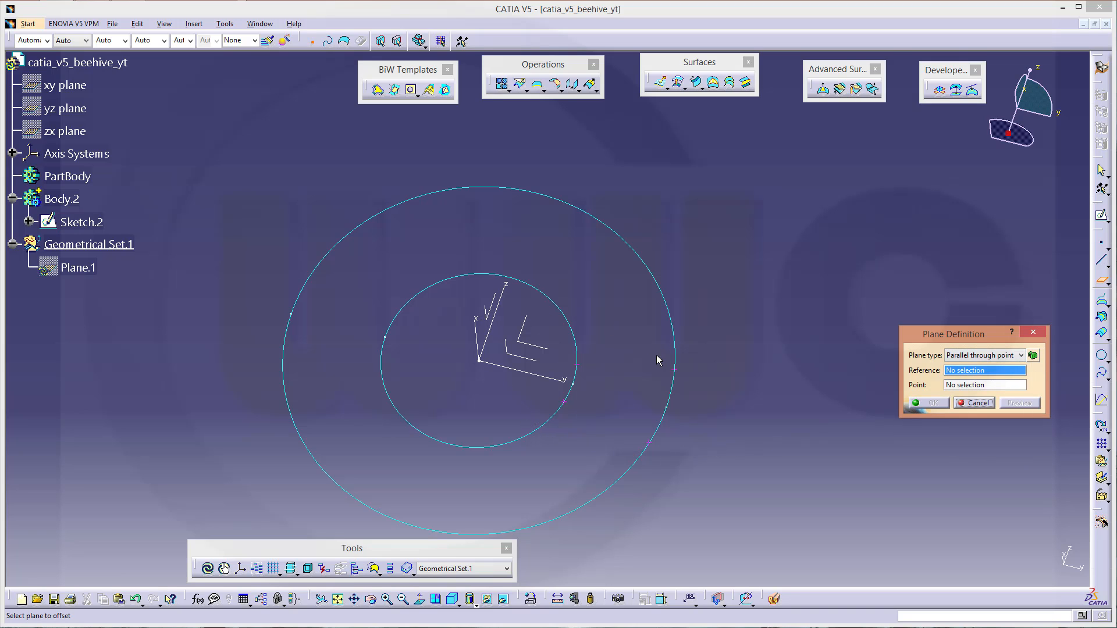
{"action": "mouse_move", "coordinate": [640, 137]}
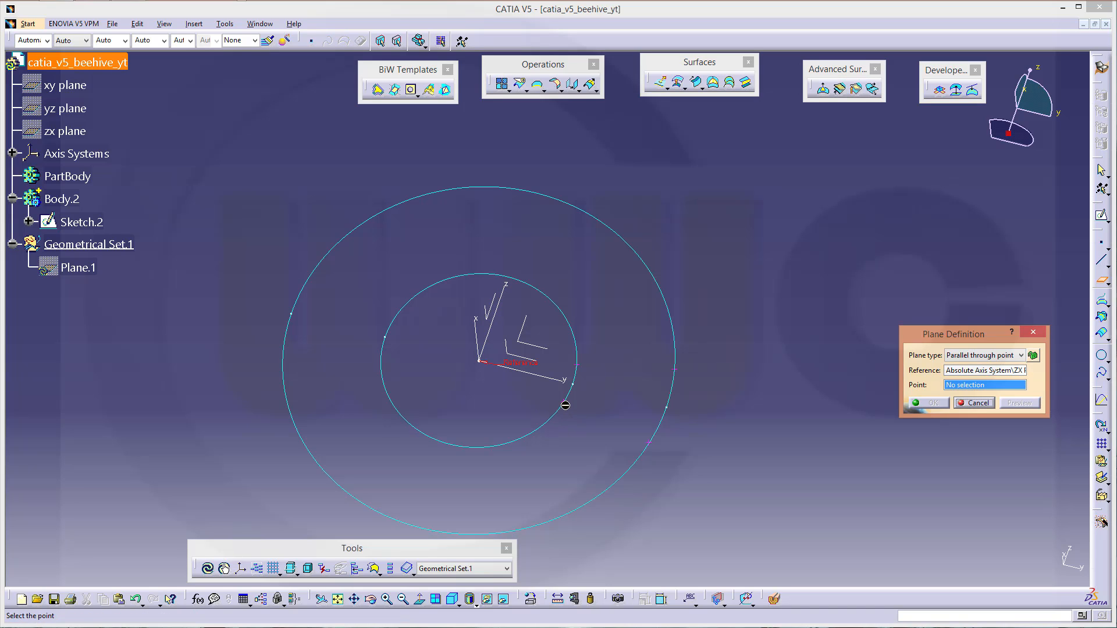
{"action": "left_click", "coordinate": [565, 406]}
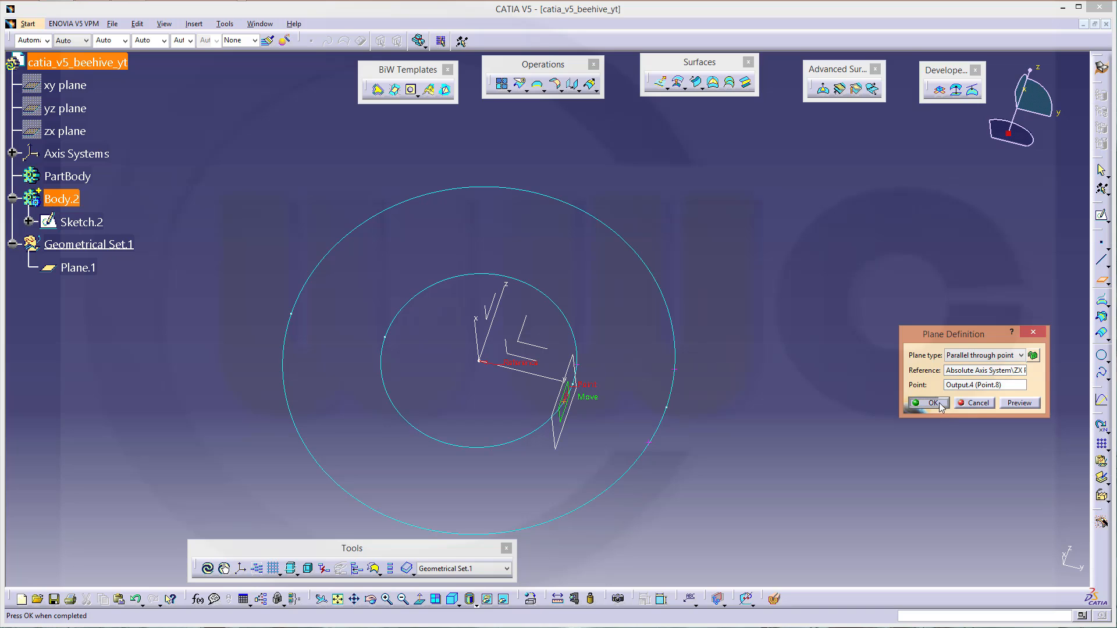
{"action": "left_click", "coordinate": [928, 403]}
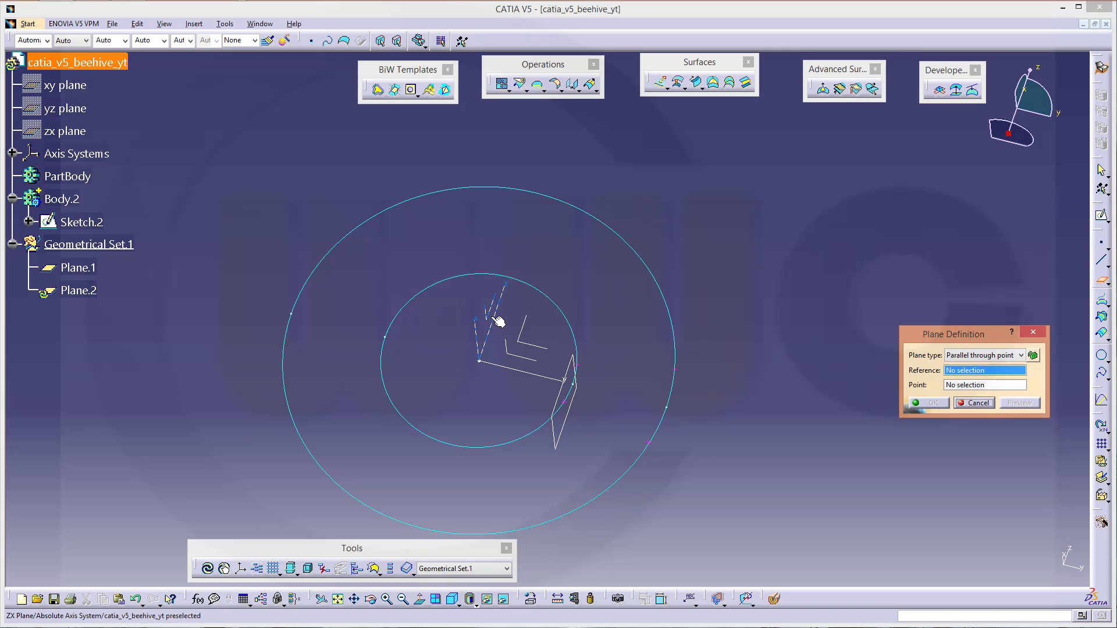
{"action": "left_click", "coordinate": [491, 320]}
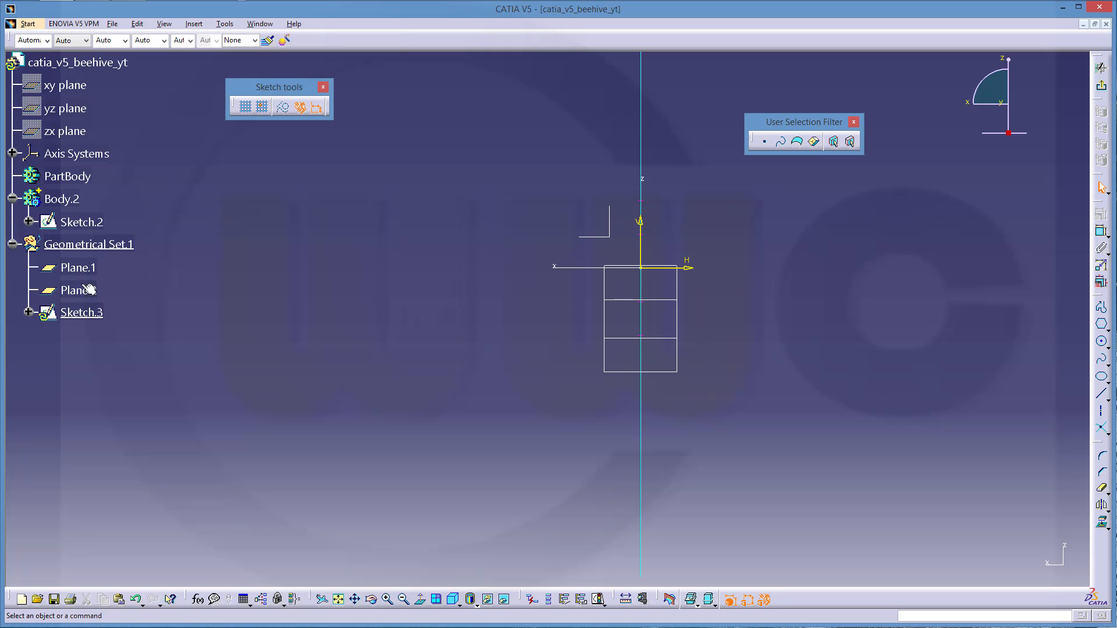
Hide Sketch.3's axis origin and orbit to view the plane in 3D.
{"action": "left_click", "coordinate": [29, 312]}
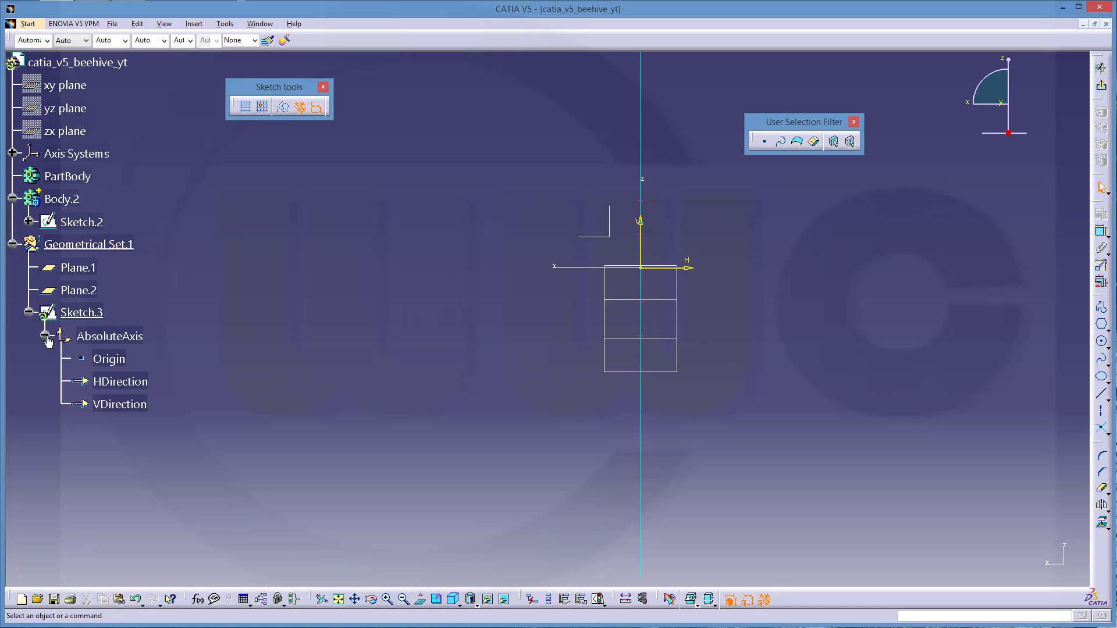
{"action": "left_click", "coordinate": [109, 358]}
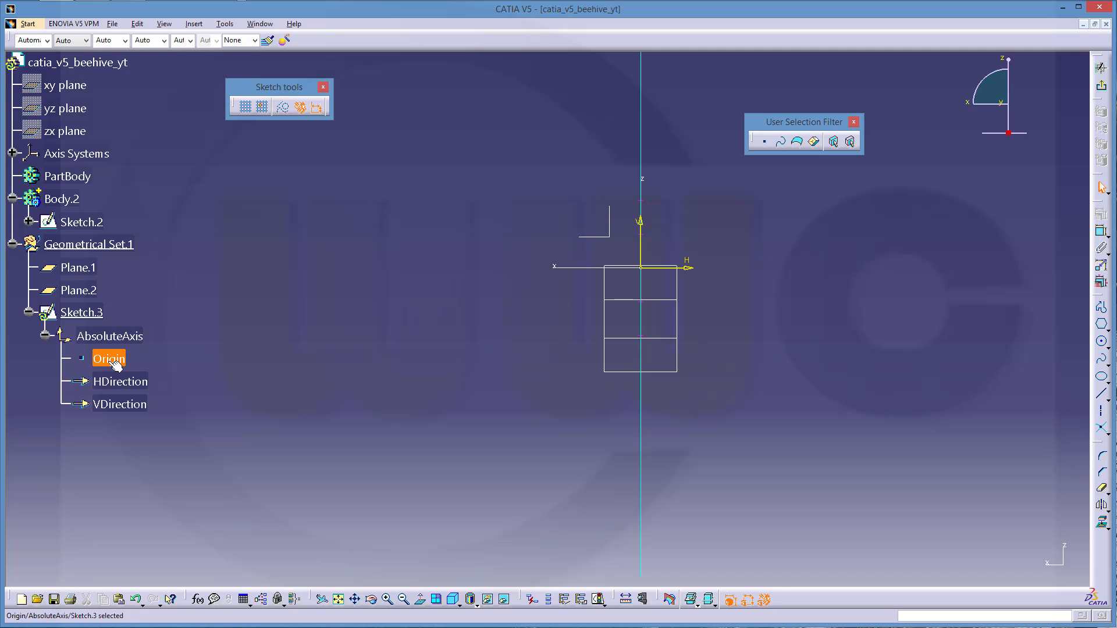
{"action": "right_click", "coordinate": [120, 404]}
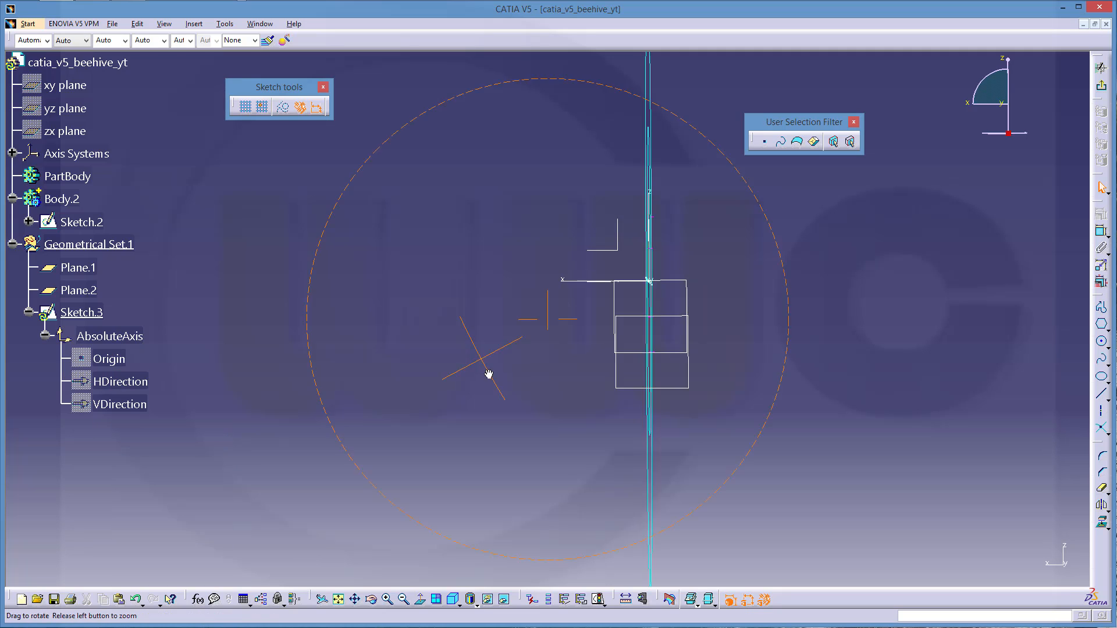
{"action": "left_click_drag", "start_coordinate": [490, 373], "coordinate": [562, 385]}
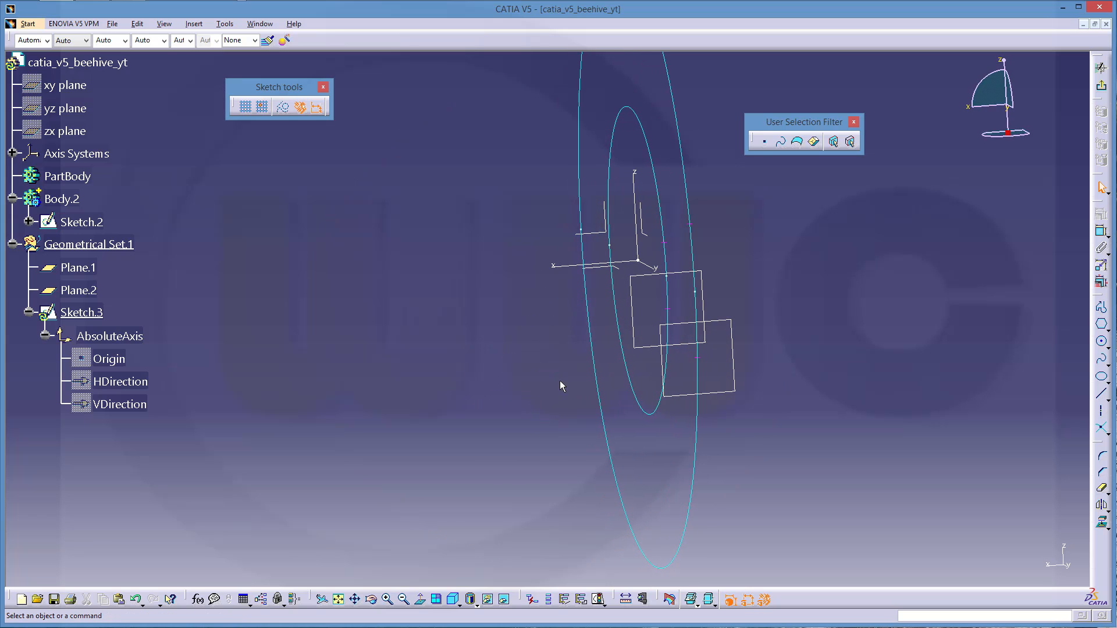
{"action": "left_click_drag", "start_coordinate": [561, 385], "coordinate": [720, 374]}
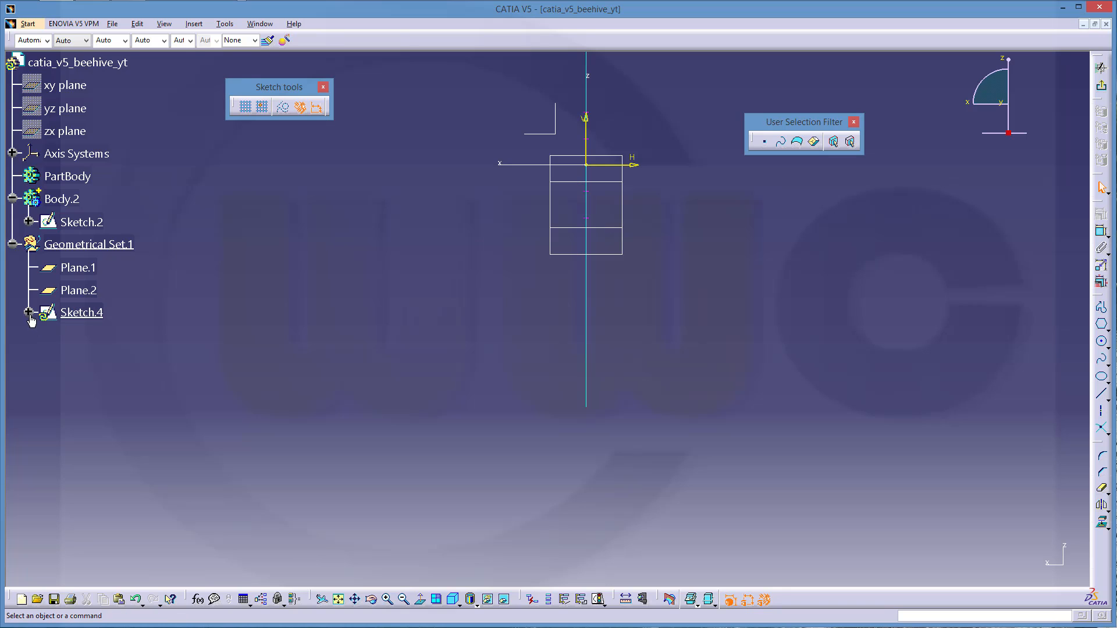
Hide Sketch.4's axis and make a hexagon corner coincide with the circle point.
{"action": "left_click", "coordinate": [29, 312]}
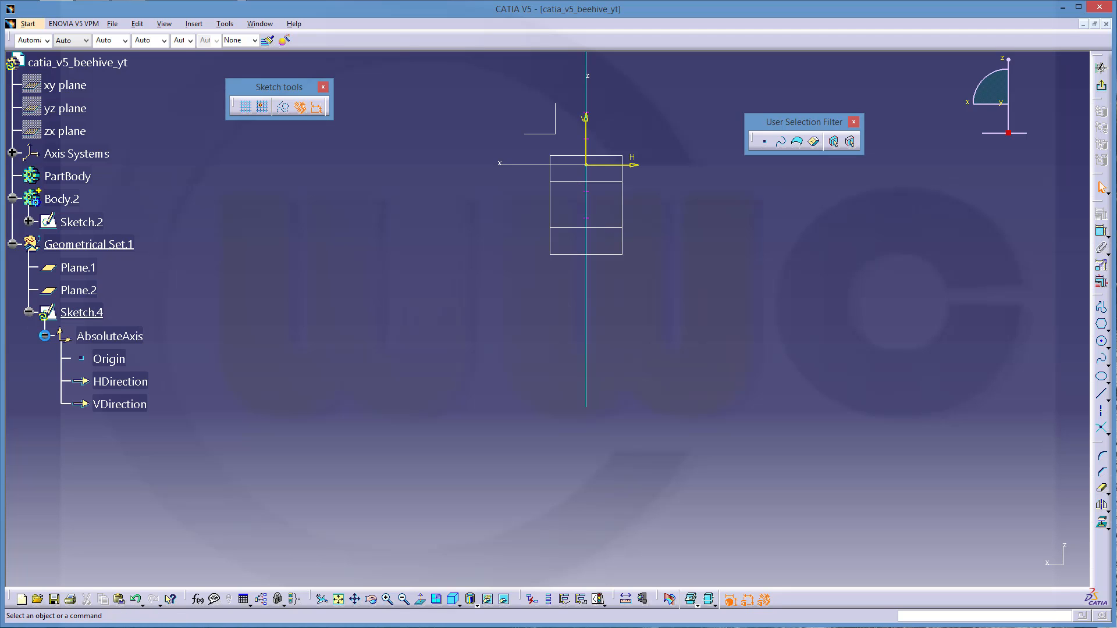
{"action": "right_click", "coordinate": [121, 403]}
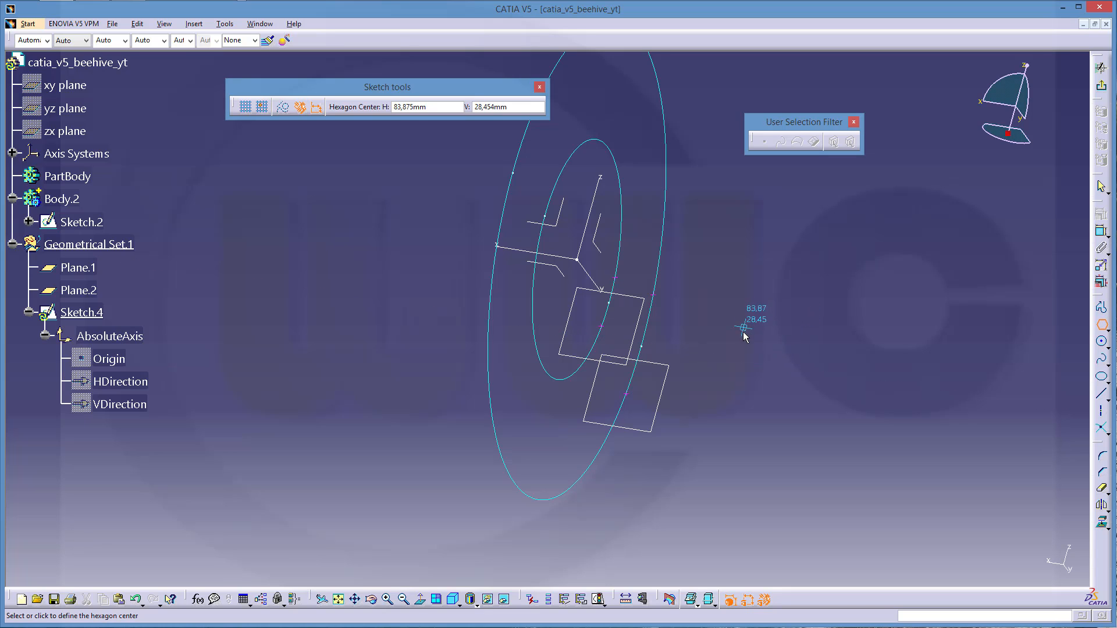
{"action": "mouse_move", "coordinate": [695, 439]}
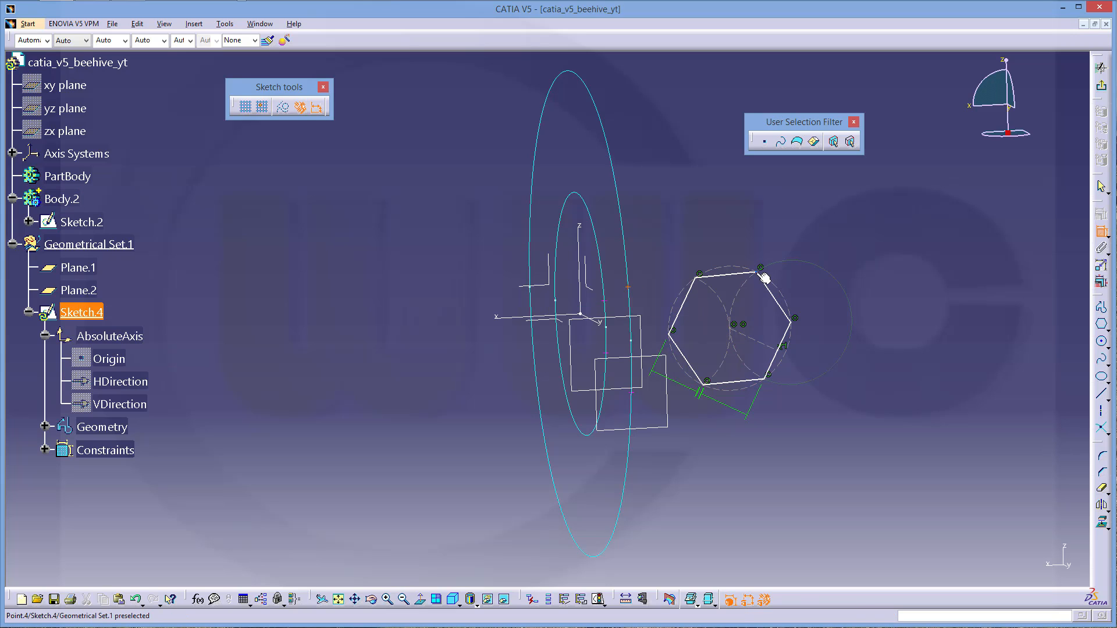
{"action": "right_click", "coordinate": [765, 278]}
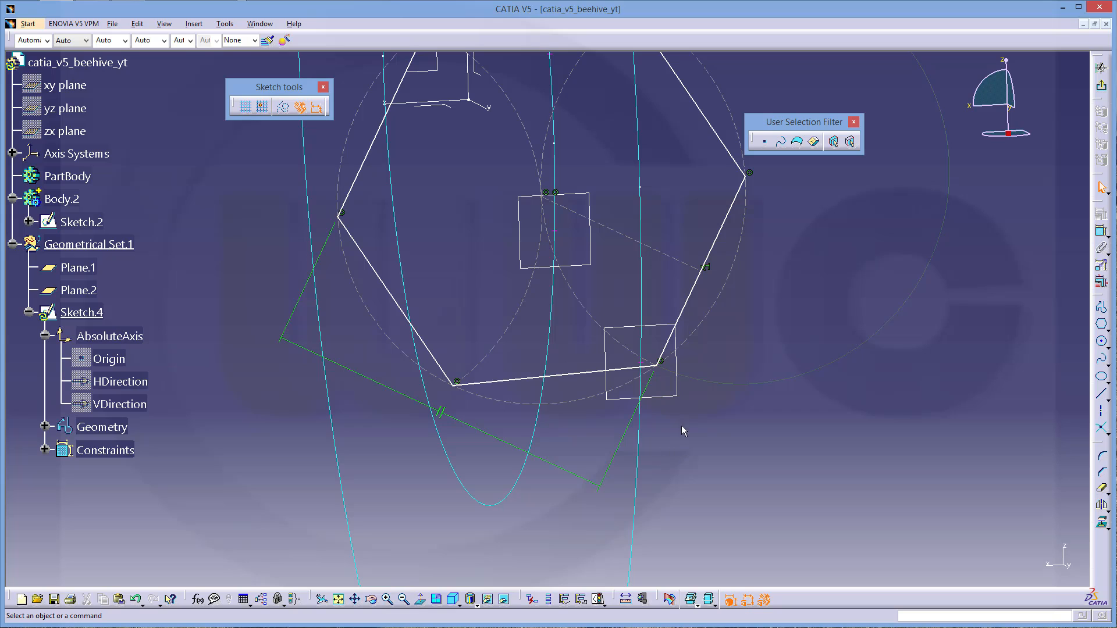
{"action": "mouse_move", "coordinate": [651, 365]}
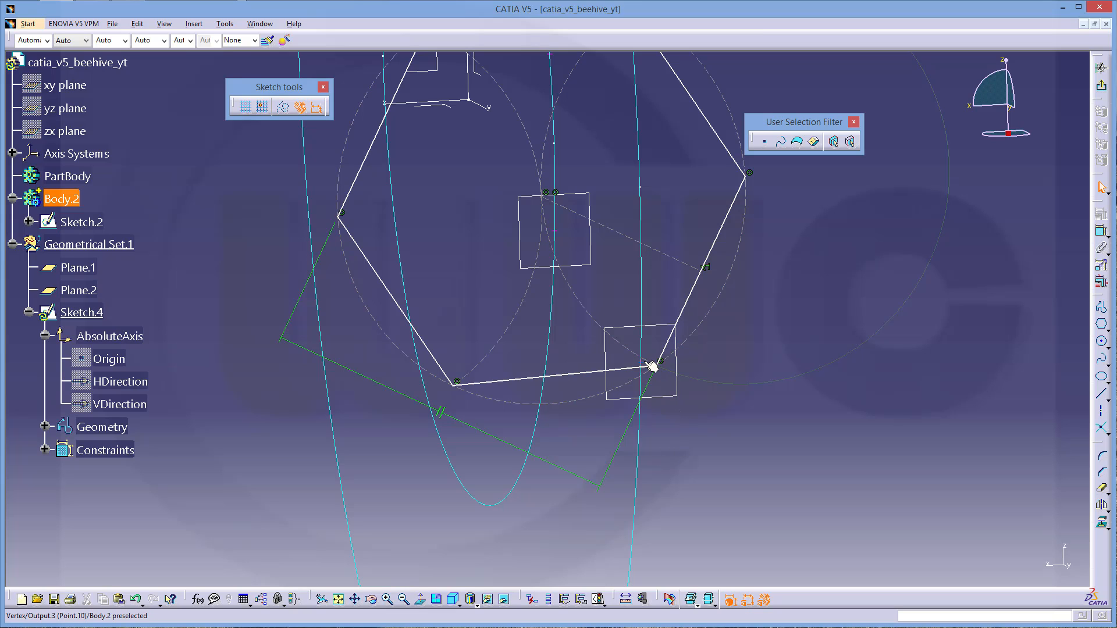
{"action": "left_click", "coordinate": [651, 366]}
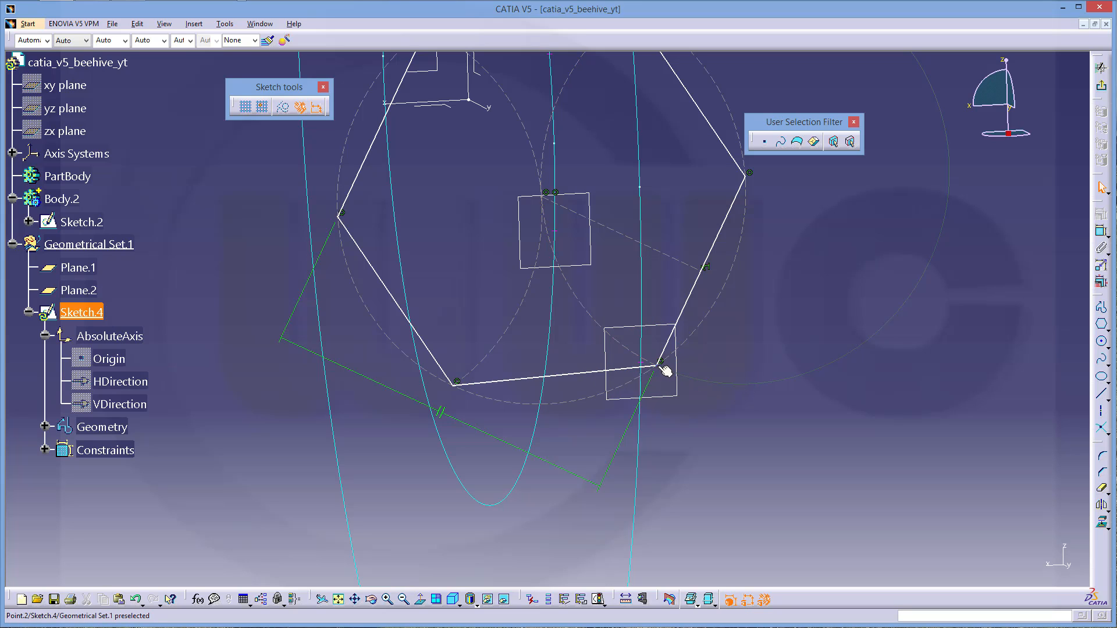
{"action": "left_click", "coordinate": [662, 371]}
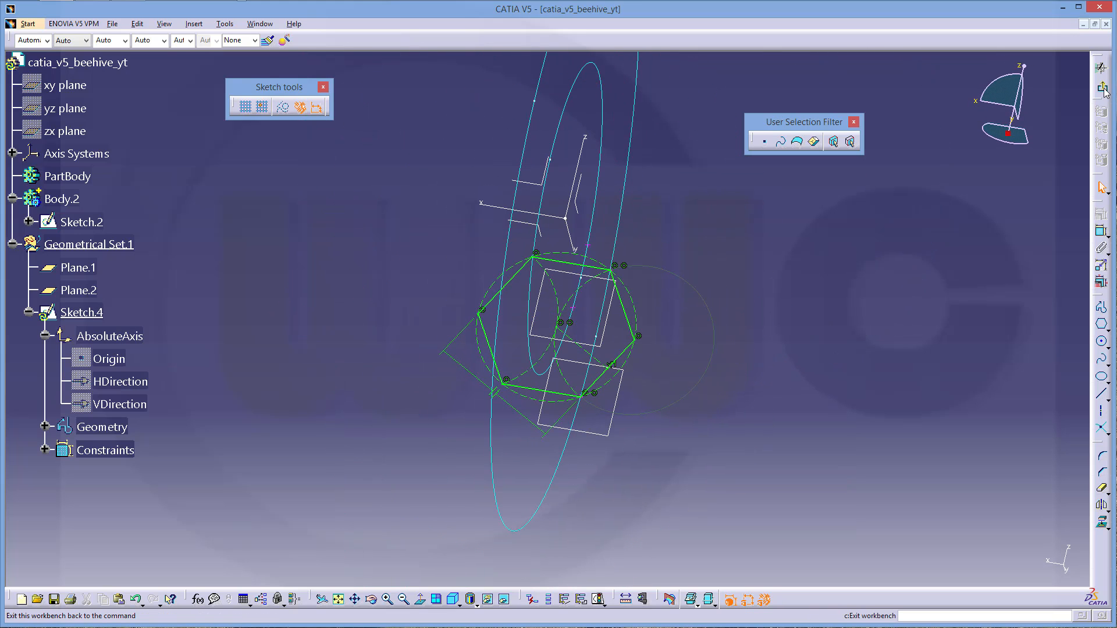
{"action": "mouse_move", "coordinate": [1101, 92]}
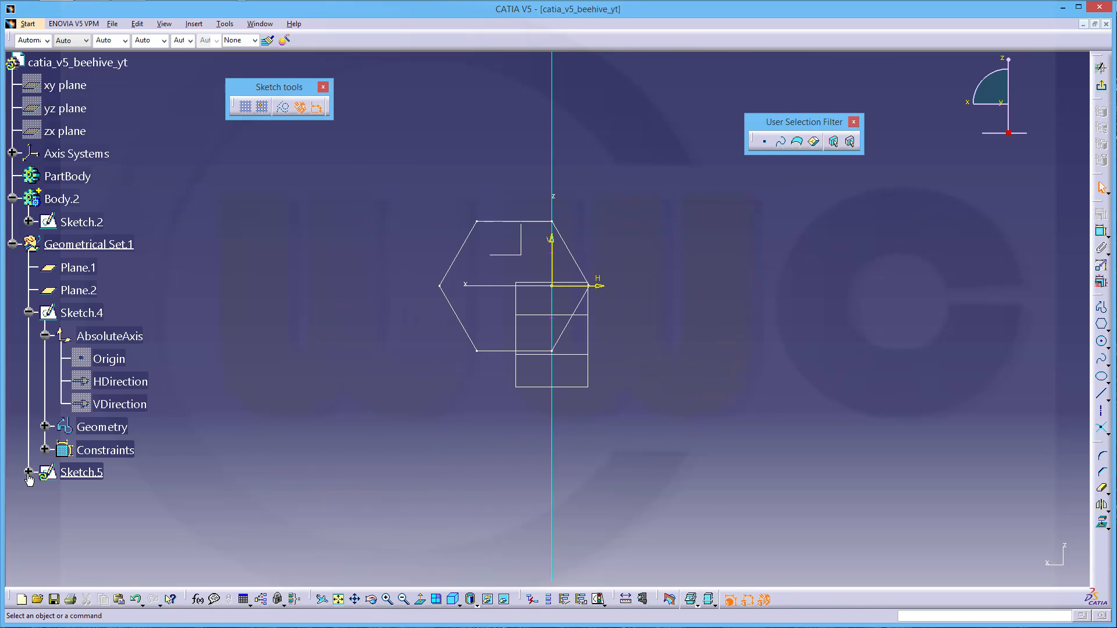
Expand Sketch.5 and hide its AbsoluteAxis elements.
{"action": "left_click", "coordinate": [27, 475]}
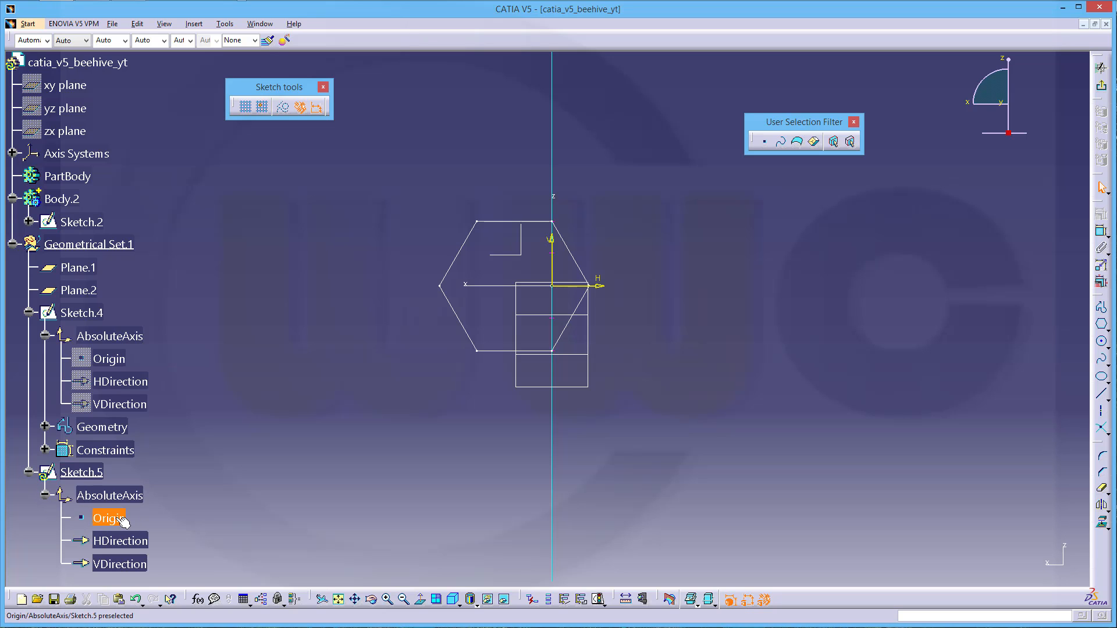
{"action": "right_click", "coordinate": [120, 564]}
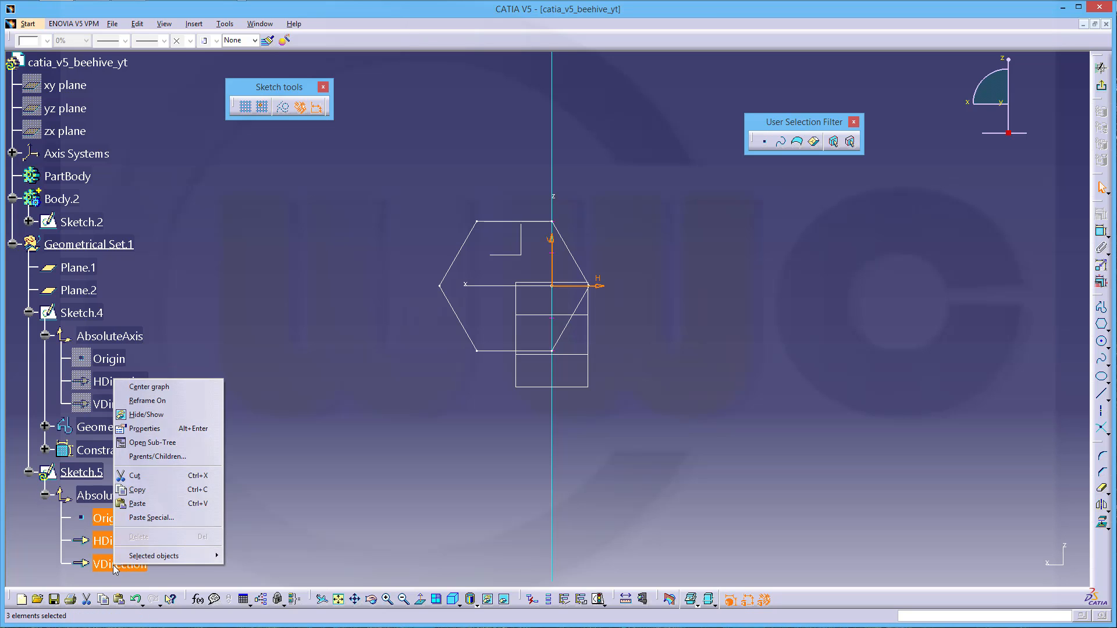
{"action": "mouse_move", "coordinate": [146, 415]}
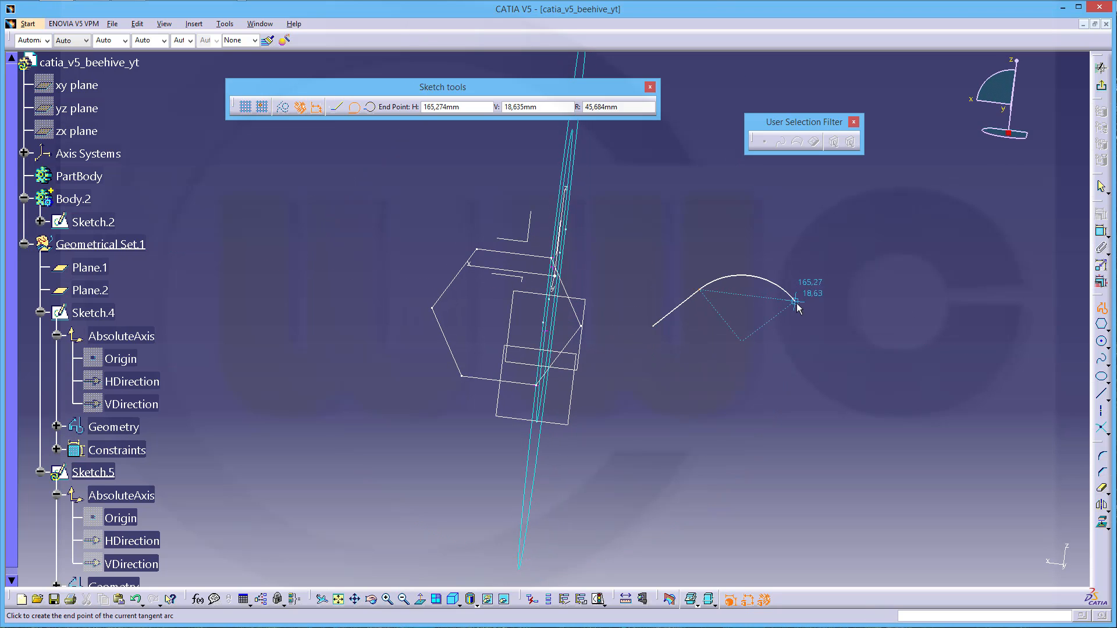
Place the second hexagon's edges and make its opposite sides parallel.
{"action": "left_click", "coordinate": [335, 107]}
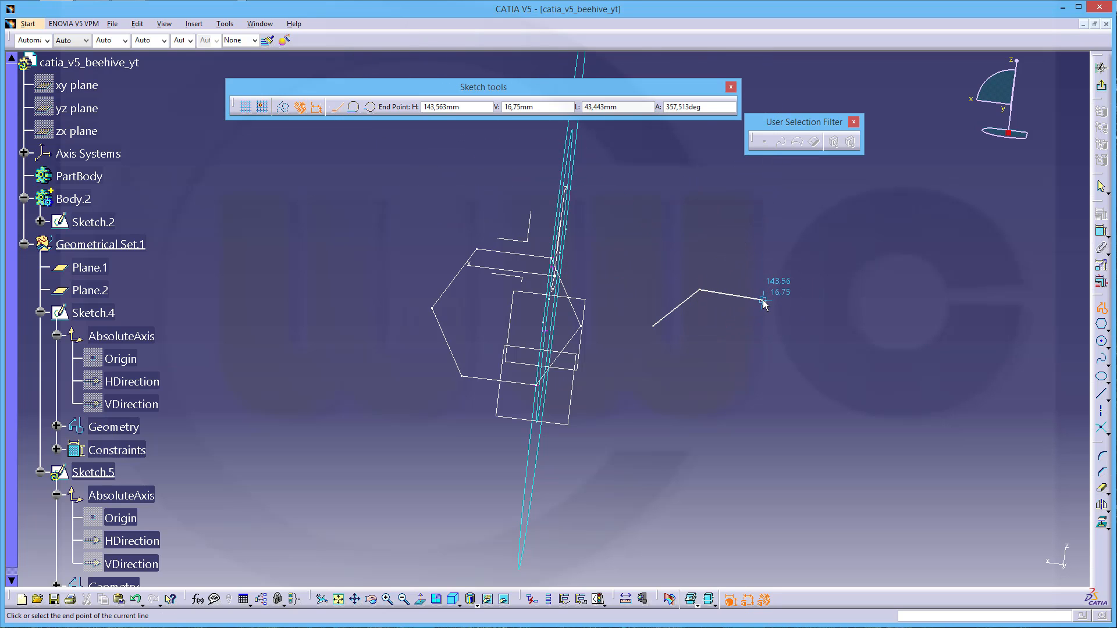
{"action": "left_click", "coordinate": [777, 363]}
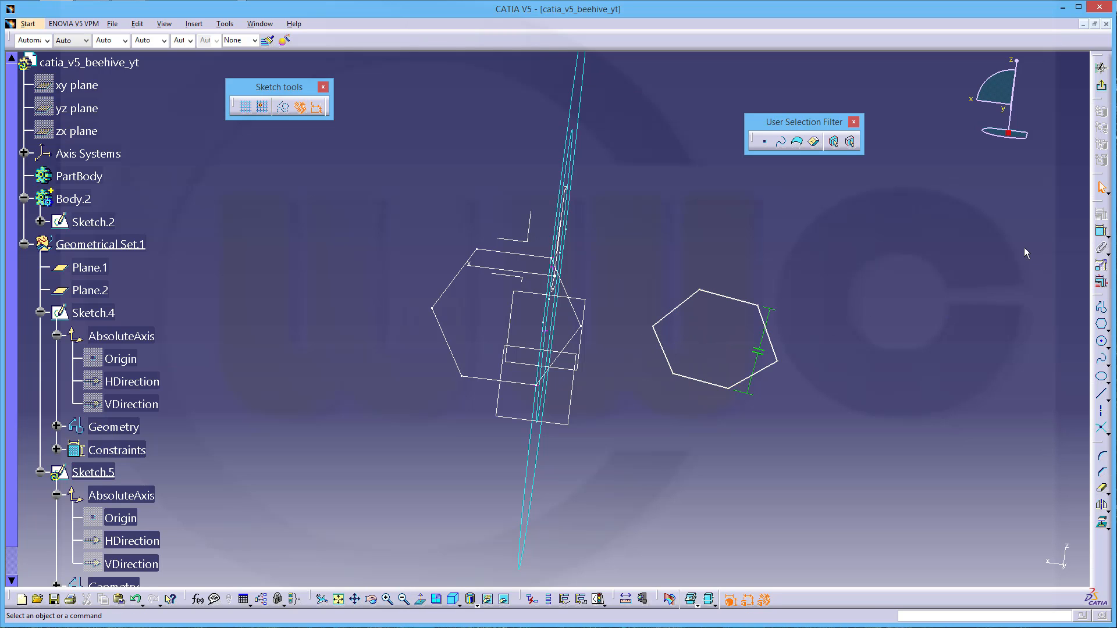
{"action": "mouse_move", "coordinate": [1100, 234]}
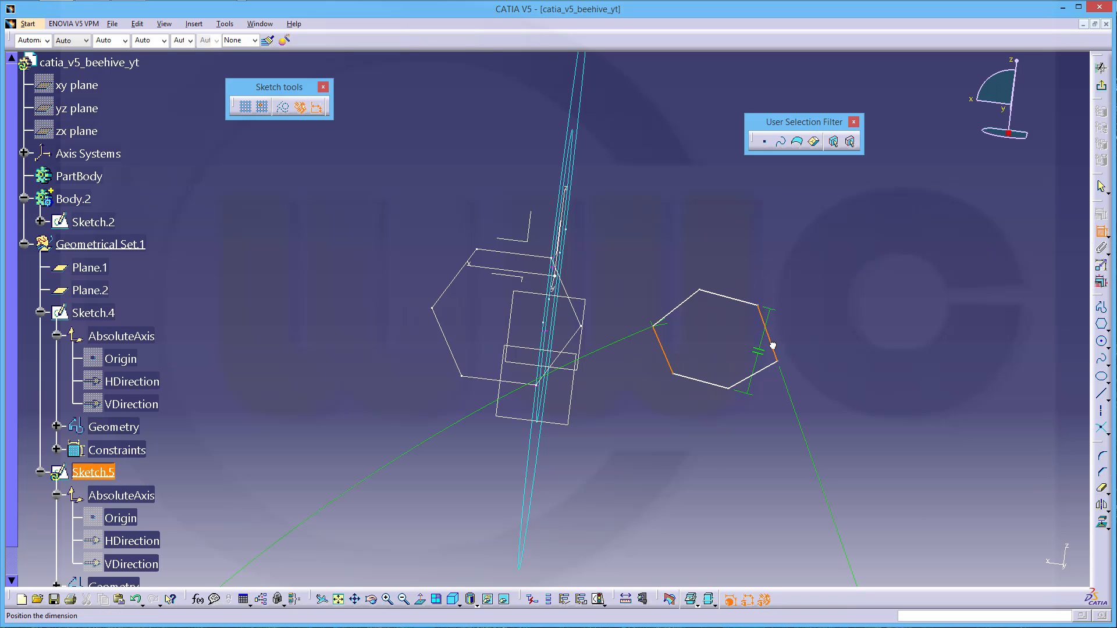
{"action": "right_click", "coordinate": [773, 347]}
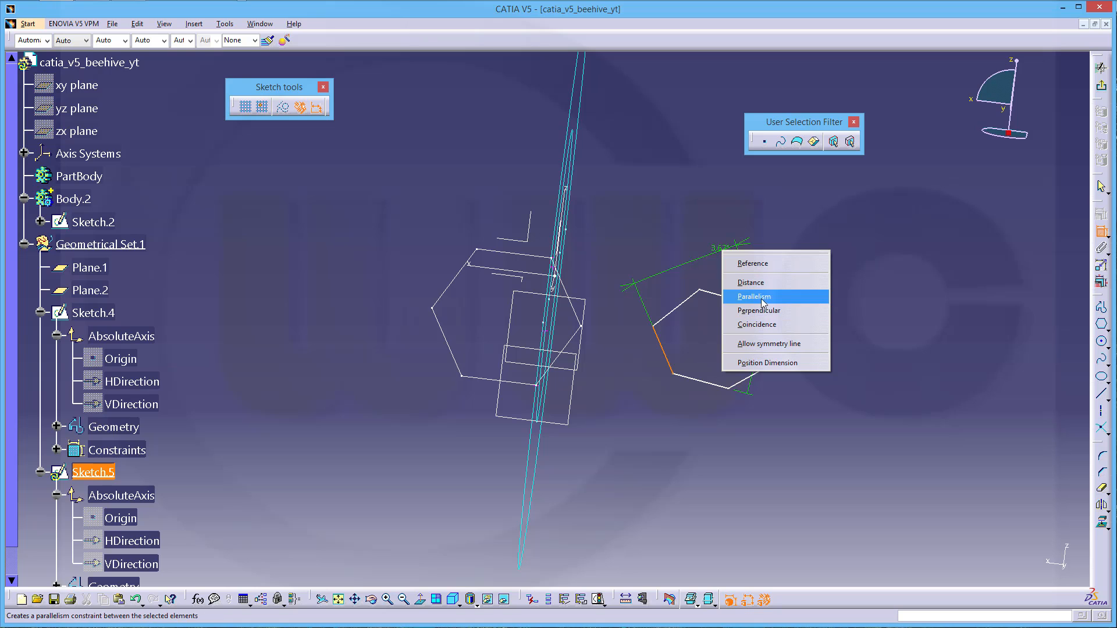
{"action": "left_click", "coordinate": [752, 296]}
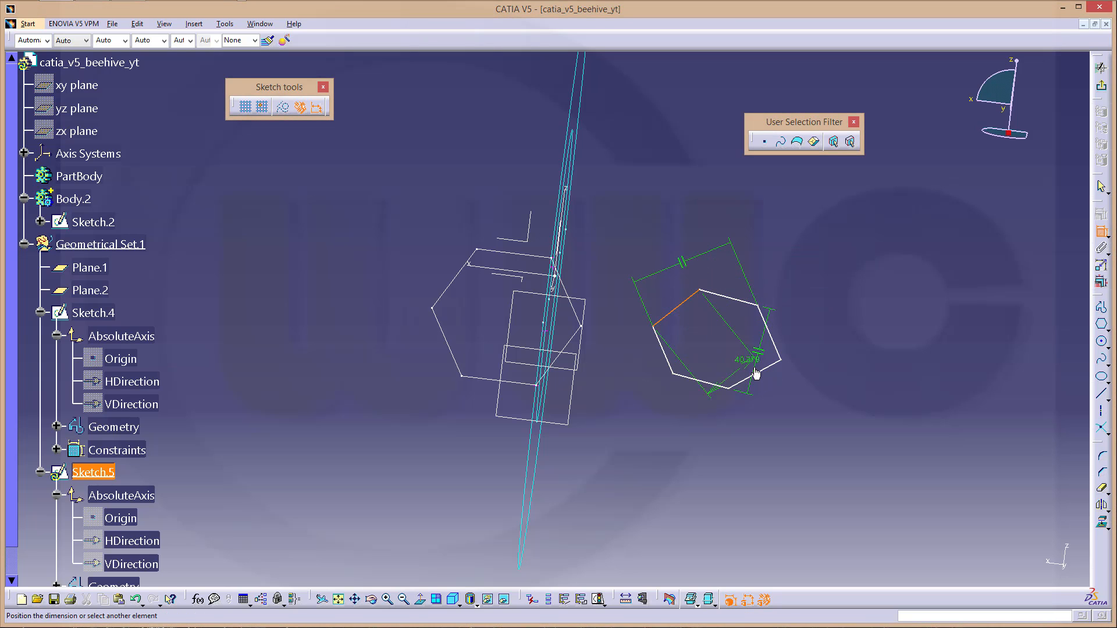
{"action": "right_click", "coordinate": [755, 374]}
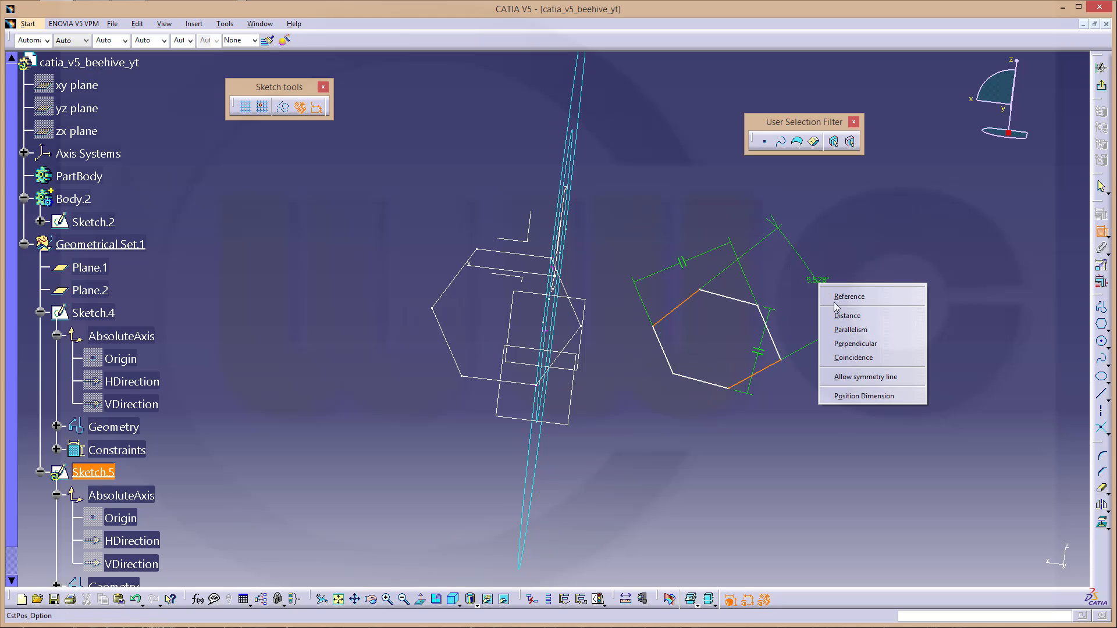
{"action": "mouse_move", "coordinate": [846, 330]}
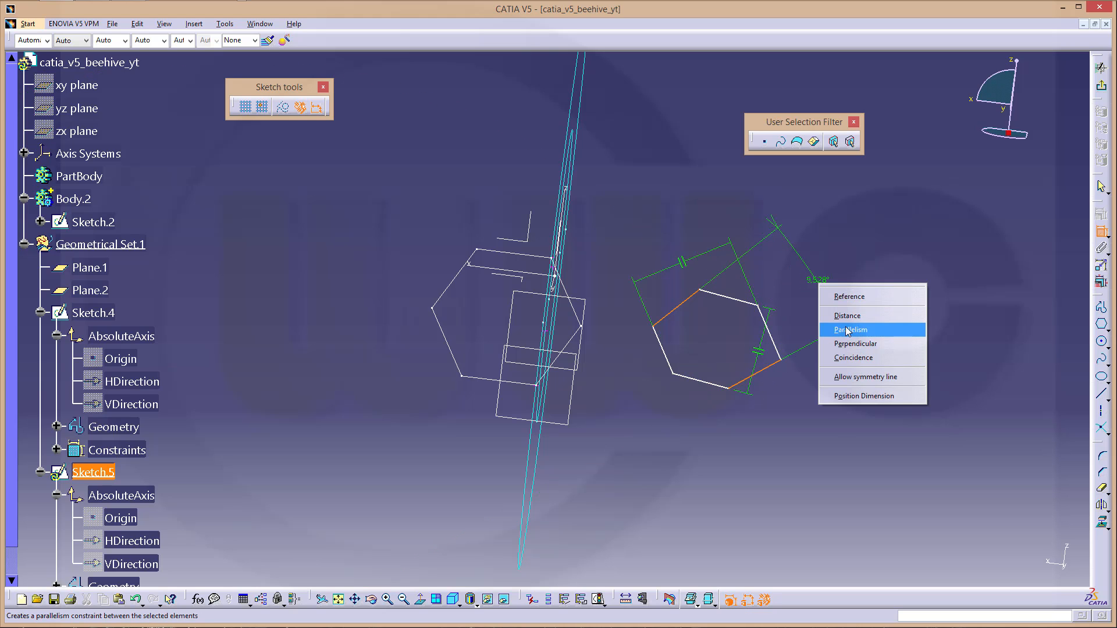
{"action": "left_click", "coordinate": [849, 329]}
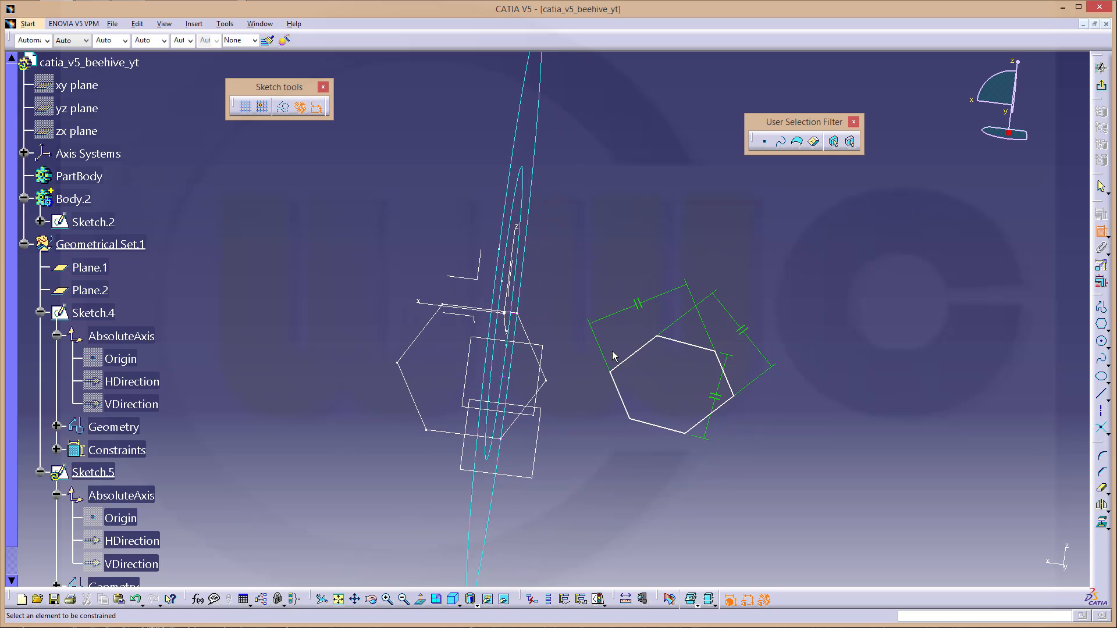
{"action": "left_click_drag", "start_coordinate": [612, 356], "coordinate": [627, 356]}
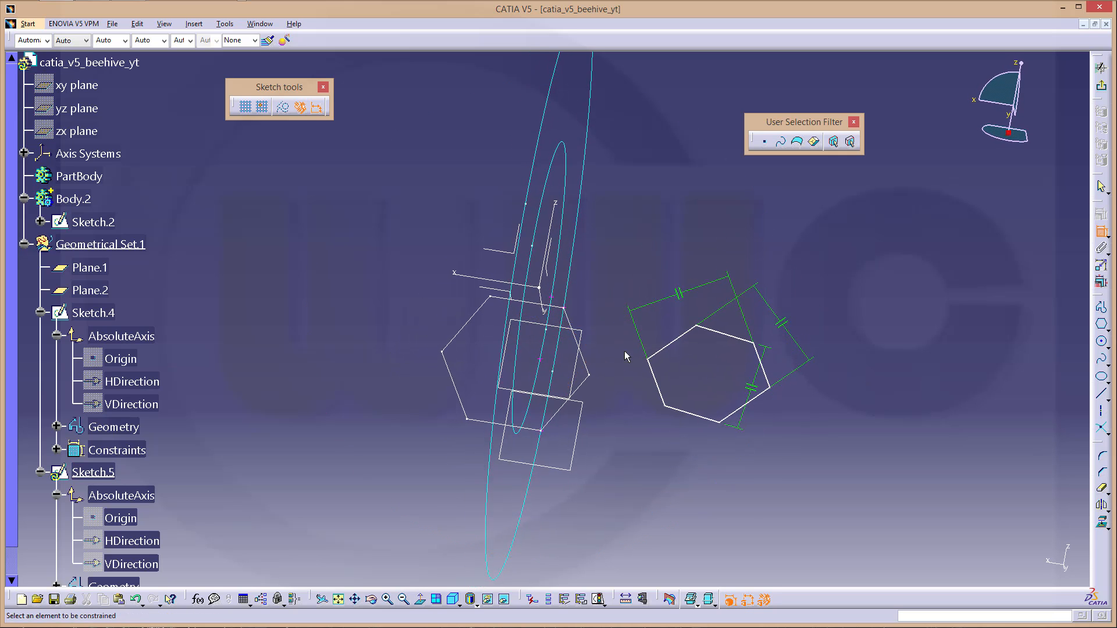
{"action": "mouse_move", "coordinate": [691, 359]}
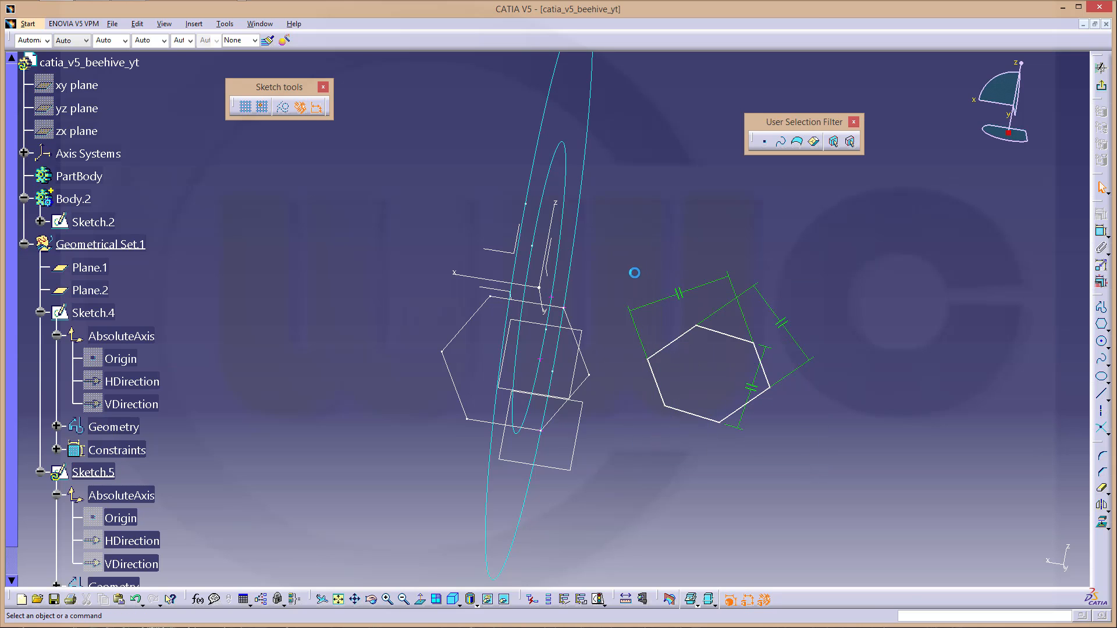
{"action": "left_click", "coordinate": [688, 415]}
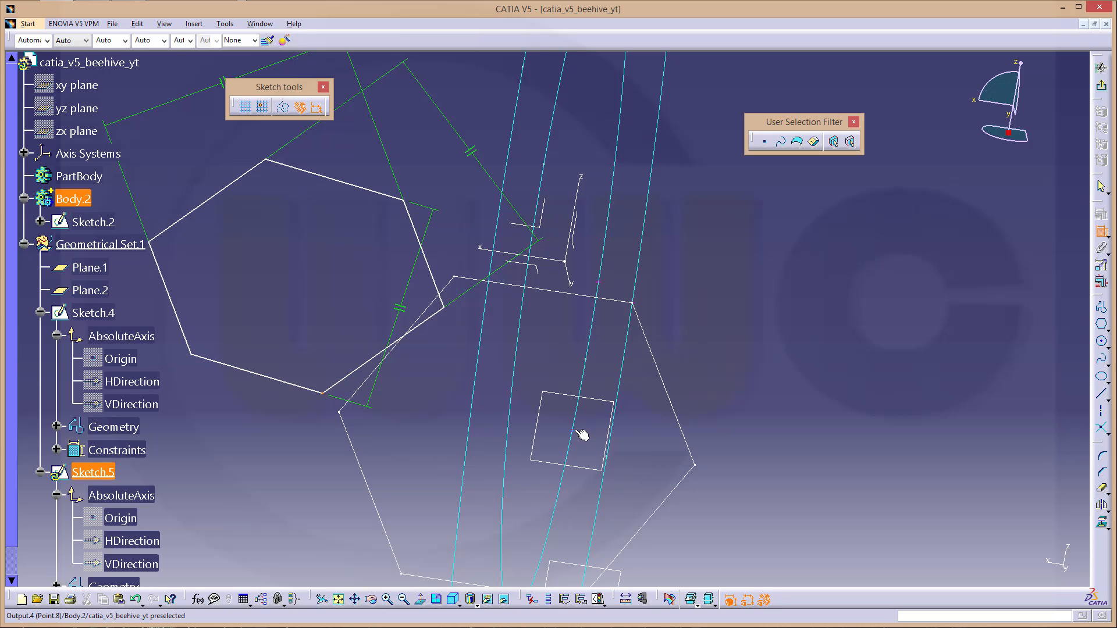
Tie a point to the midpoint of the hexagon's right edge.
{"action": "right_click", "coordinate": [562, 431]}
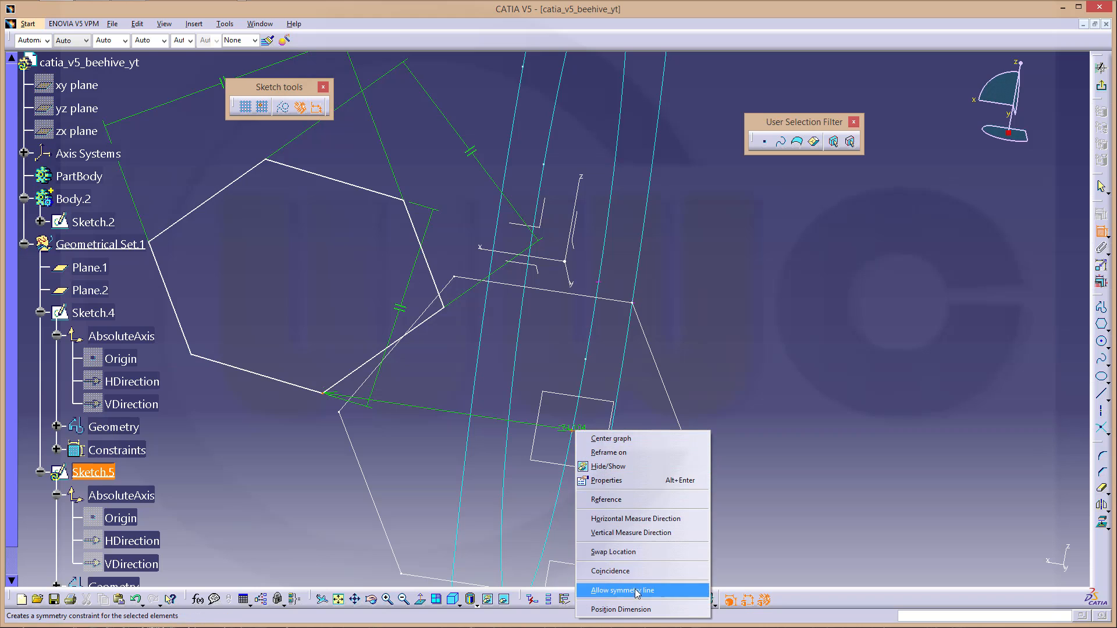
{"action": "left_click", "coordinate": [621, 590]}
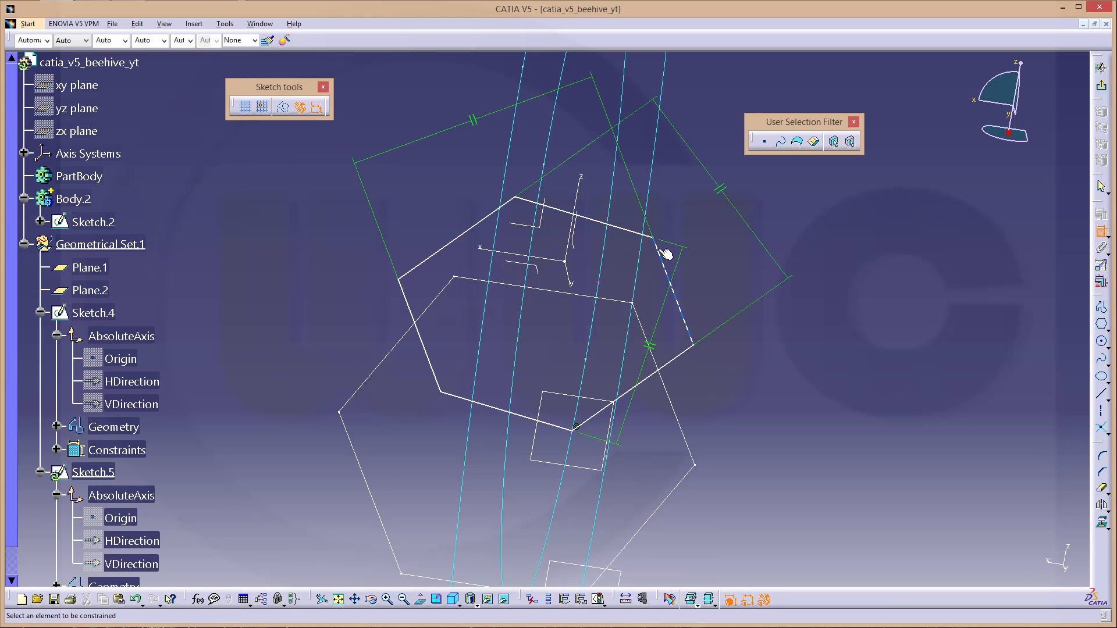
{"action": "left_click", "coordinate": [682, 254]}
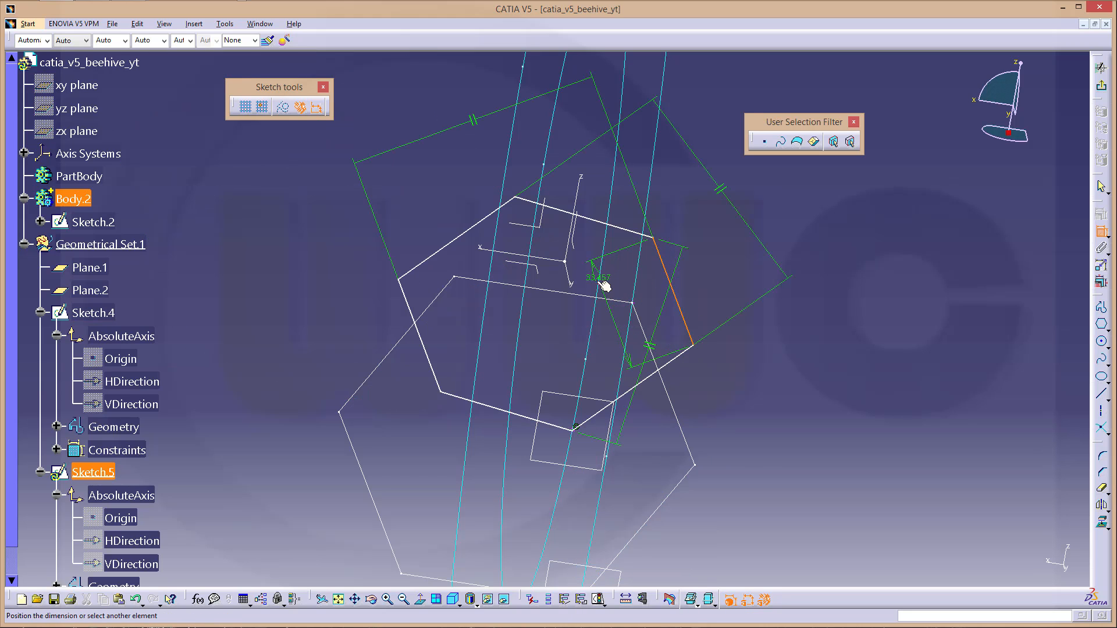
{"action": "right_click", "coordinate": [604, 285]}
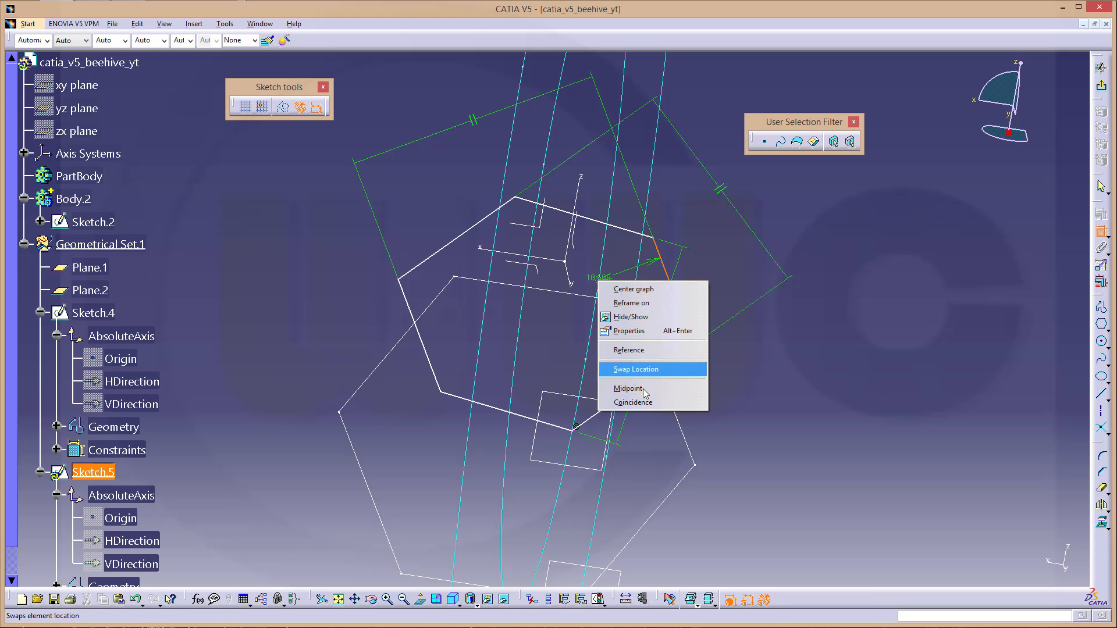
{"action": "left_click", "coordinate": [634, 369]}
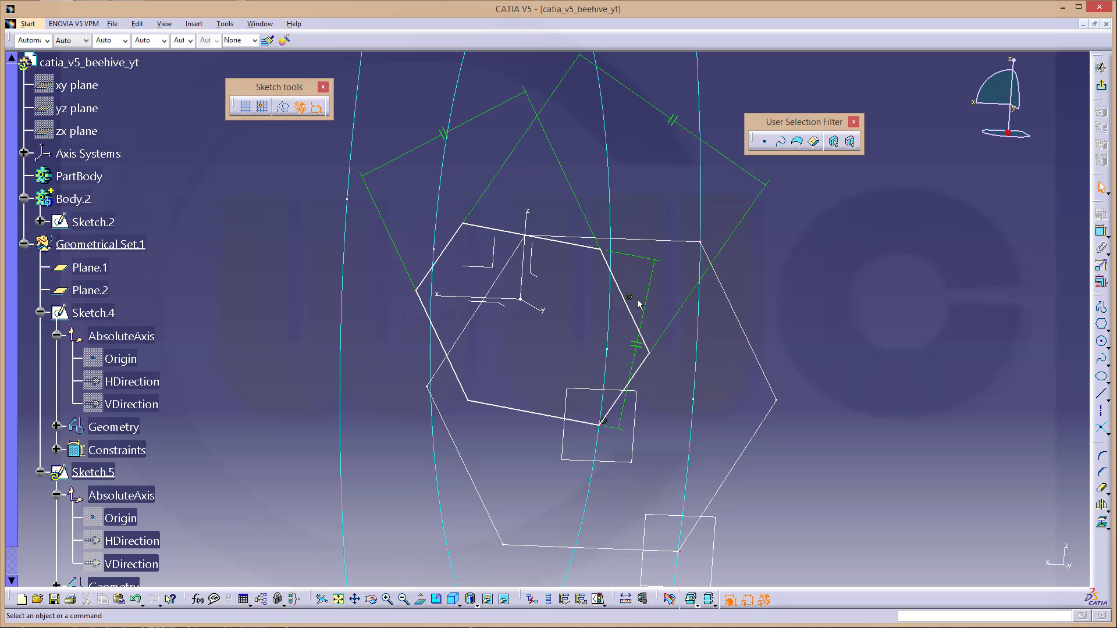
{"action": "left_click", "coordinate": [629, 297]}
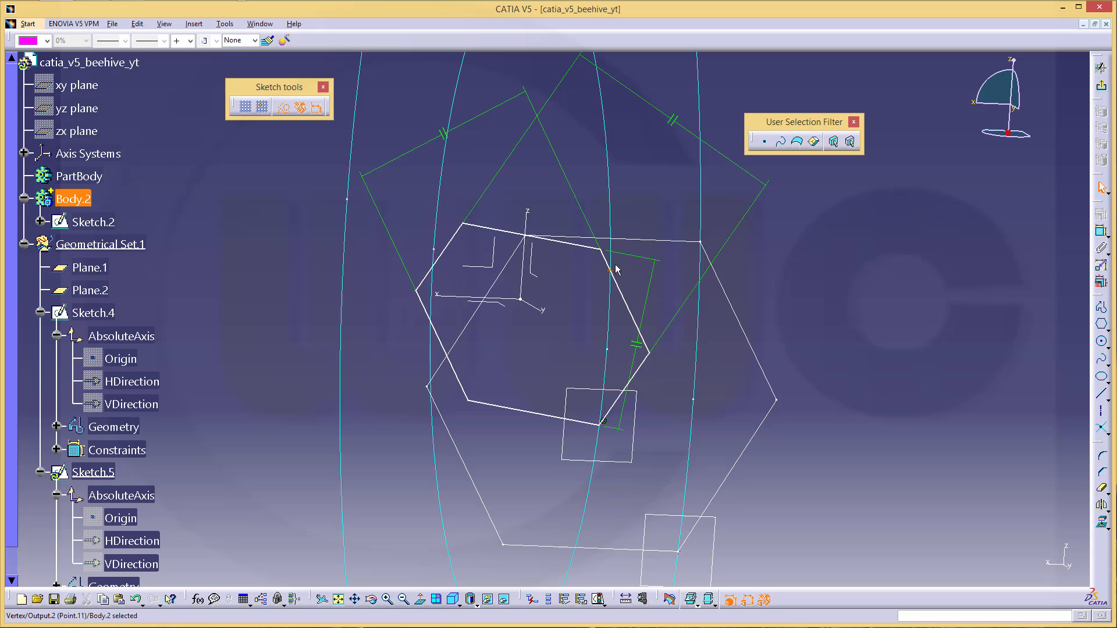
Make the smaller hexagon's corners coincide with the larger hexagon's vertices, viewed straight on.
{"action": "left_click", "coordinate": [93, 472]}
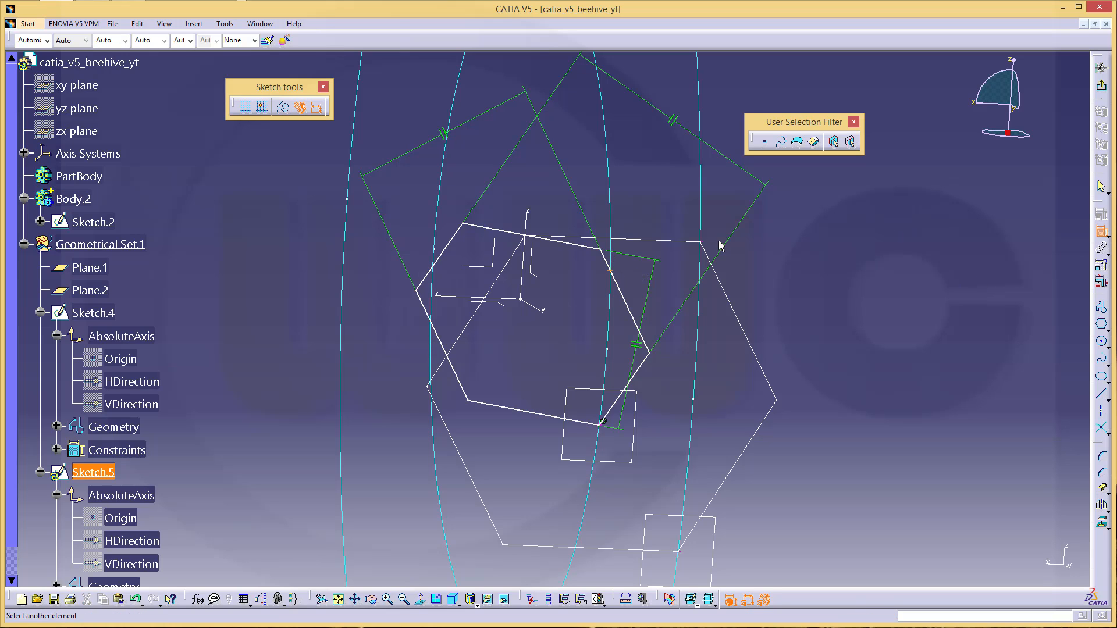
{"action": "mouse_move", "coordinate": [609, 254]}
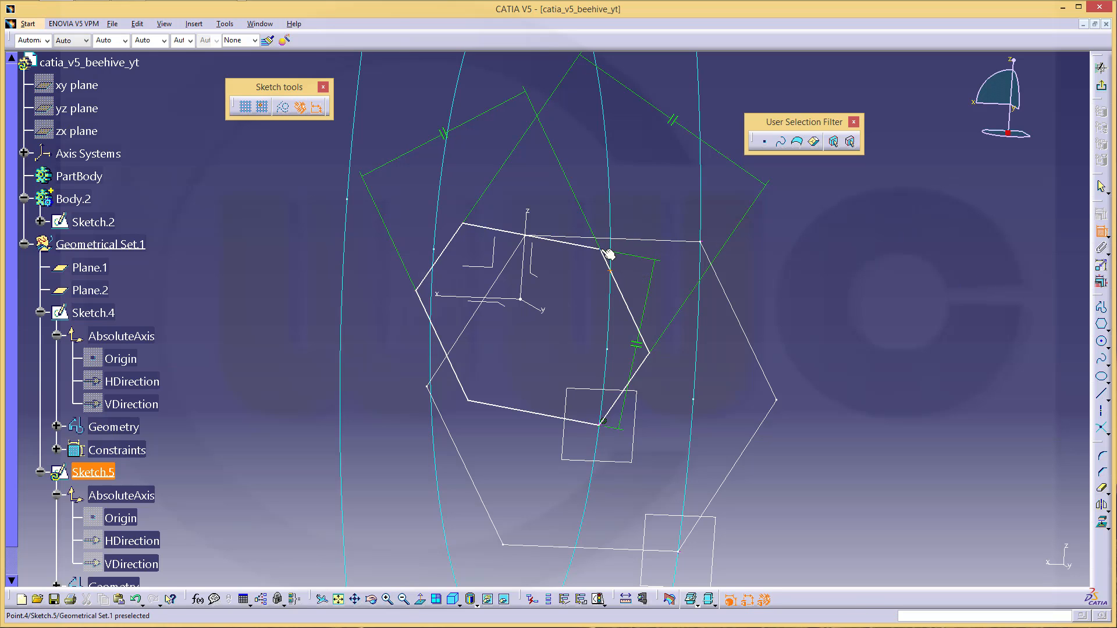
{"action": "right_click", "coordinate": [609, 256]}
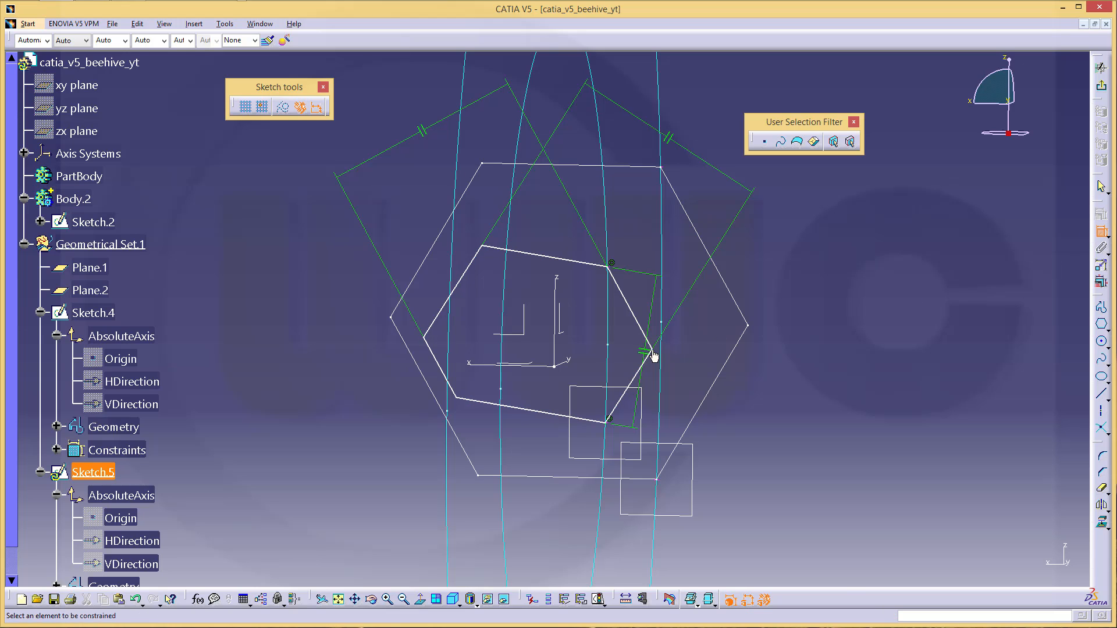
{"action": "mouse_move", "coordinate": [755, 330]}
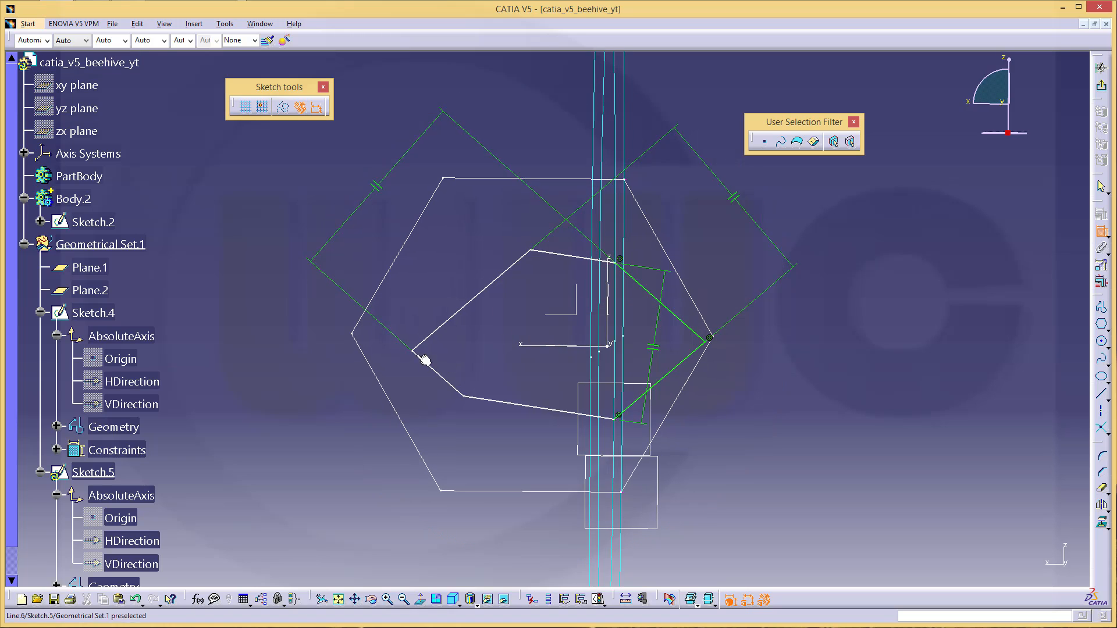
{"action": "left_click", "coordinate": [424, 360]}
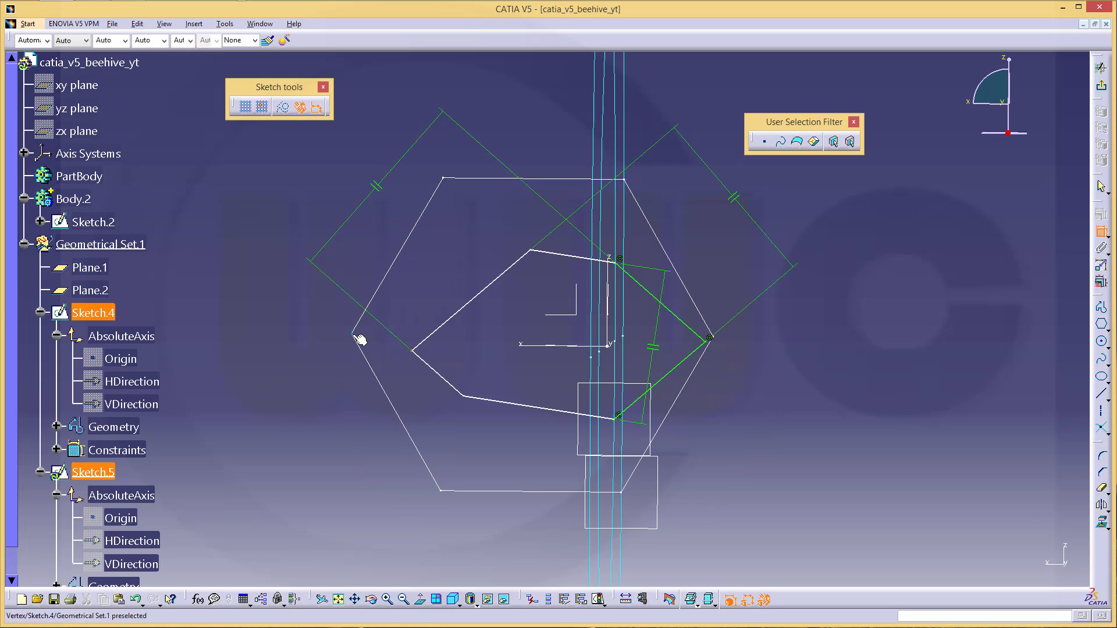
{"action": "right_click", "coordinate": [361, 339]}
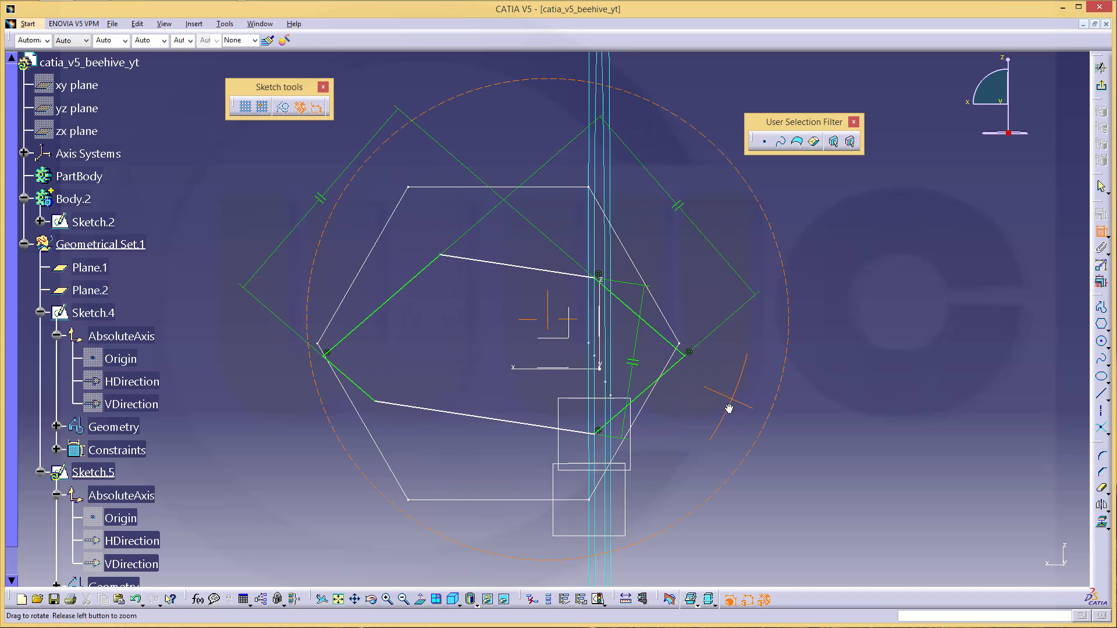
{"action": "left_click", "coordinate": [421, 599]}
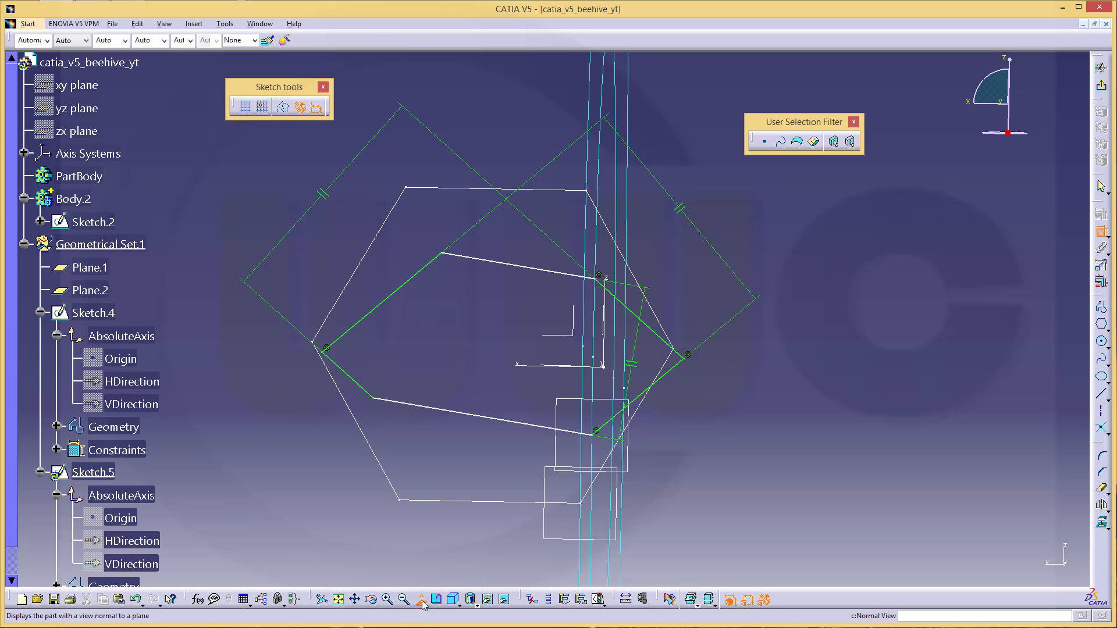
{"action": "left_click", "coordinate": [421, 599]}
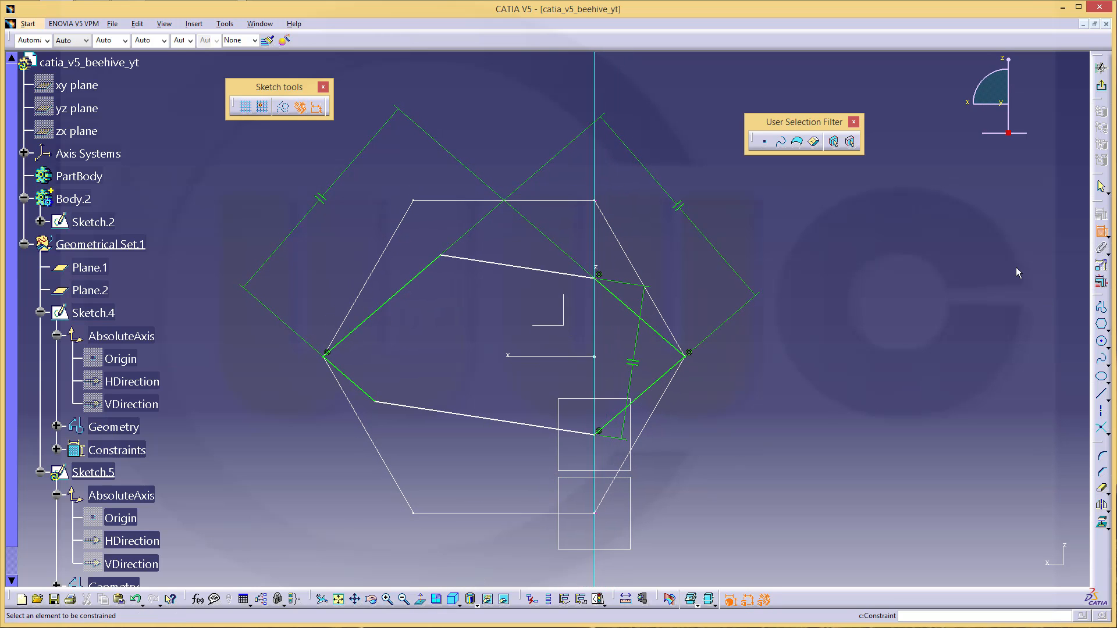
{"action": "left_click", "coordinate": [518, 257]}
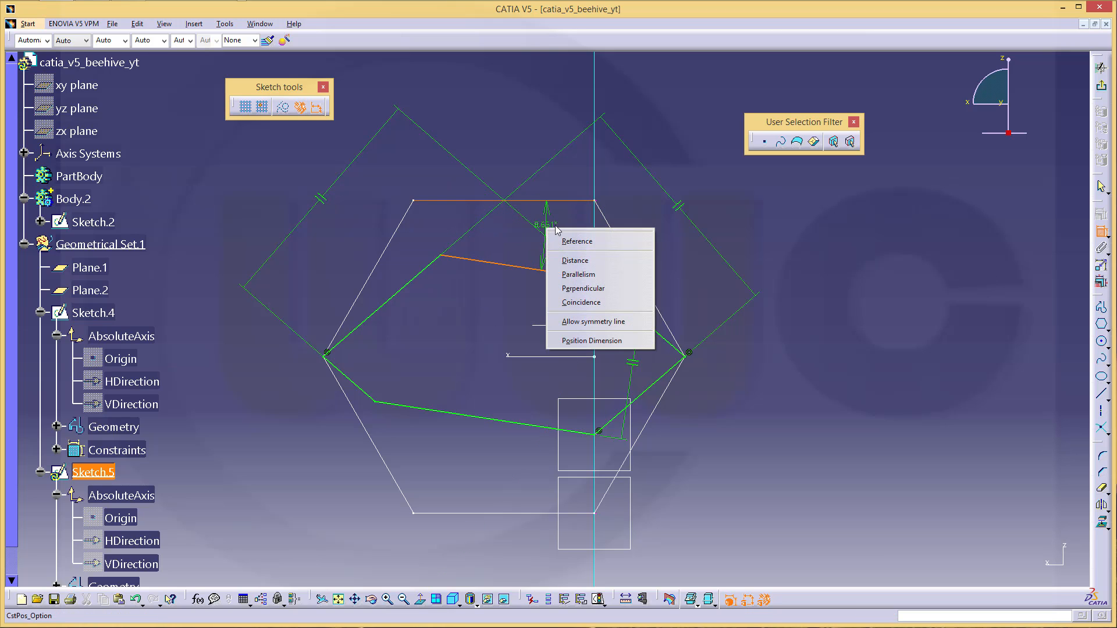
{"action": "left_click", "coordinate": [590, 340]}
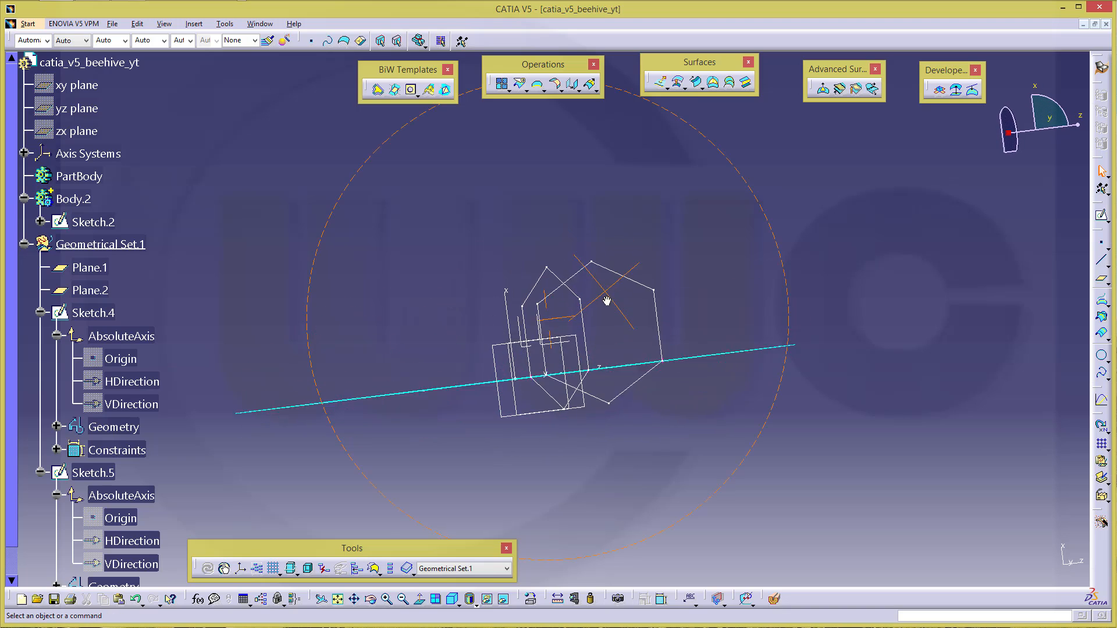
Loft a multi-sections surface between the Sketch.5 and Sketch.4 hexagons, coupled by vertices.
{"action": "left_click", "coordinate": [724, 82]}
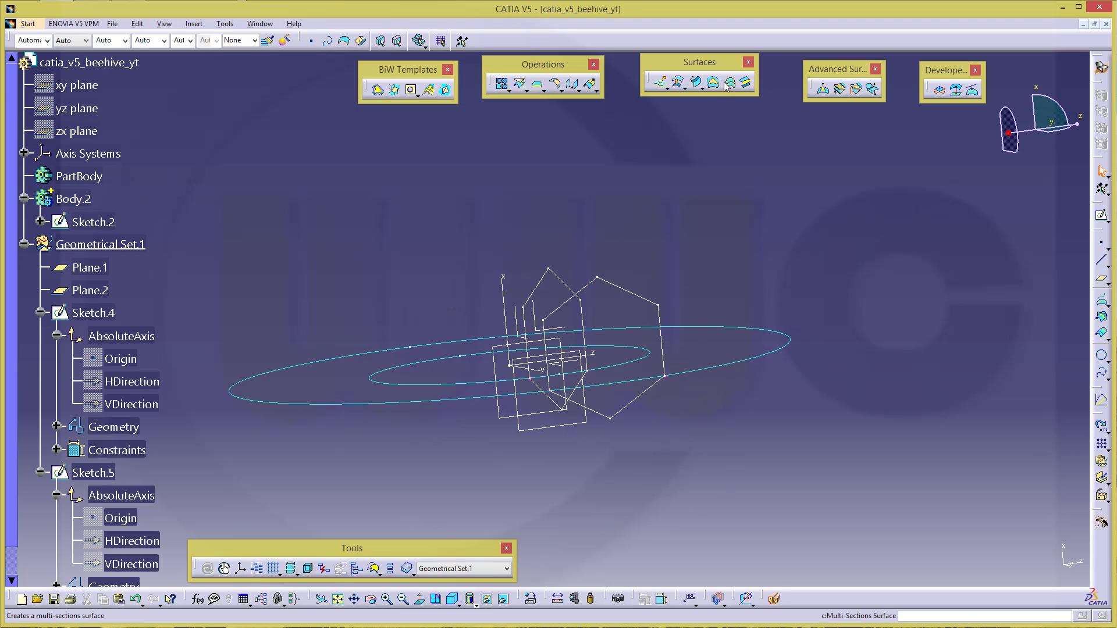
{"action": "left_click", "coordinate": [725, 84]}
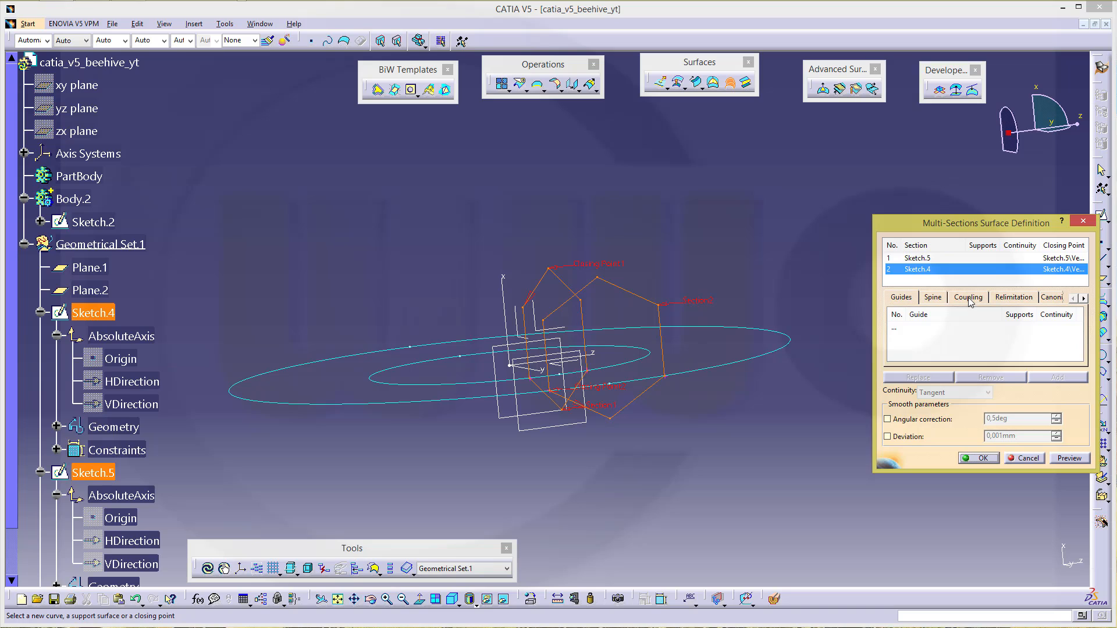
{"action": "left_click", "coordinate": [967, 297]}
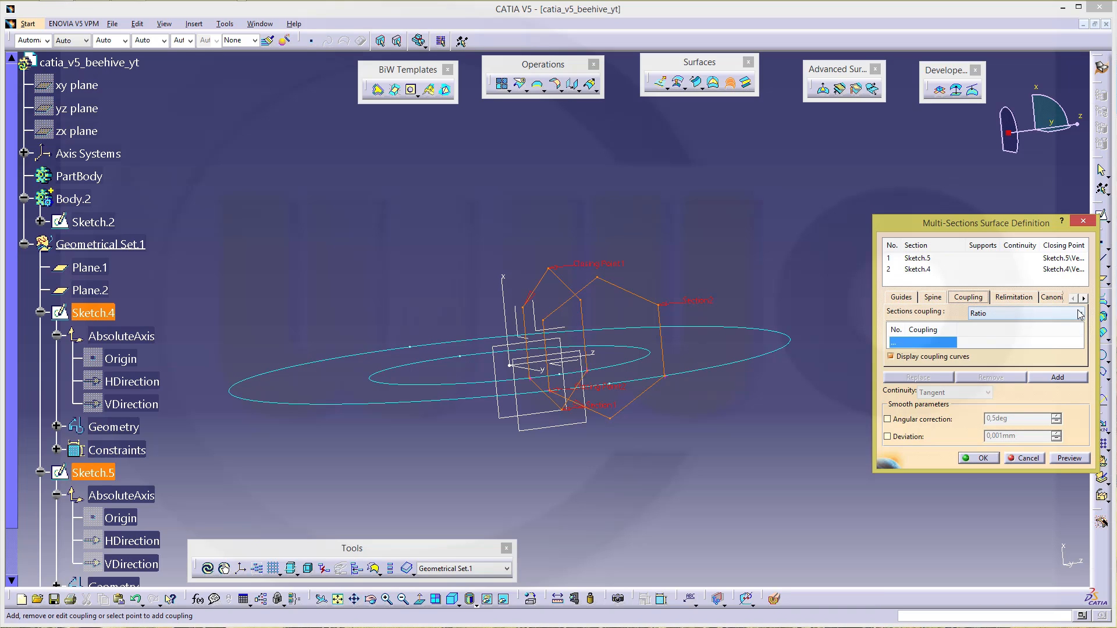
{"action": "left_click", "coordinate": [1023, 313]}
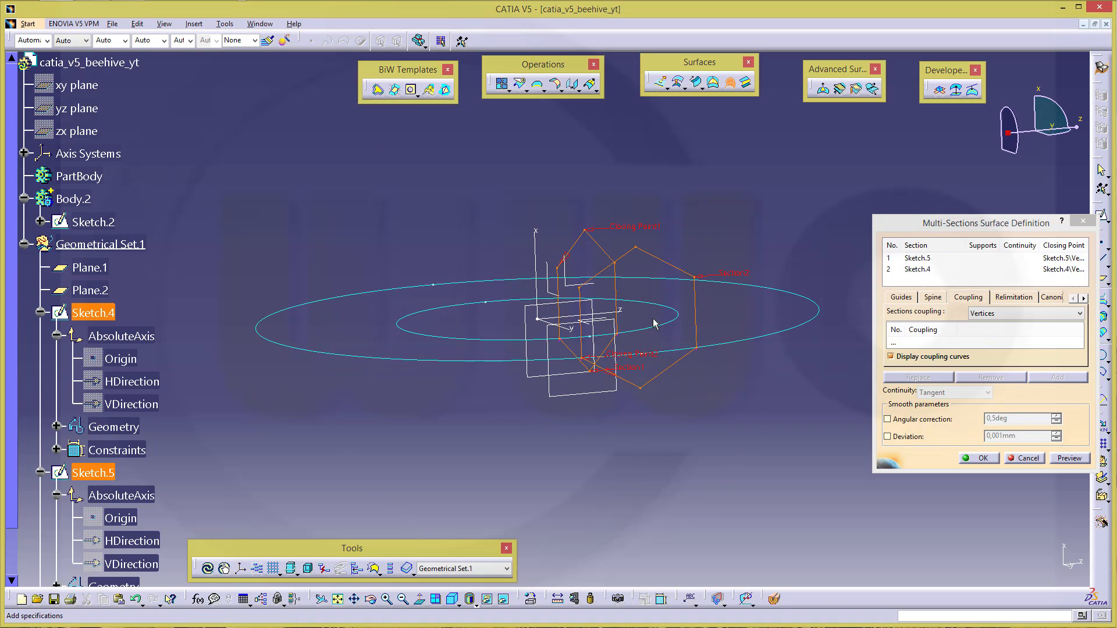
{"action": "left_click_drag", "start_coordinate": [654, 324], "coordinate": [634, 387]}
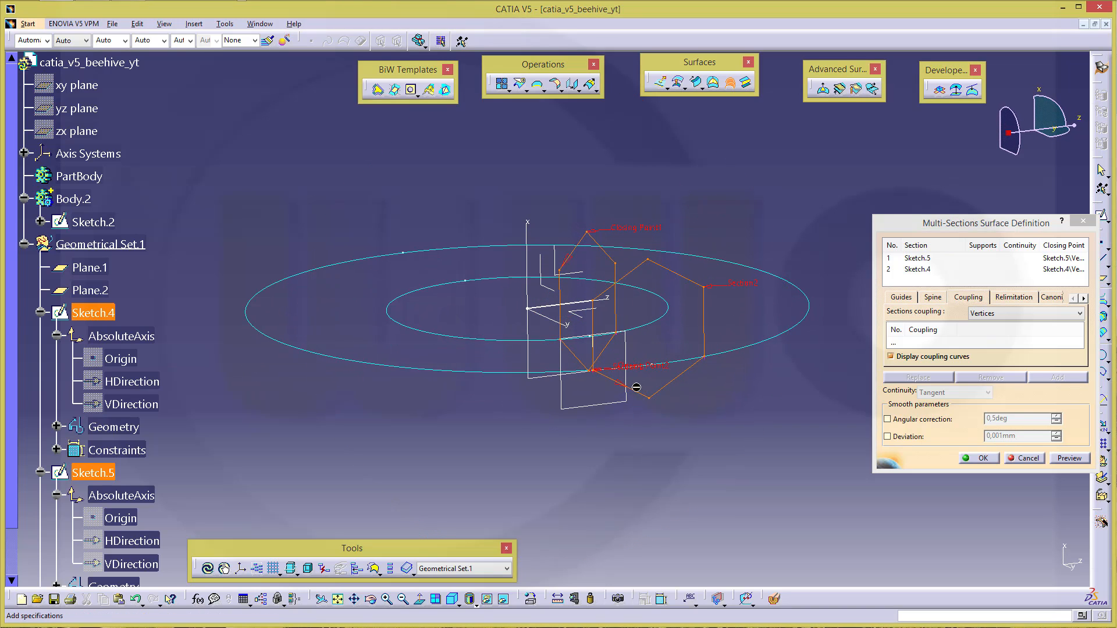
{"action": "right_click", "coordinate": [634, 371]}
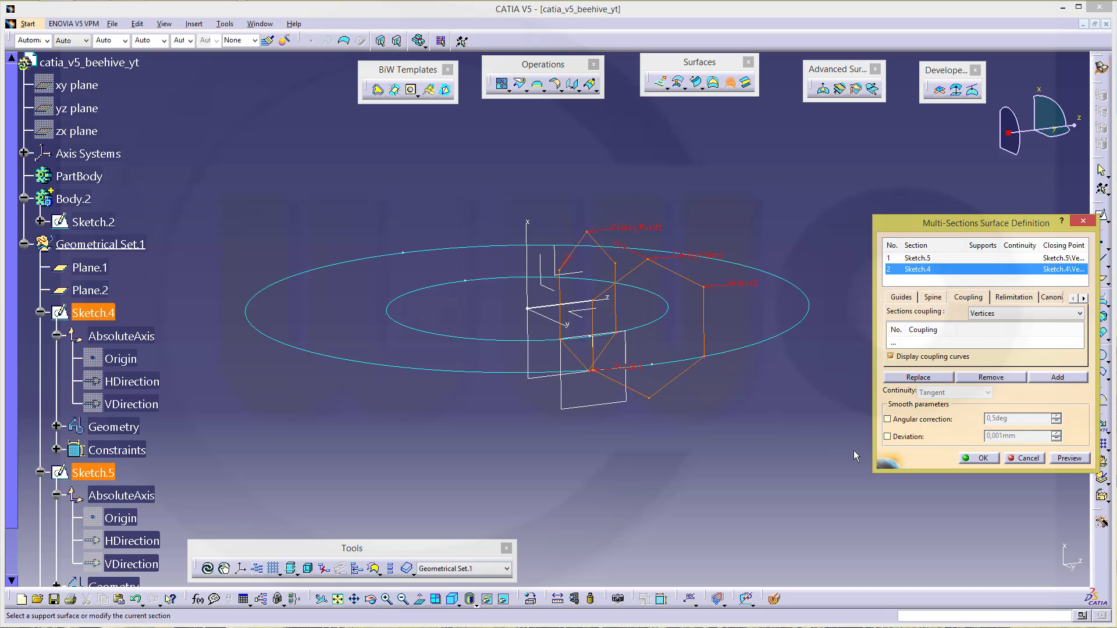
{"action": "left_click", "coordinate": [977, 457]}
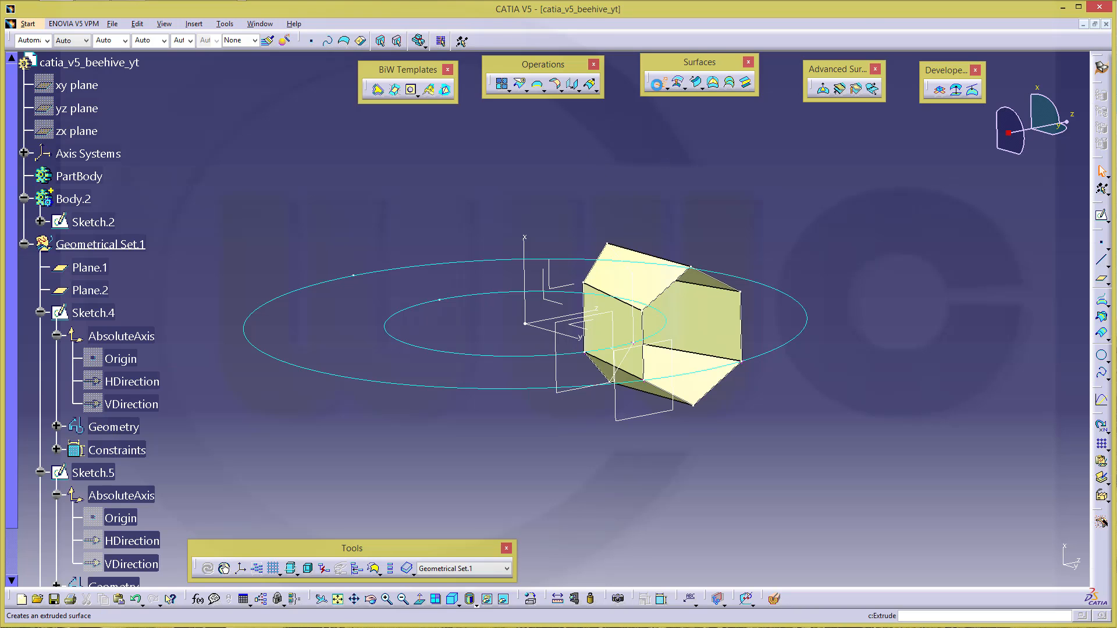
Set Extrude.1 limits to 100 mm and extrude Circle.2 with 100 mm limits.
{"action": "left_click", "coordinate": [654, 84]}
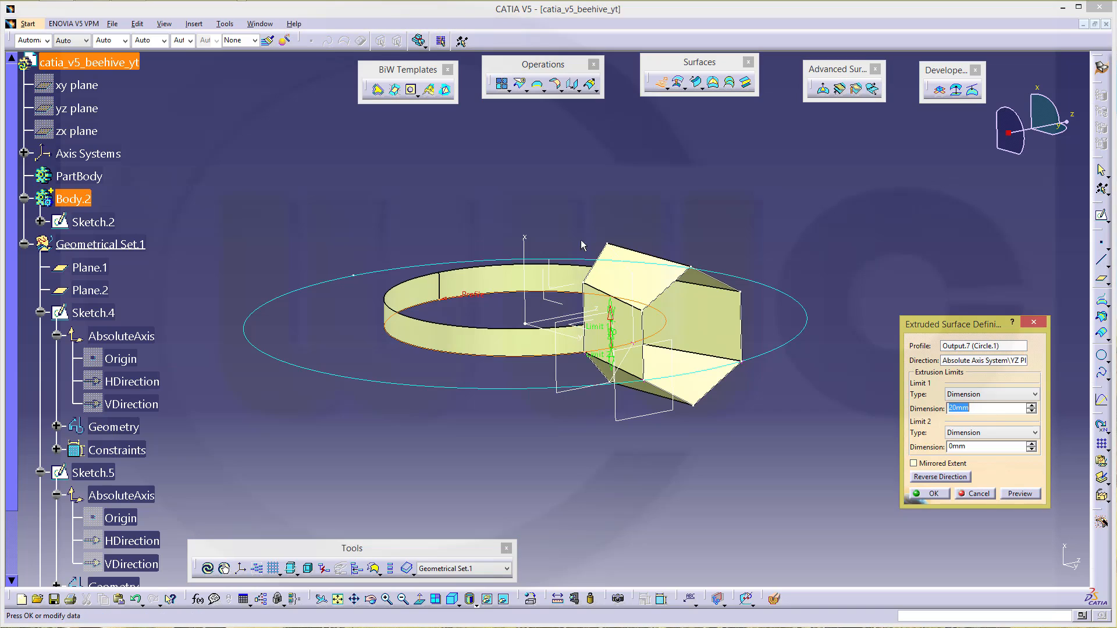
{"action": "mouse_move", "coordinate": [971, 422]}
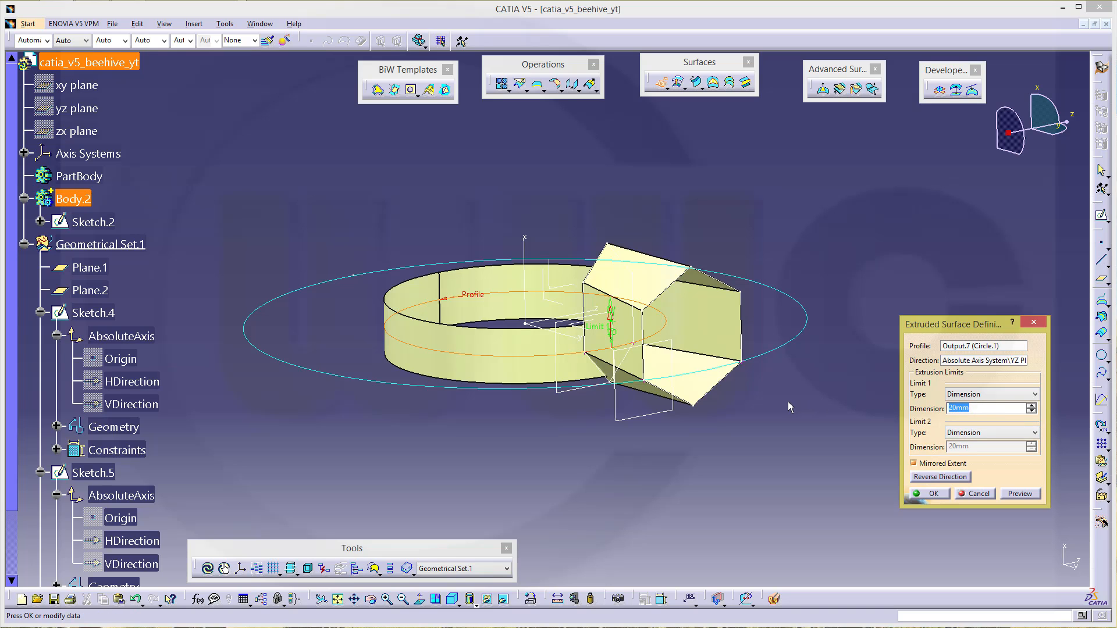
{"action": "left_click", "coordinate": [932, 493]}
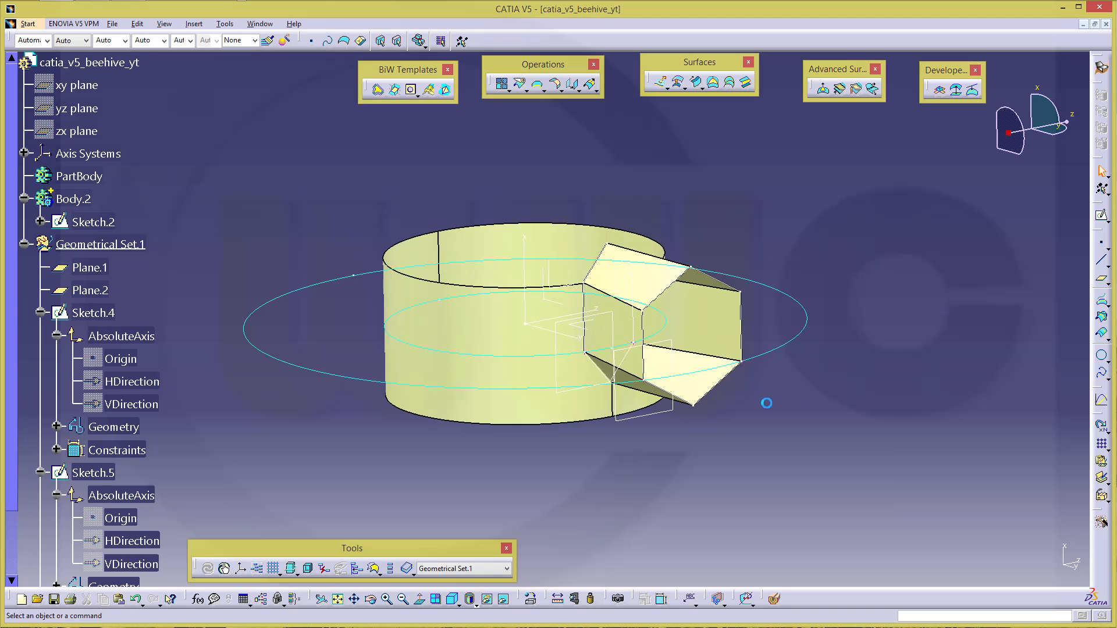
{"action": "mouse_move", "coordinate": [202, 479]}
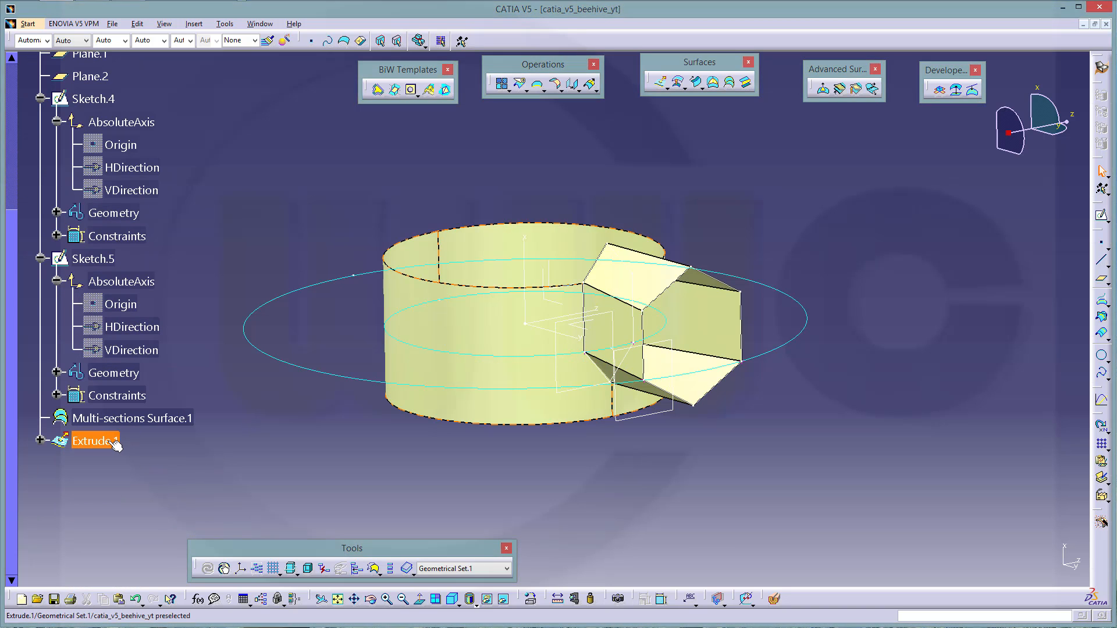
{"action": "double_click", "coordinate": [94, 440]}
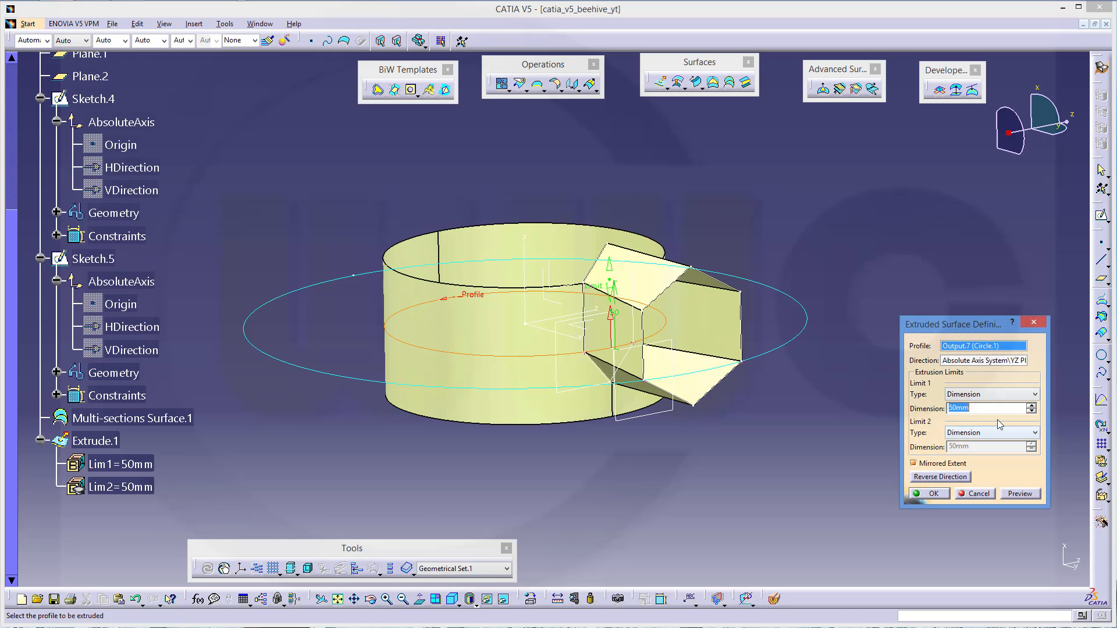
{"action": "left_click", "coordinate": [929, 493]}
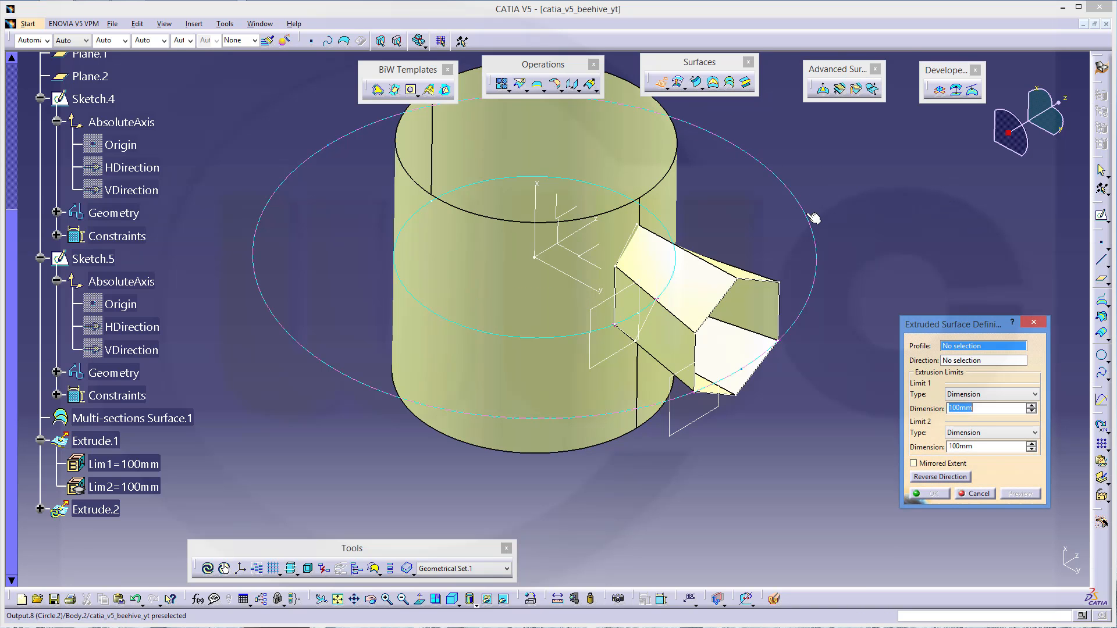
{"action": "left_click", "coordinate": [815, 217]}
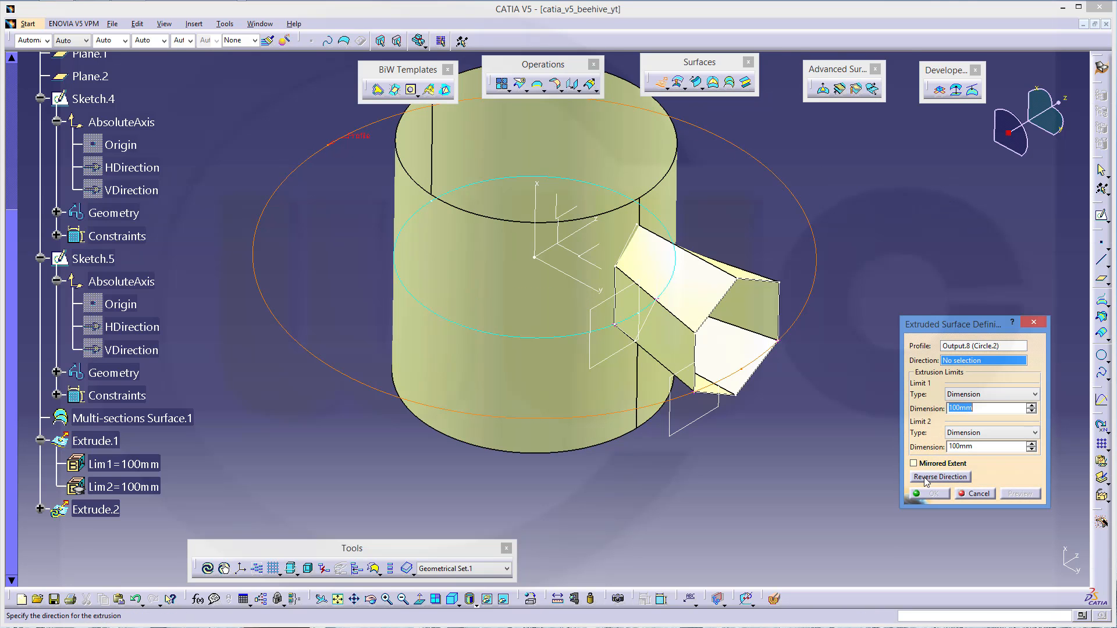
{"action": "left_click", "coordinate": [914, 463]}
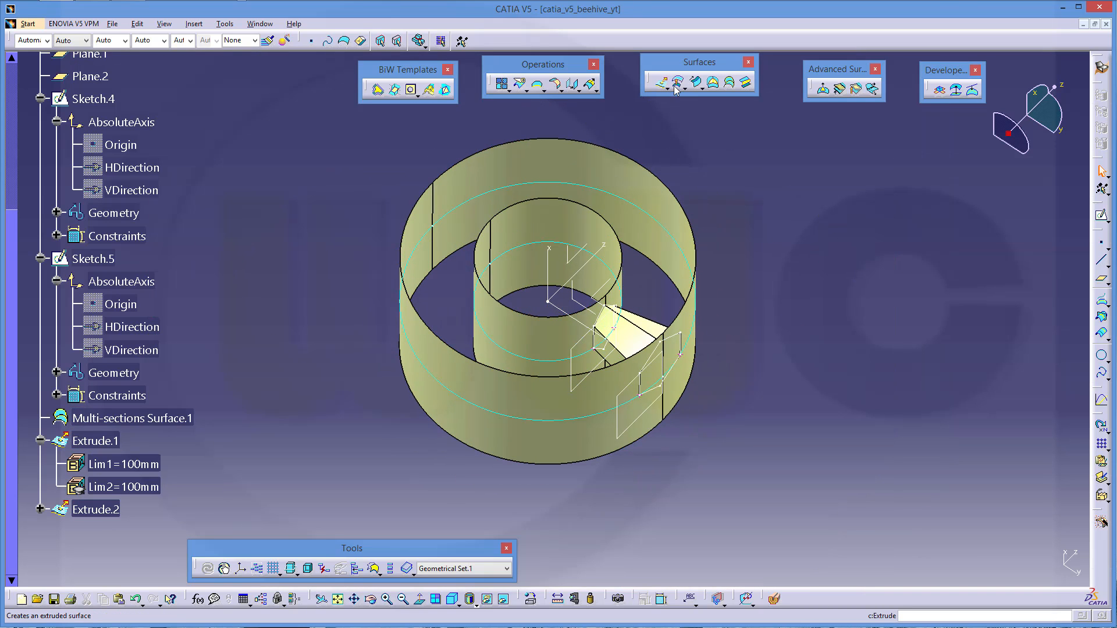
Offset the inner cylinder Extrude.1 by 10 mm.
{"action": "left_click", "coordinate": [676, 83]}
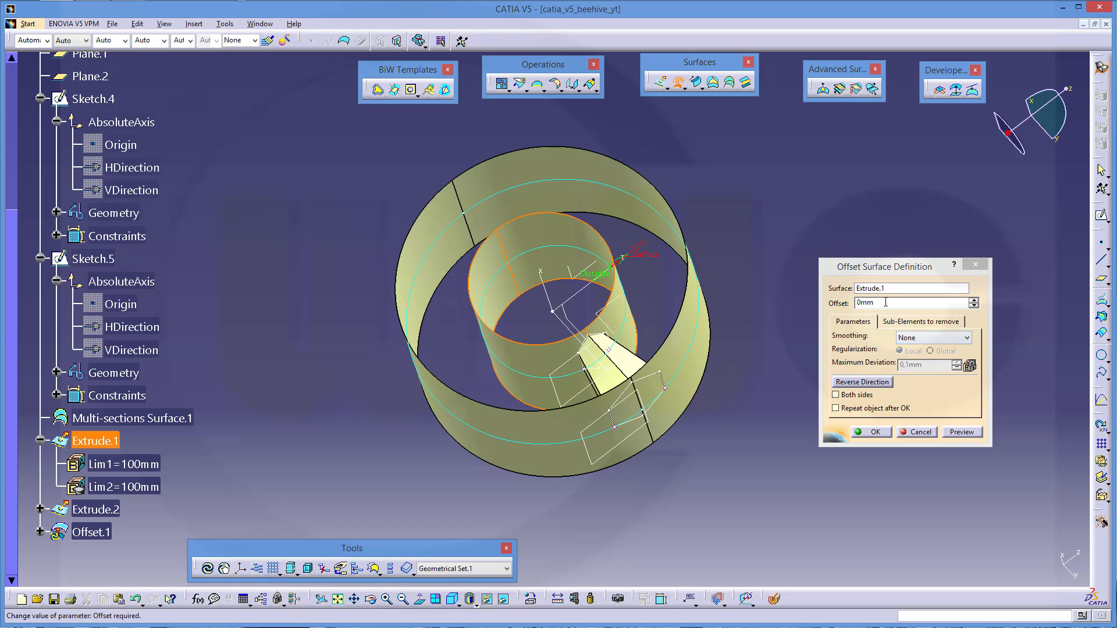
{"action": "type", "text": "5"}
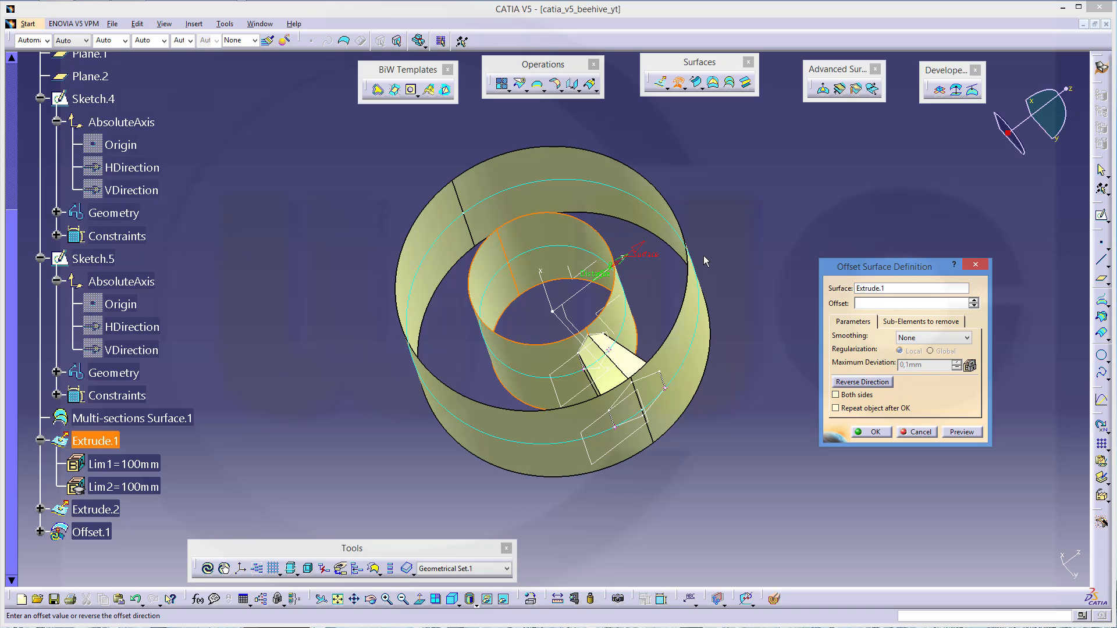
{"action": "type", "text": "10"}
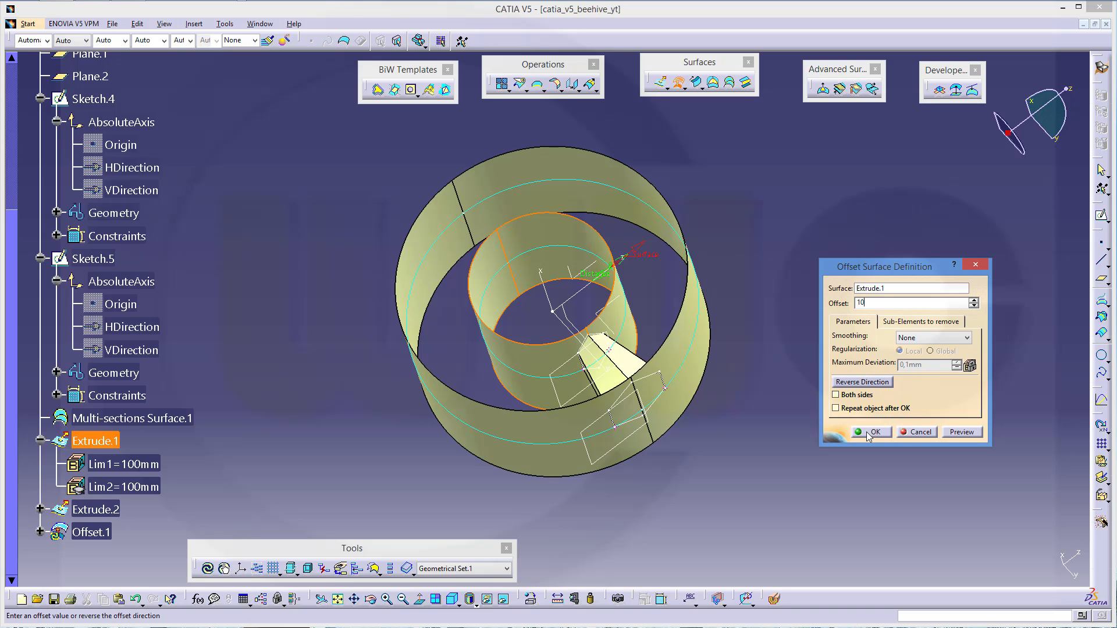
{"action": "left_click", "coordinate": [871, 432]}
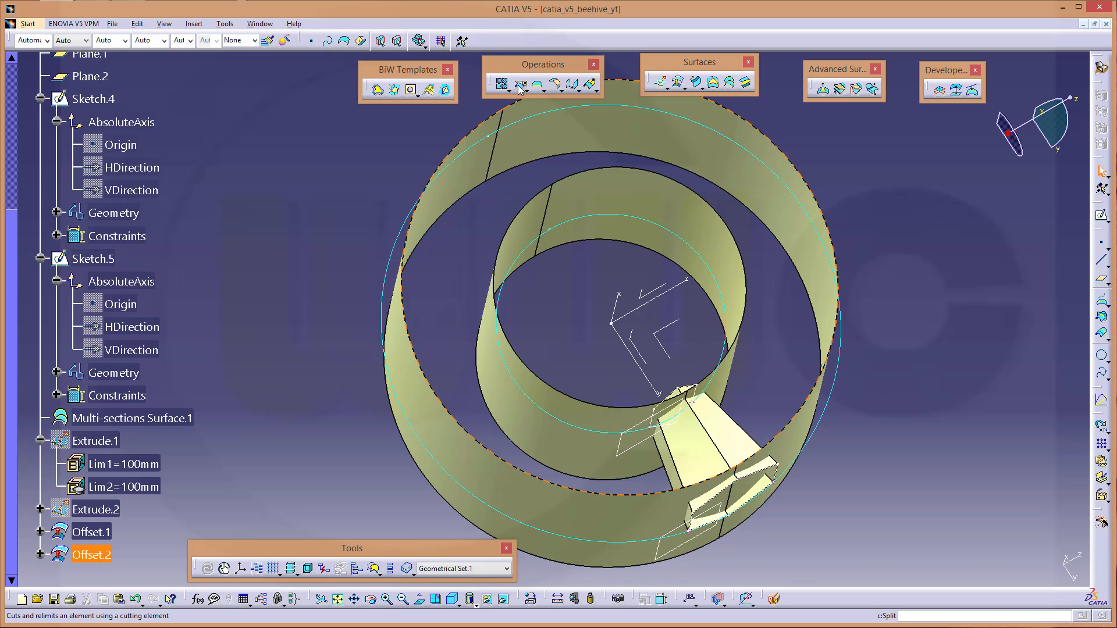
Split Multi-sections Surface.1 with Offset.2 to trim the hexagonal cell.
{"action": "left_click", "coordinate": [519, 84]}
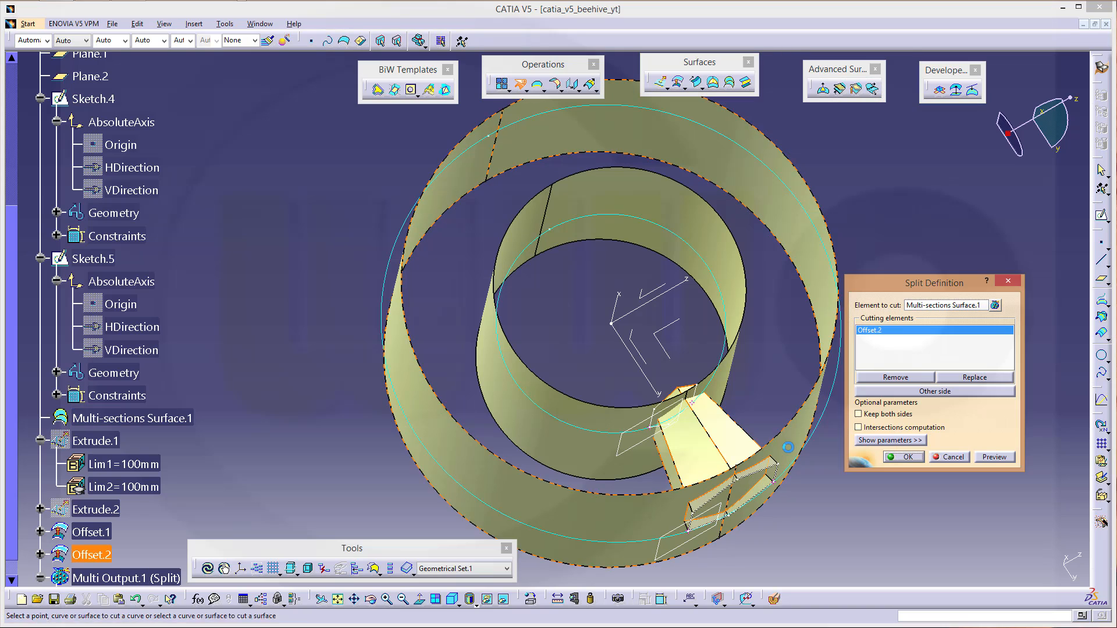
{"action": "left_click", "coordinate": [905, 457]}
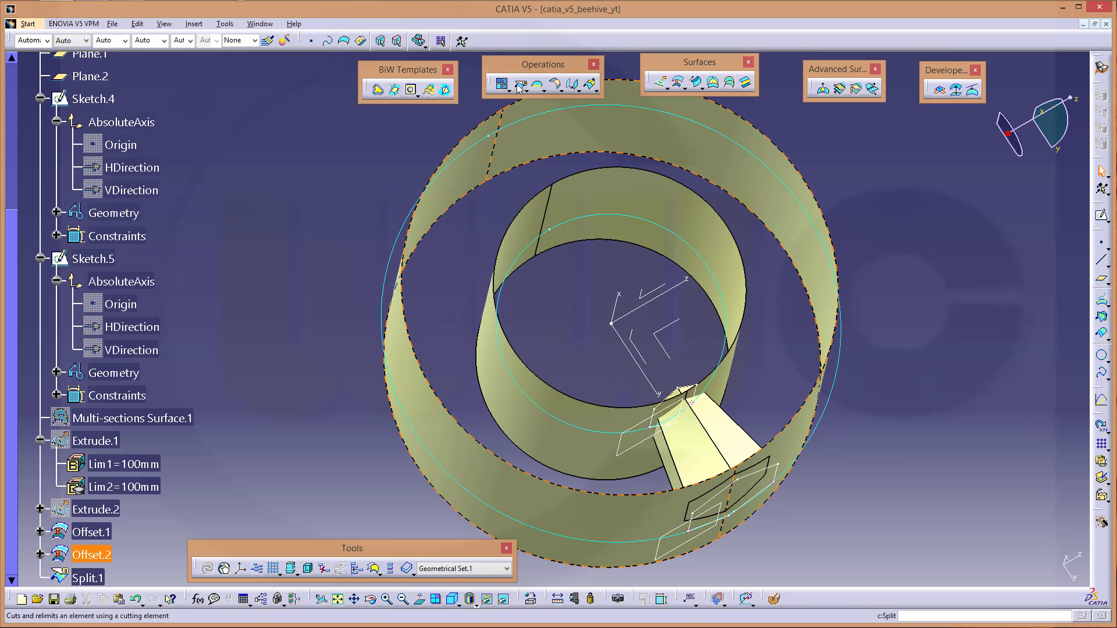
{"action": "left_click", "coordinate": [519, 85]}
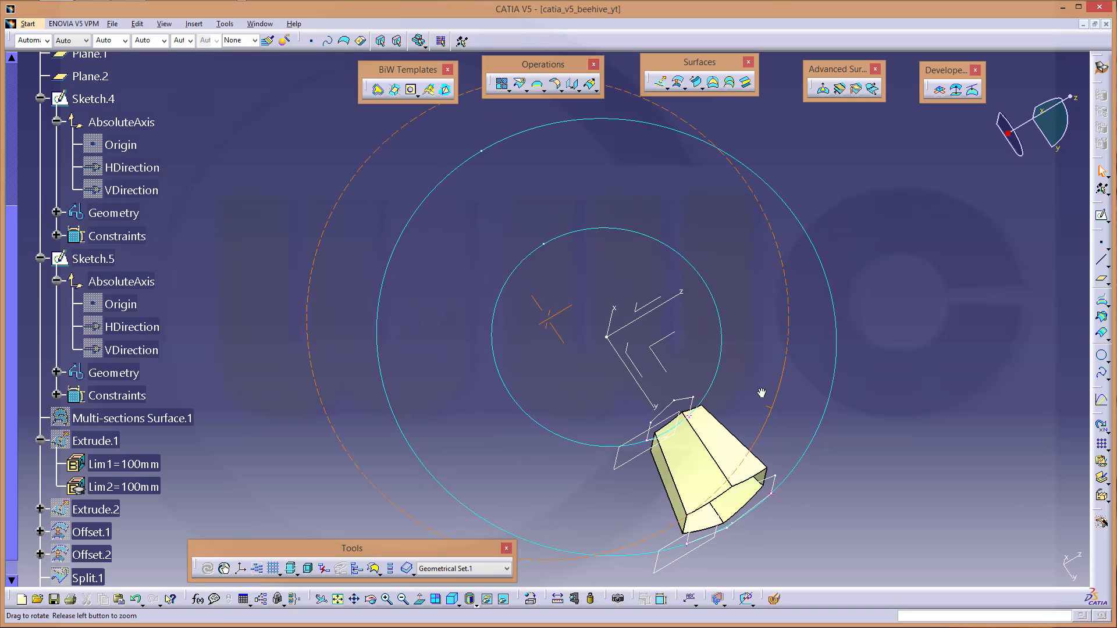
{"action": "left_click_drag", "start_coordinate": [761, 393], "coordinate": [488, 372]}
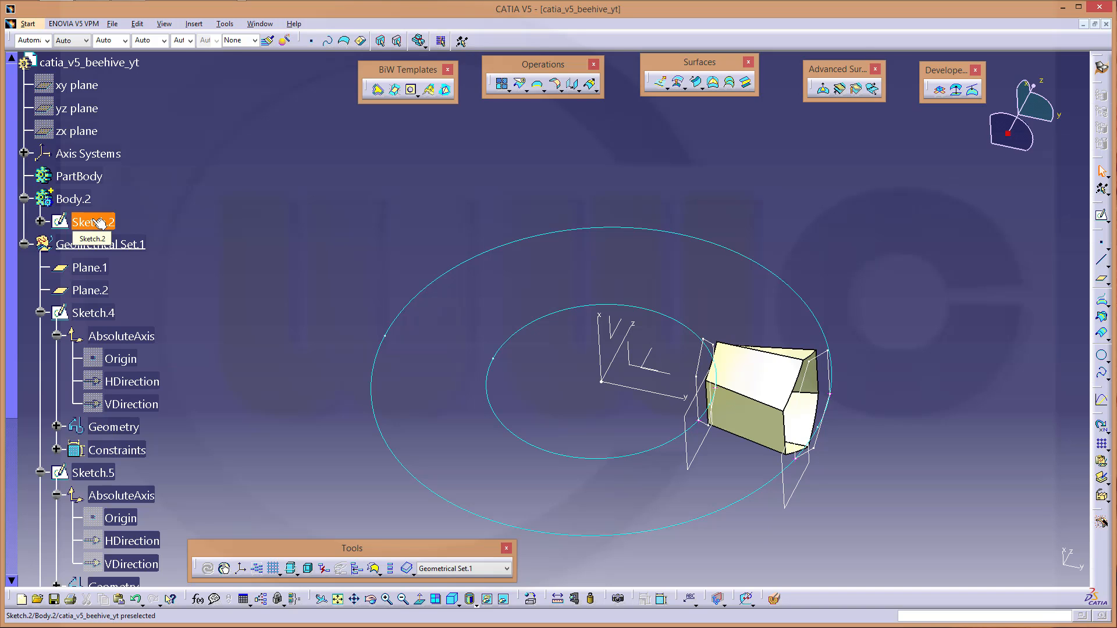
Edit the wedge angle dimension in Body.2's Sketch.2.
{"action": "double_click", "coordinate": [87, 222]}
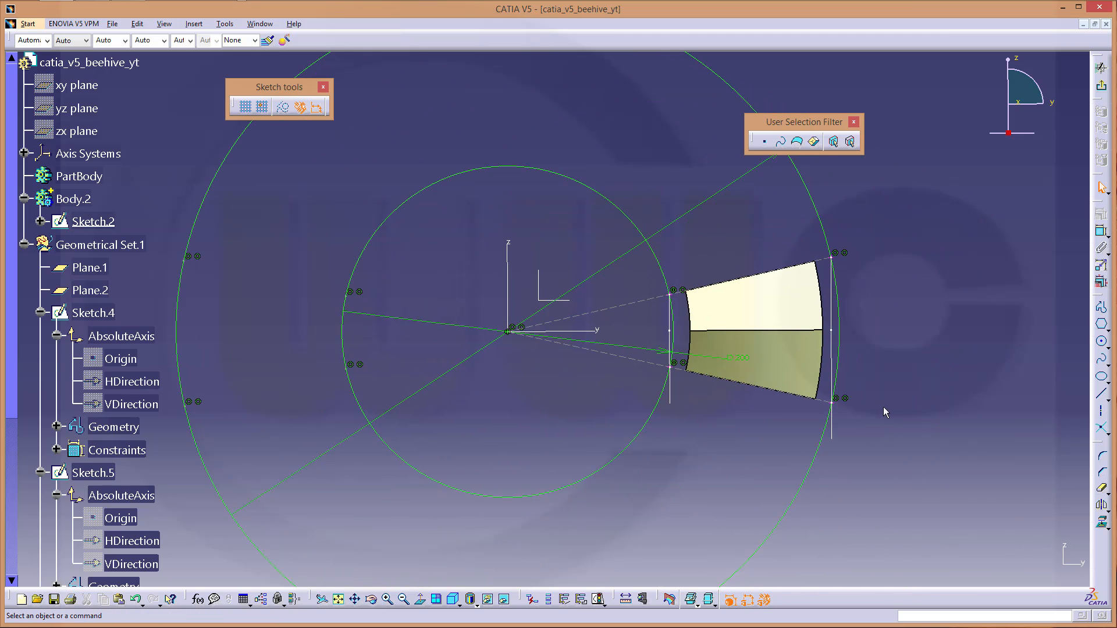
{"action": "mouse_move", "coordinate": [810, 430]}
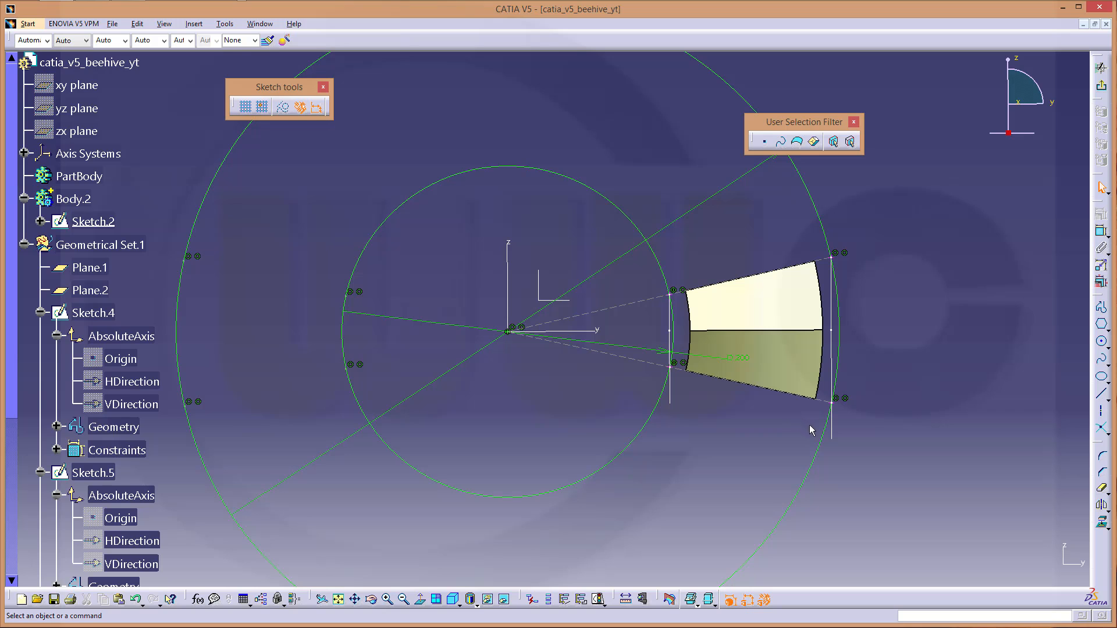
{"action": "mouse_move", "coordinate": [860, 439]}
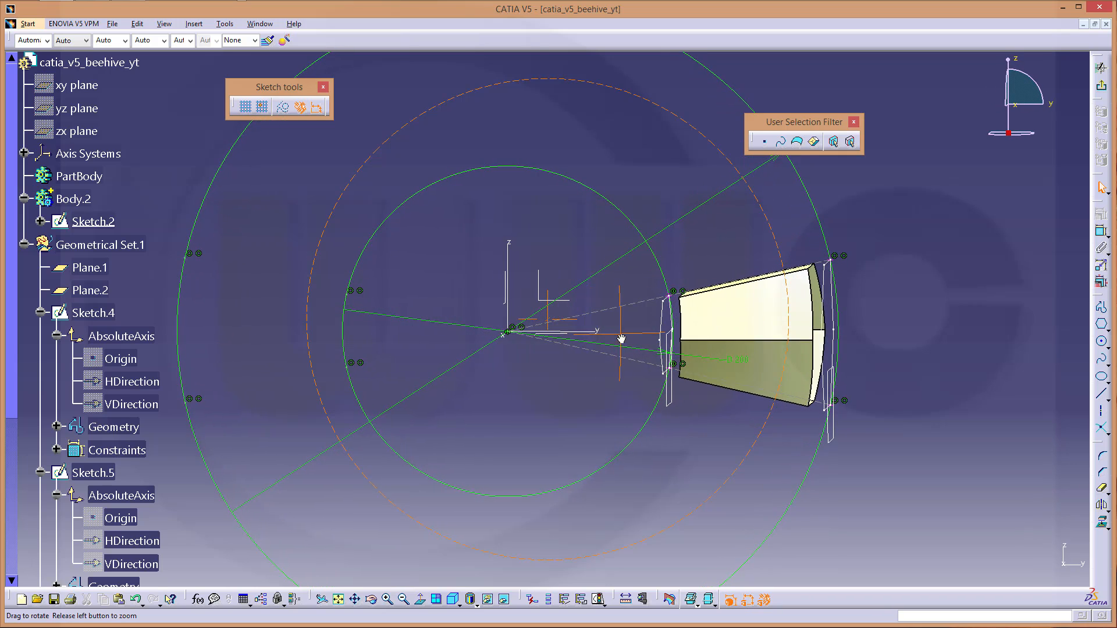
{"action": "left_click_drag", "start_coordinate": [620, 339], "coordinate": [650, 349]}
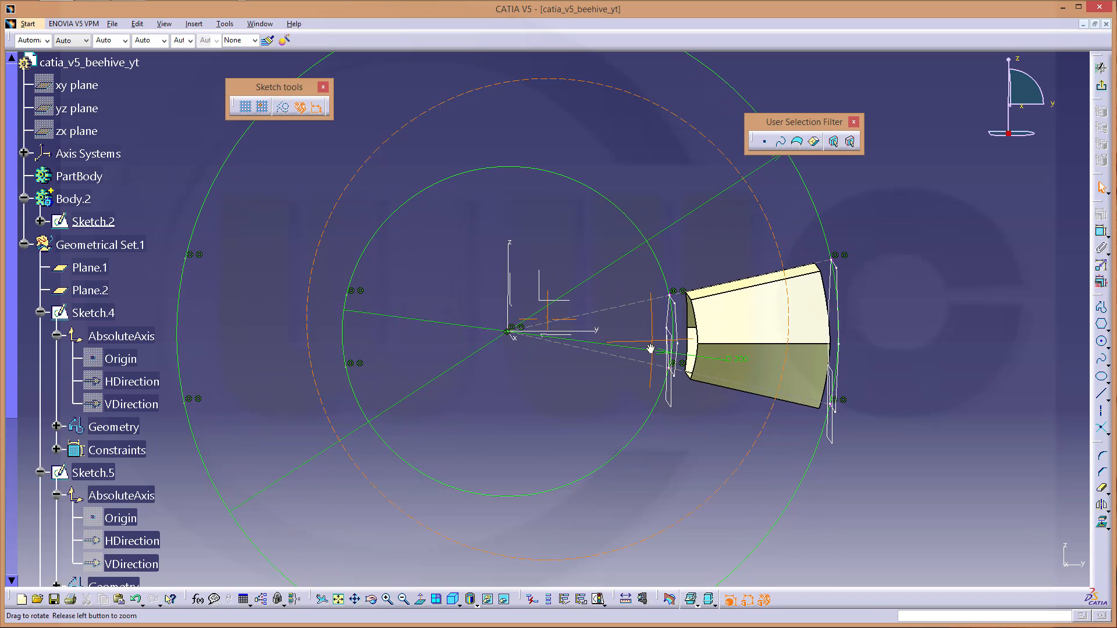
{"action": "left_click_drag", "start_coordinate": [650, 349], "coordinate": [991, 275]}
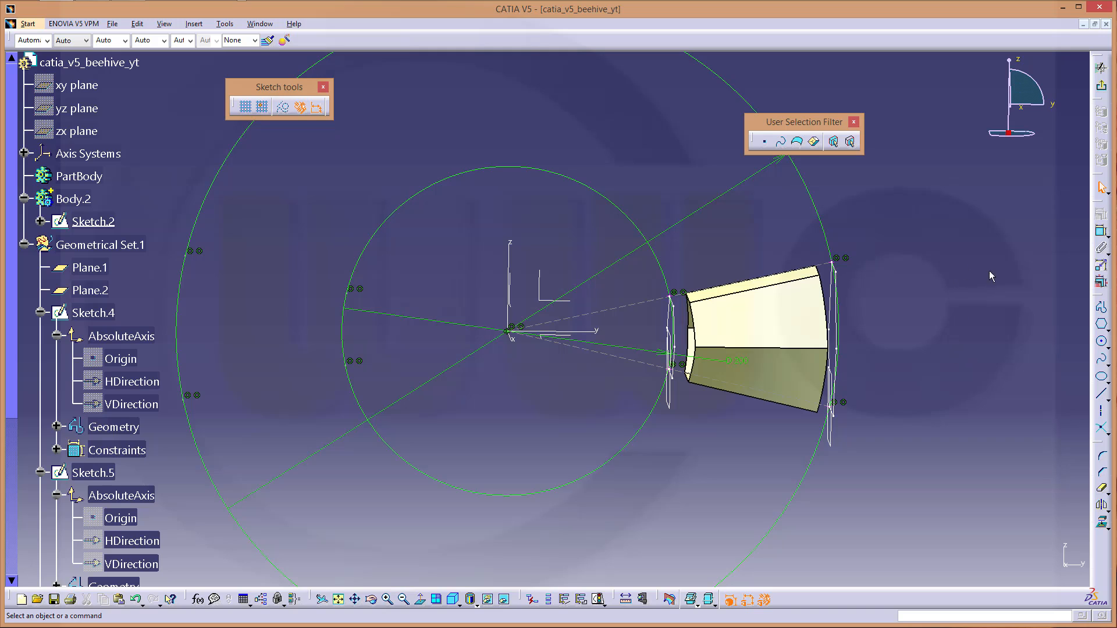
{"action": "mouse_move", "coordinate": [646, 311]}
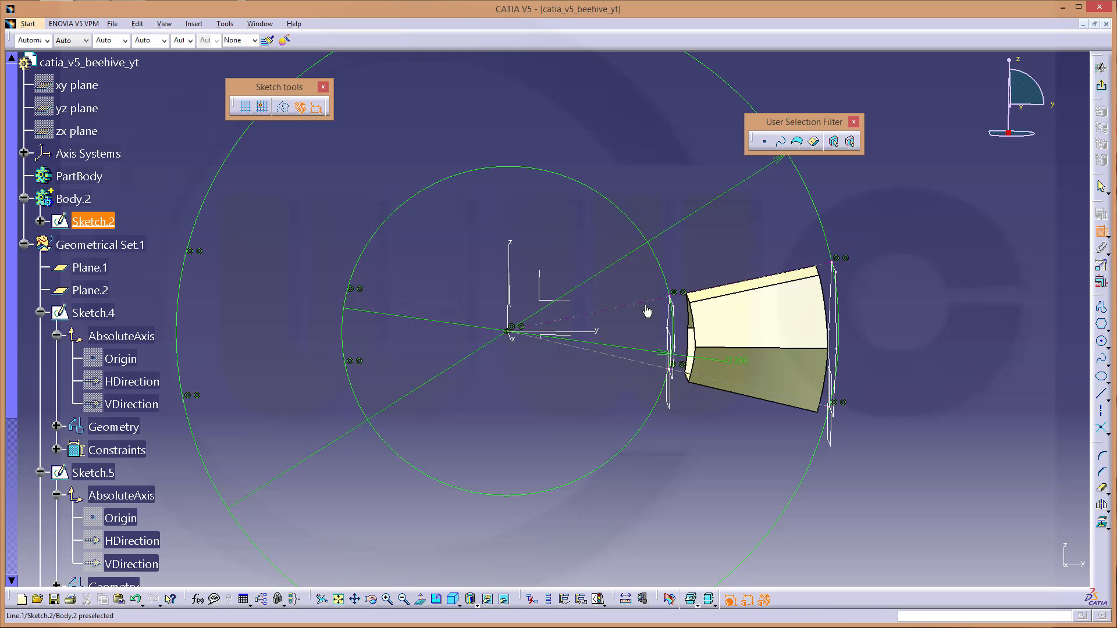
{"action": "mouse_move", "coordinate": [644, 308]}
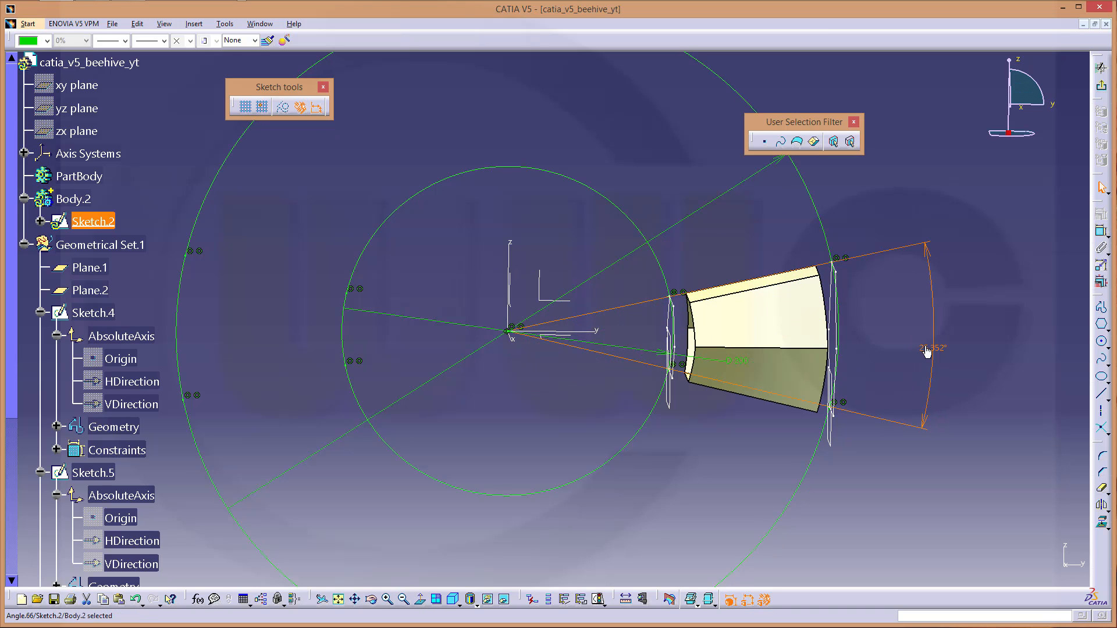
{"action": "double_click", "coordinate": [930, 348]}
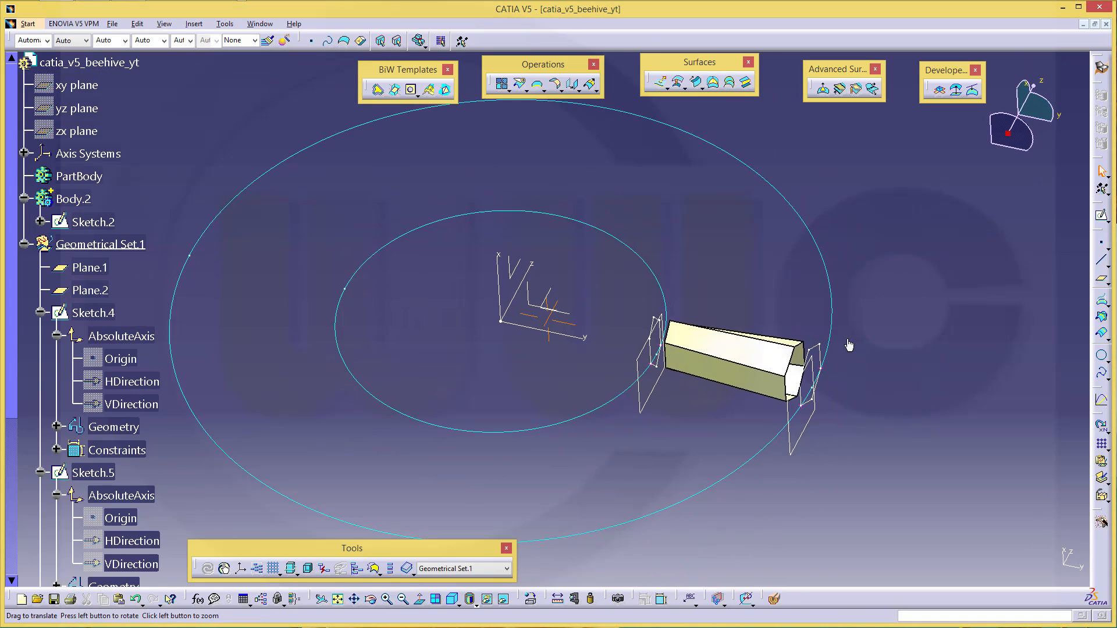
Hide the outer guide circle, Plane.1 and the other guide elements.
{"action": "left_click_drag", "start_coordinate": [847, 346], "coordinate": [637, 257]}
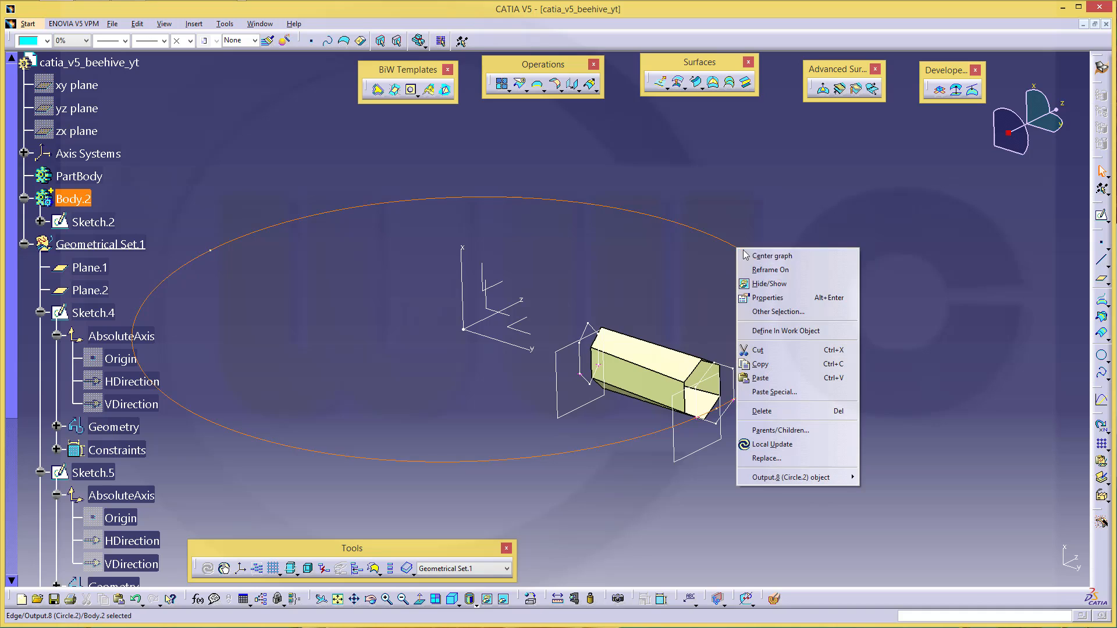
{"action": "left_click", "coordinate": [342, 308]}
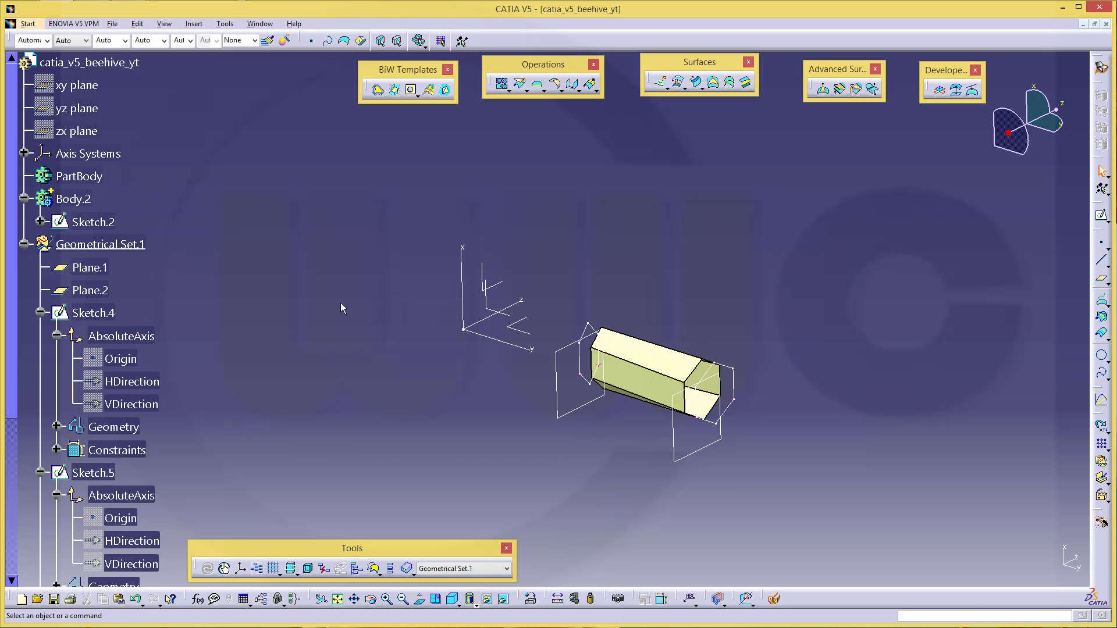
{"action": "right_click", "coordinate": [90, 267]}
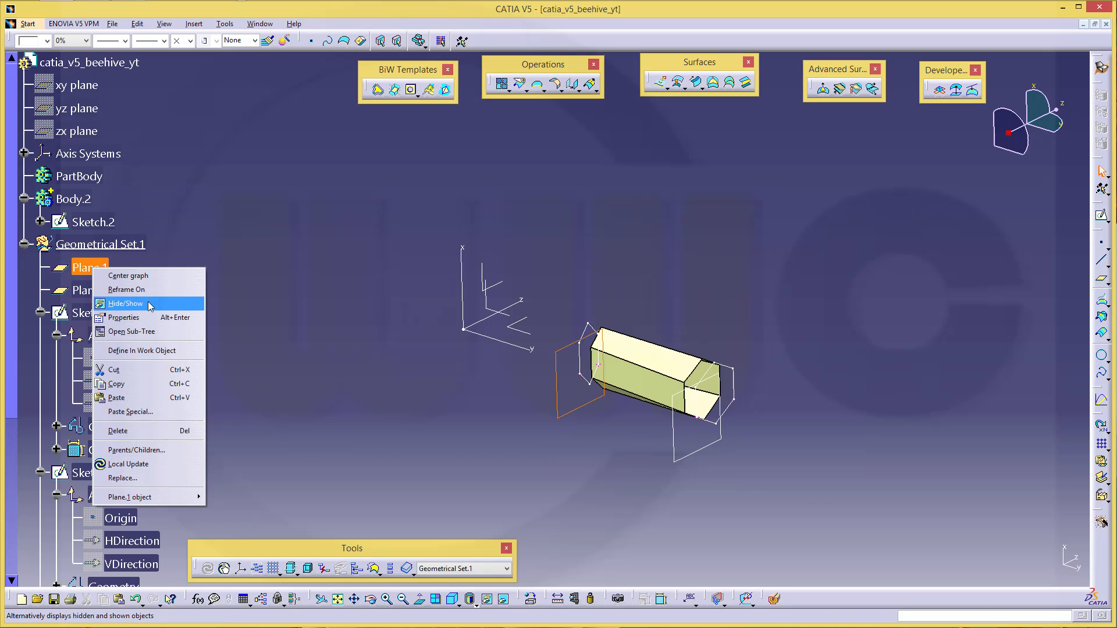
{"action": "left_click", "coordinate": [123, 303]}
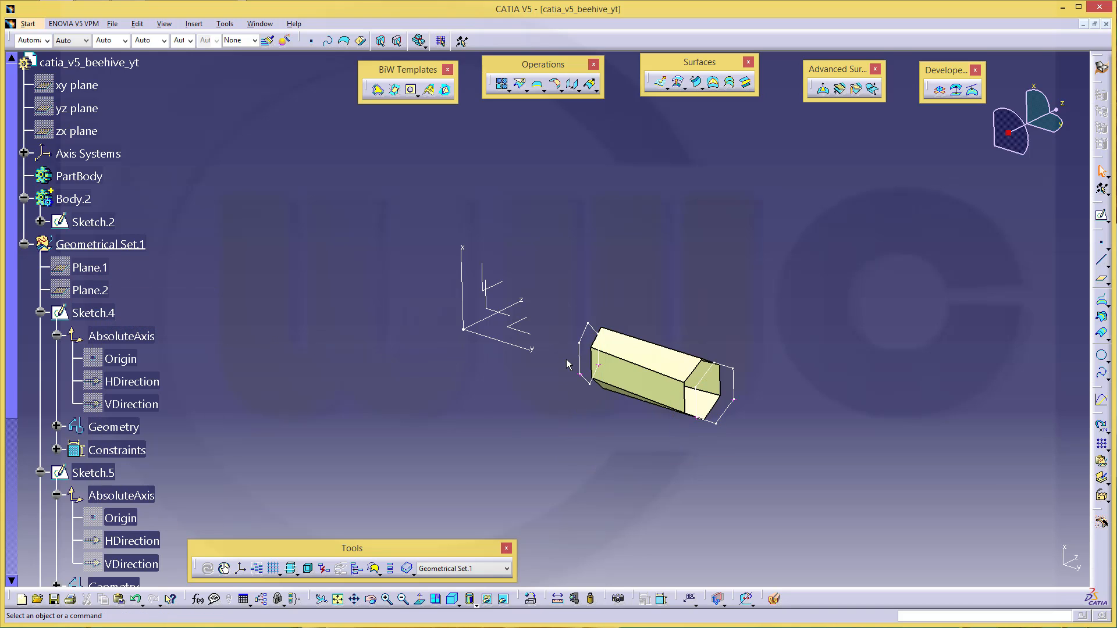
{"action": "right_click", "coordinate": [92, 313]}
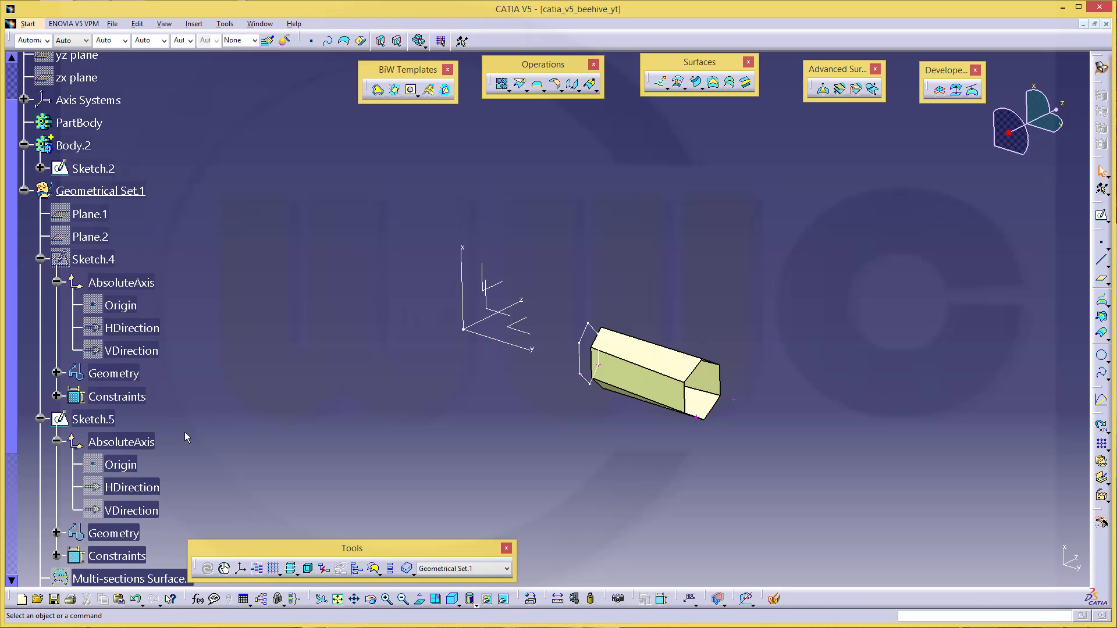
{"action": "mouse_move", "coordinate": [93, 419]}
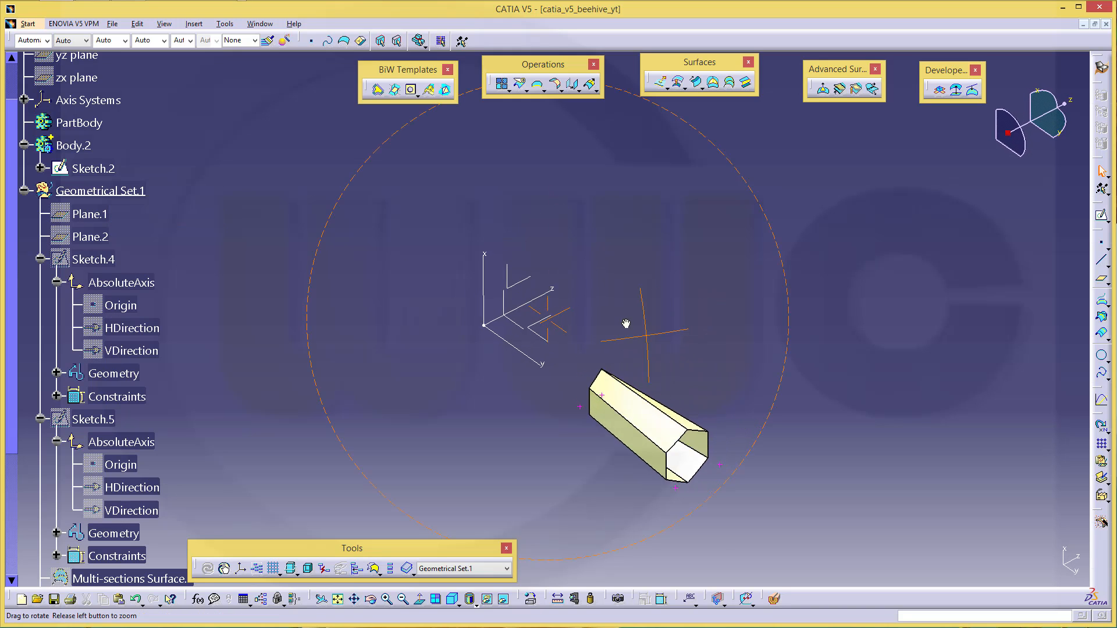
{"action": "left_click_drag", "start_coordinate": [625, 324], "coordinate": [817, 304]}
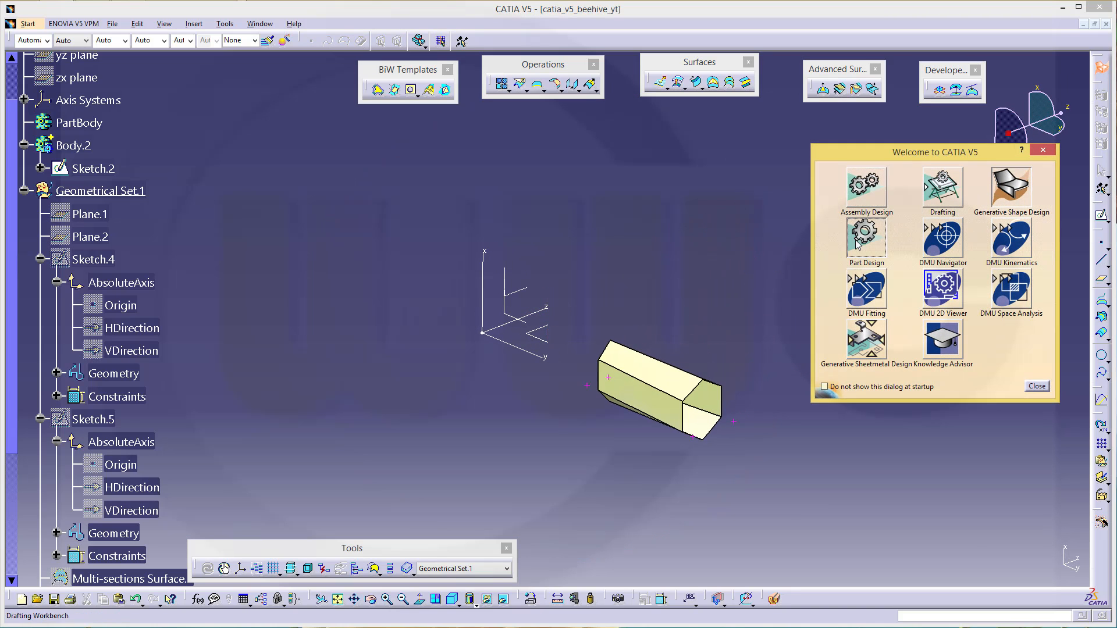
Thicken the Split.2 cell surface by 0.1 mm into ThickSurface.1.
{"action": "left_click", "coordinate": [1034, 385]}
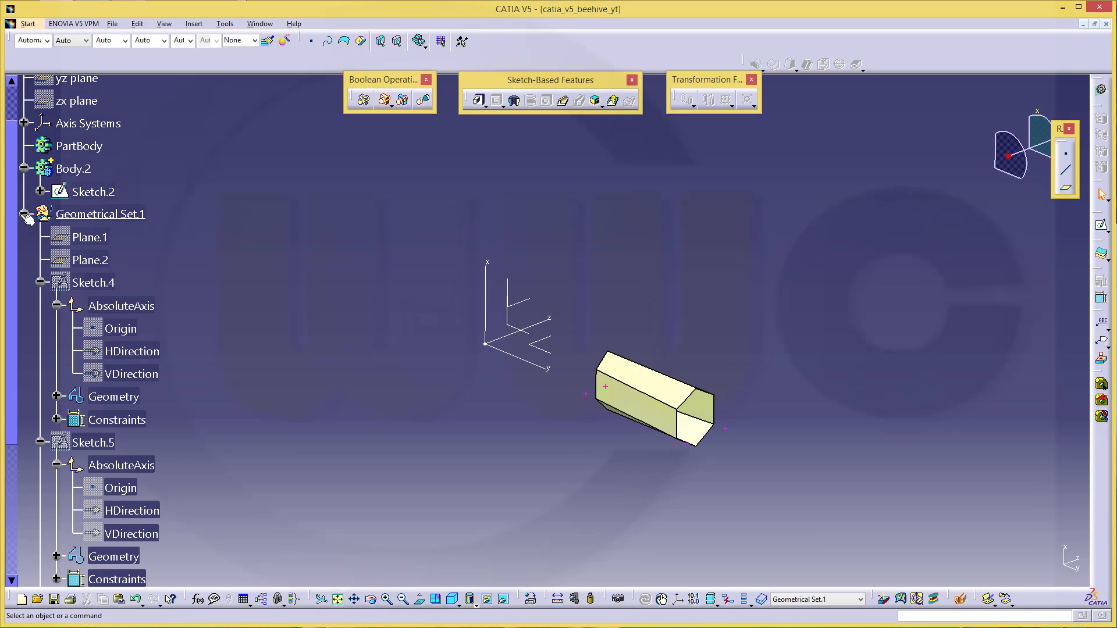
{"action": "right_click", "coordinate": [72, 168]}
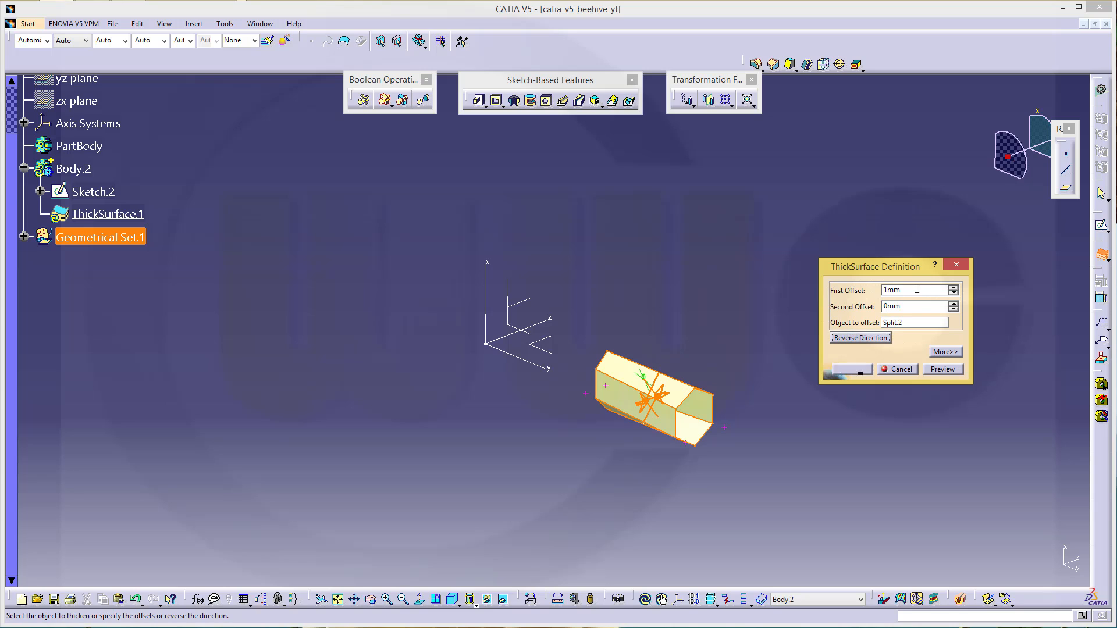
{"action": "type", "text": "0,"}
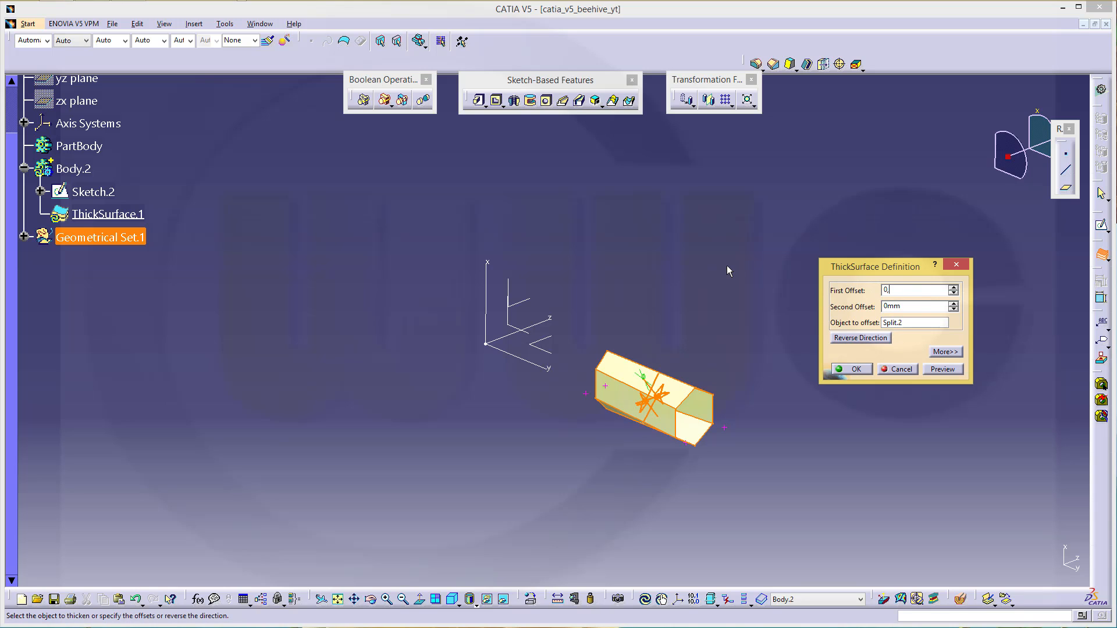
{"action": "type", "text": "0,1mm"}
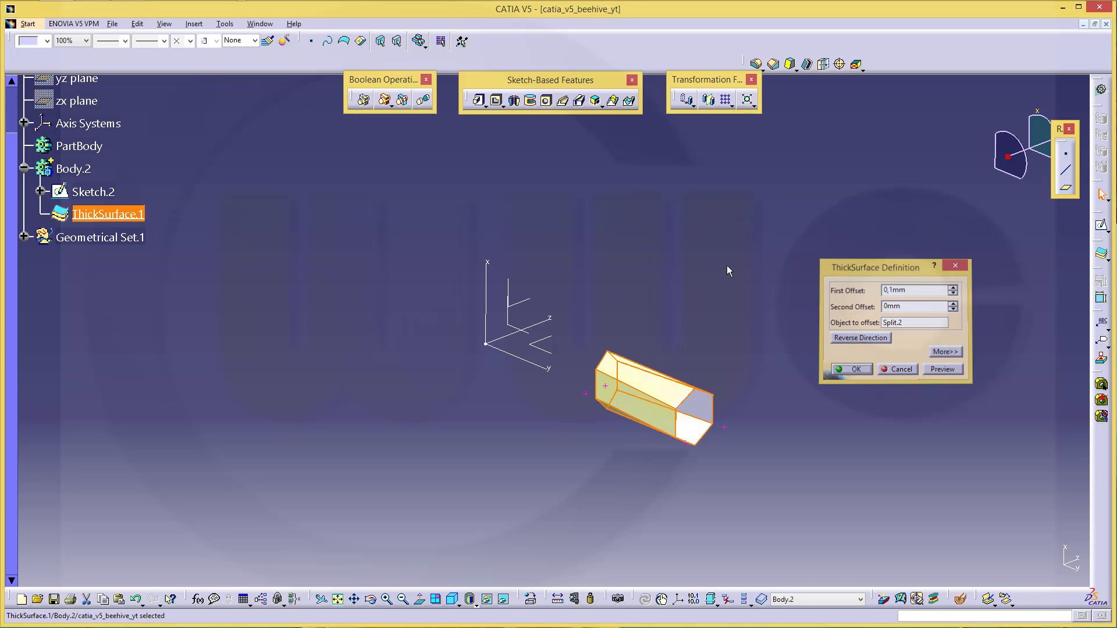
{"action": "left_click", "coordinate": [856, 369]}
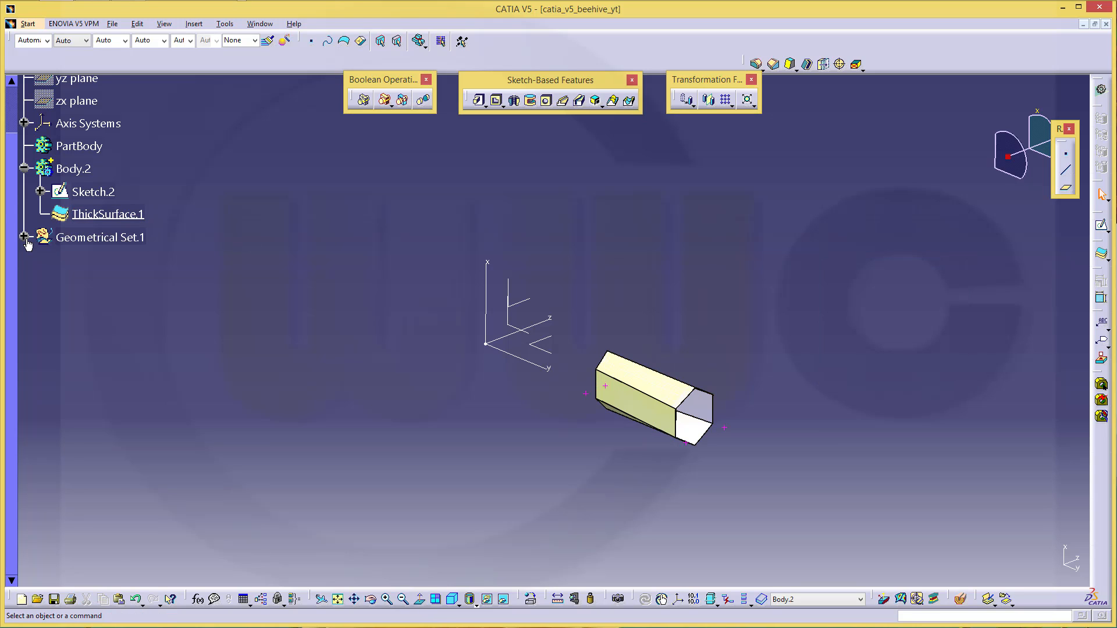
{"action": "left_click", "coordinate": [24, 237]}
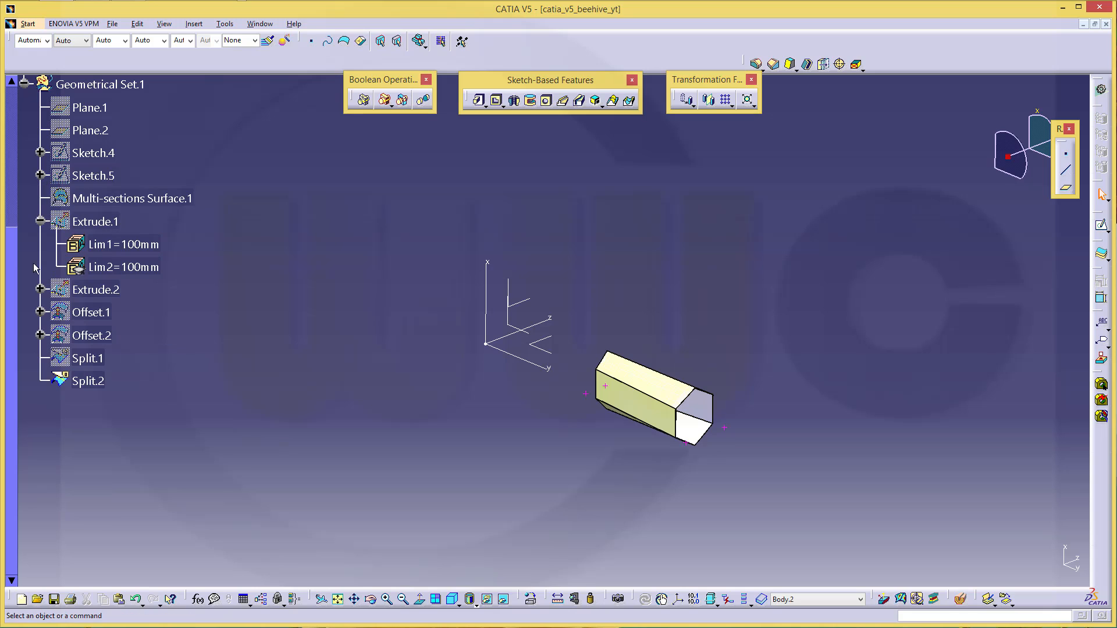
Hide Split.2 and view the thickened hexagonal cell from several angles.
{"action": "right_click", "coordinate": [88, 380]}
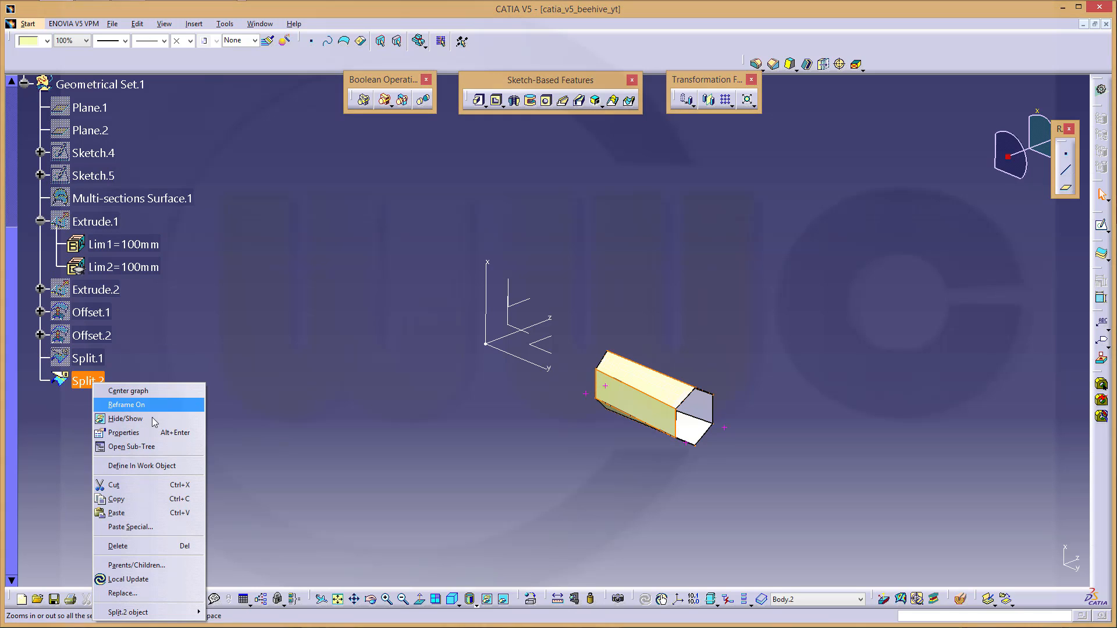
{"action": "left_click", "coordinate": [127, 405]}
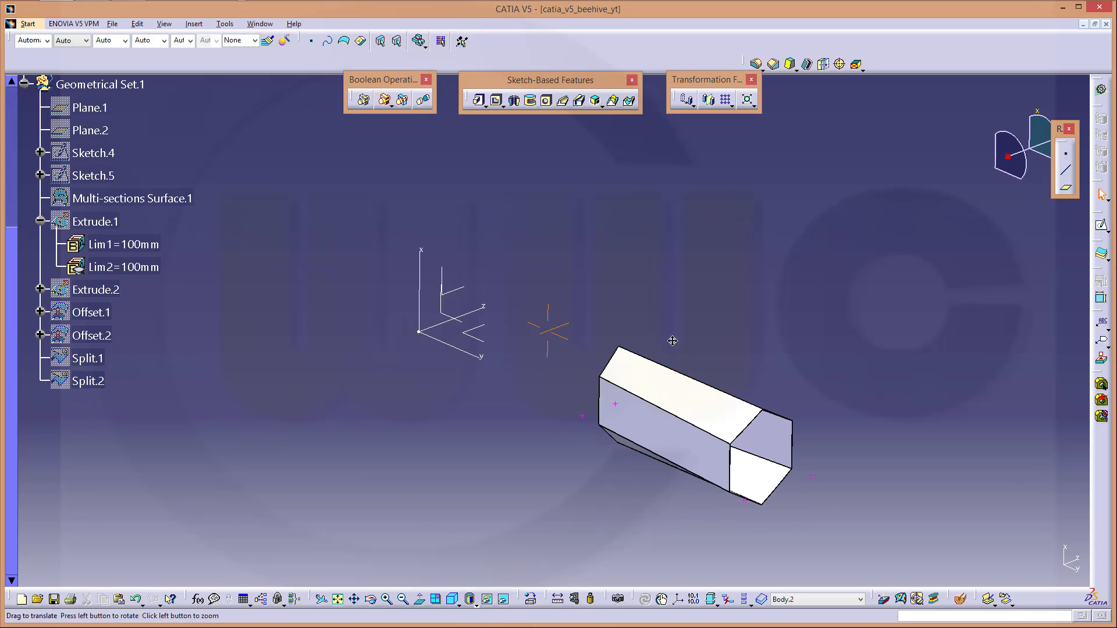
{"action": "left_click_drag", "start_coordinate": [670, 342], "coordinate": [562, 335]}
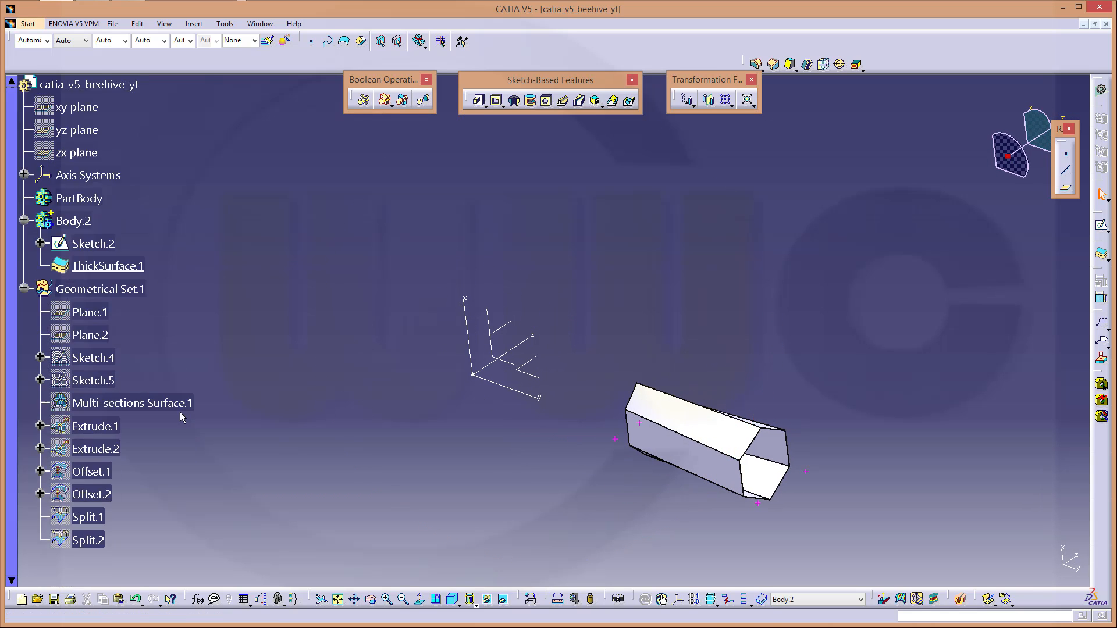
{"action": "scroll", "scroll_direction": "down", "scroll_amount": 3}
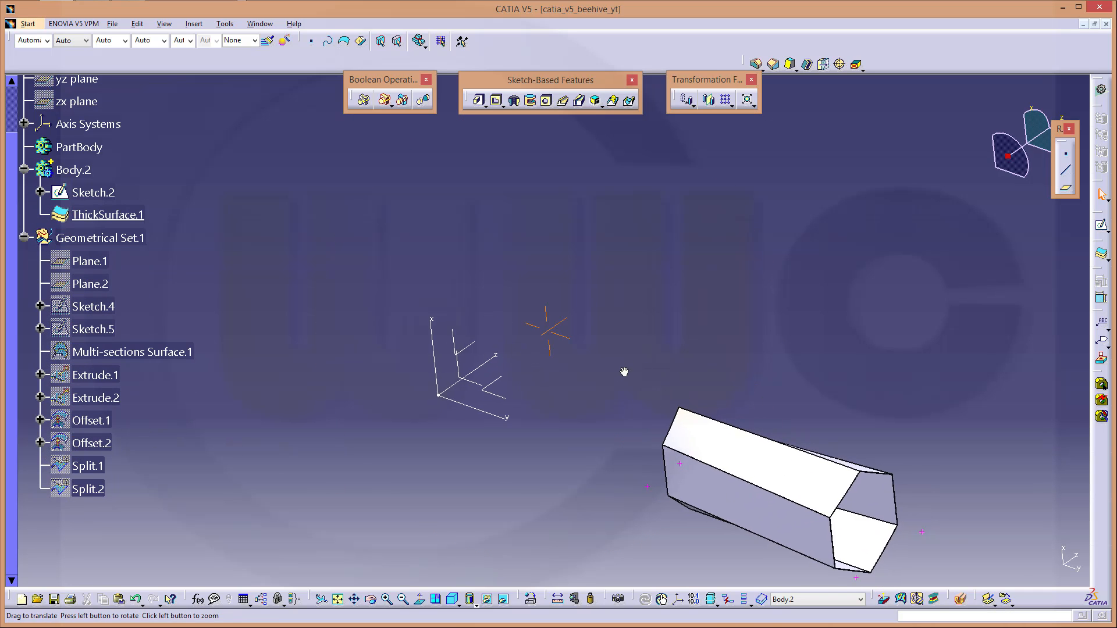
{"action": "left_click_drag", "start_coordinate": [623, 371], "coordinate": [549, 327]}
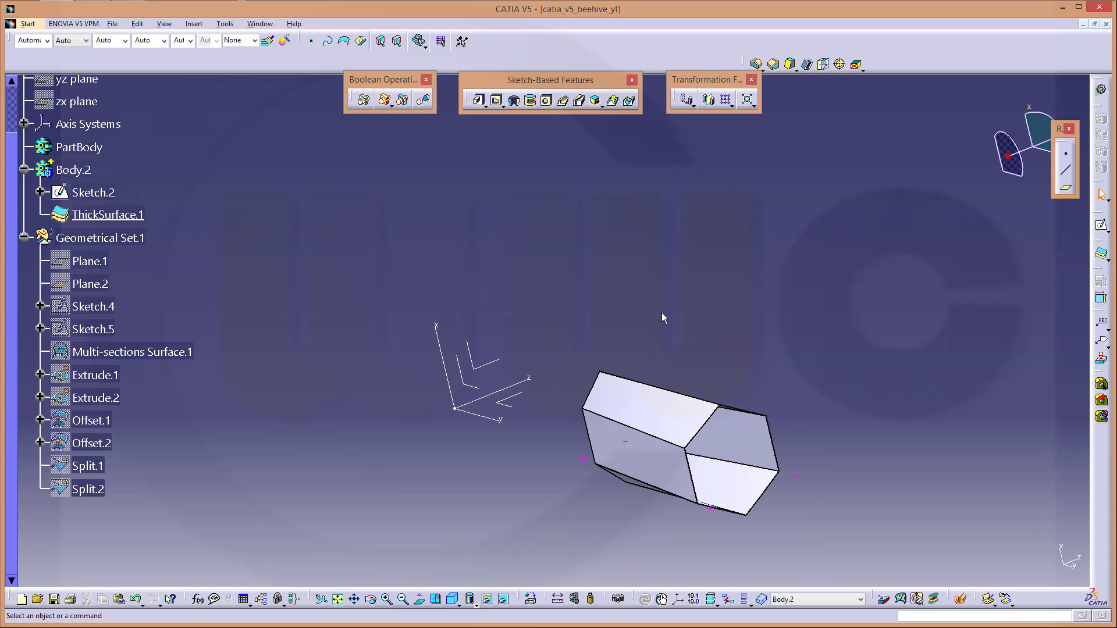
{"action": "mouse_move", "coordinate": [724, 101]}
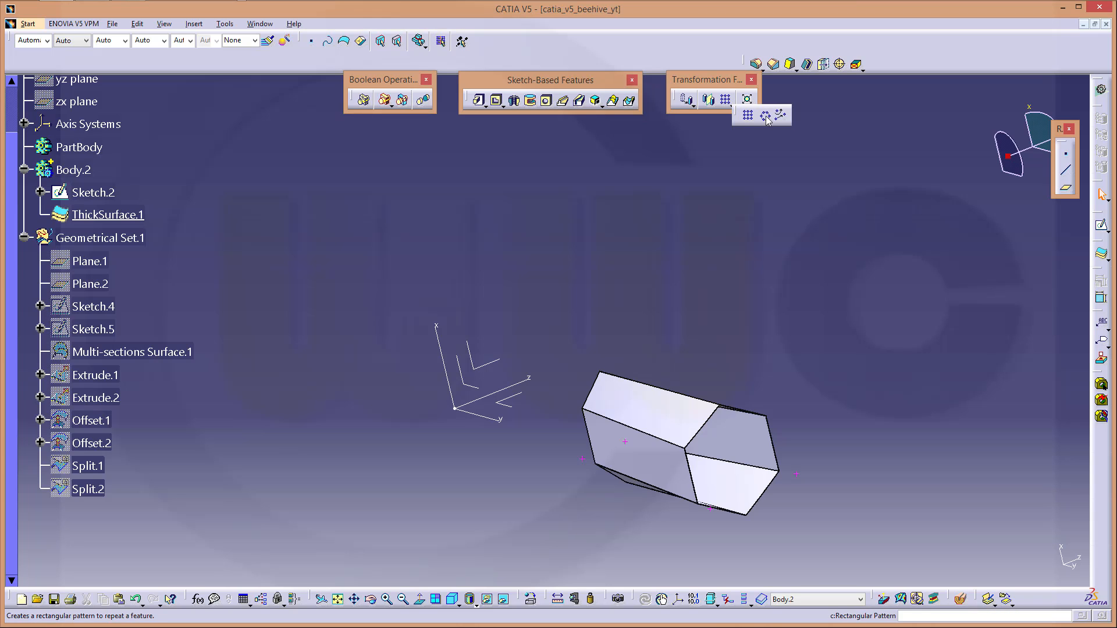
Circular-pattern the cell as a complete crown of 36 instances.
{"action": "left_click", "coordinate": [764, 115]}
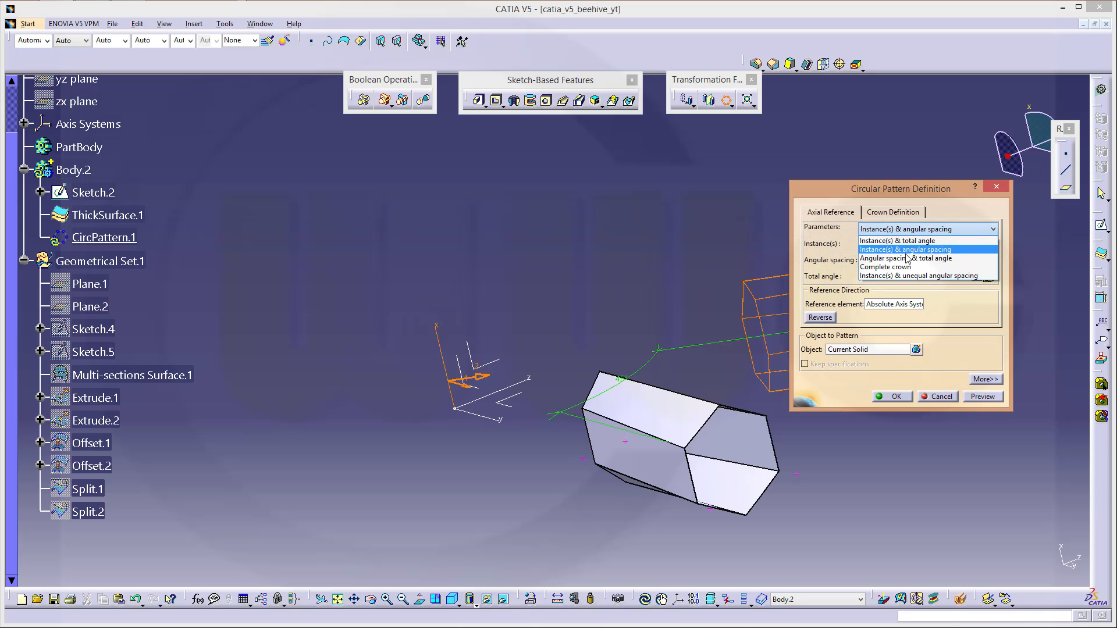
{"action": "left_click", "coordinate": [886, 267]}
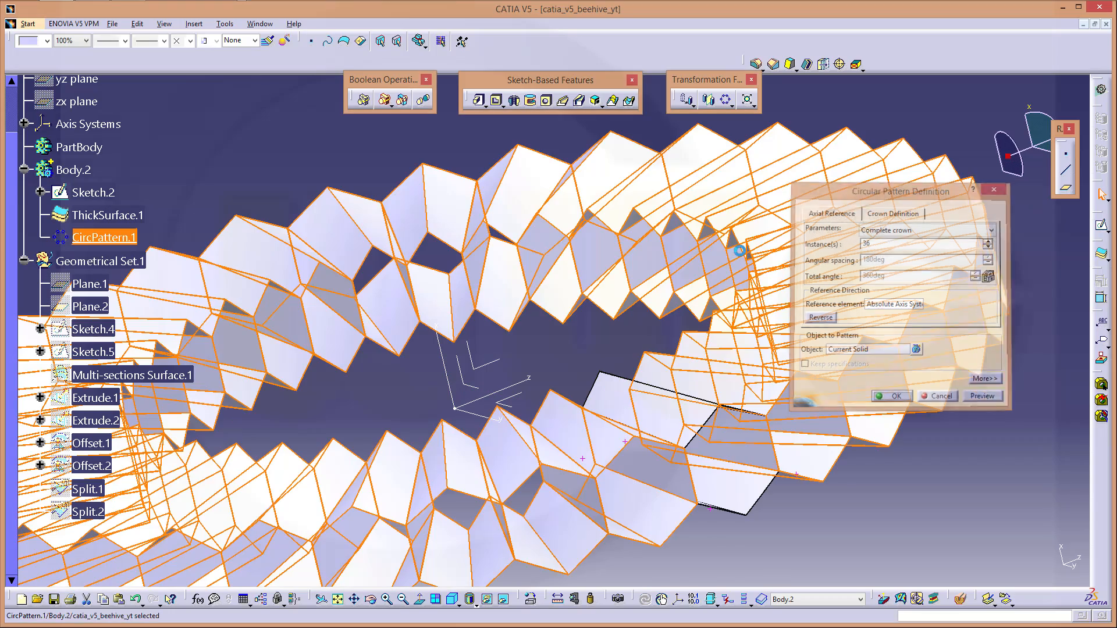
{"action": "left_click", "coordinate": [890, 395]}
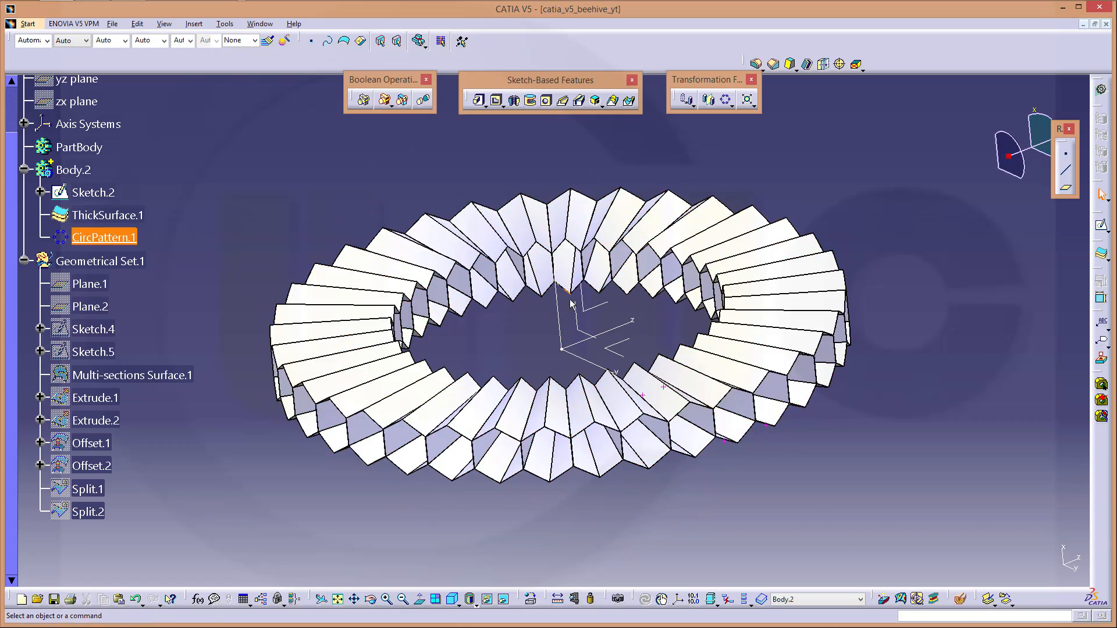
{"action": "left_click_drag", "start_coordinate": [570, 303], "coordinate": [598, 306]}
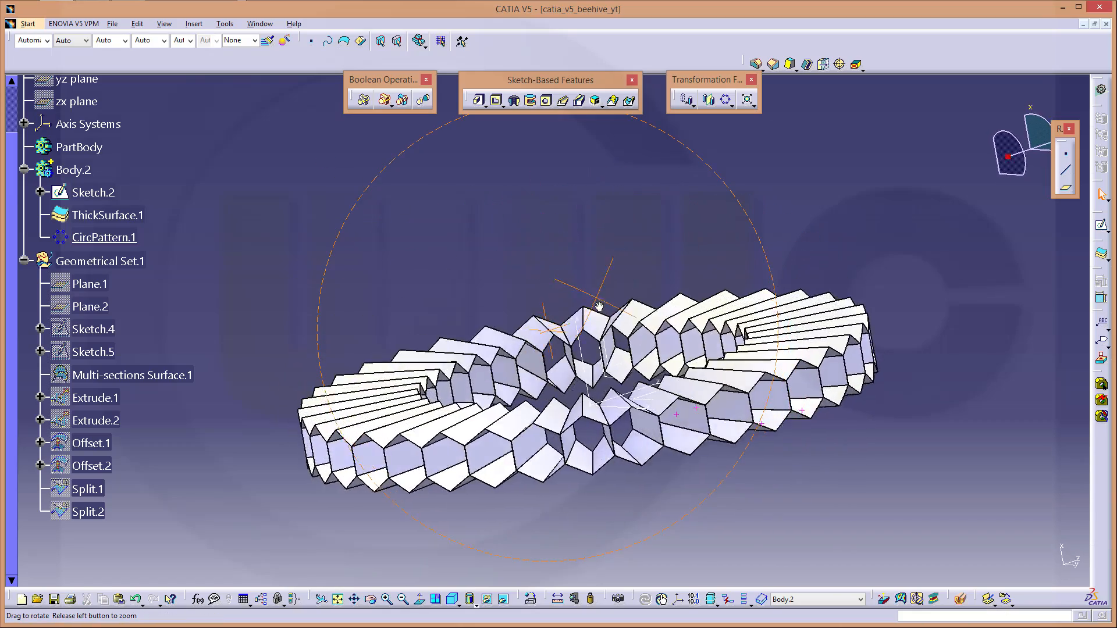
{"action": "left_click_drag", "start_coordinate": [599, 307], "coordinate": [406, 317]}
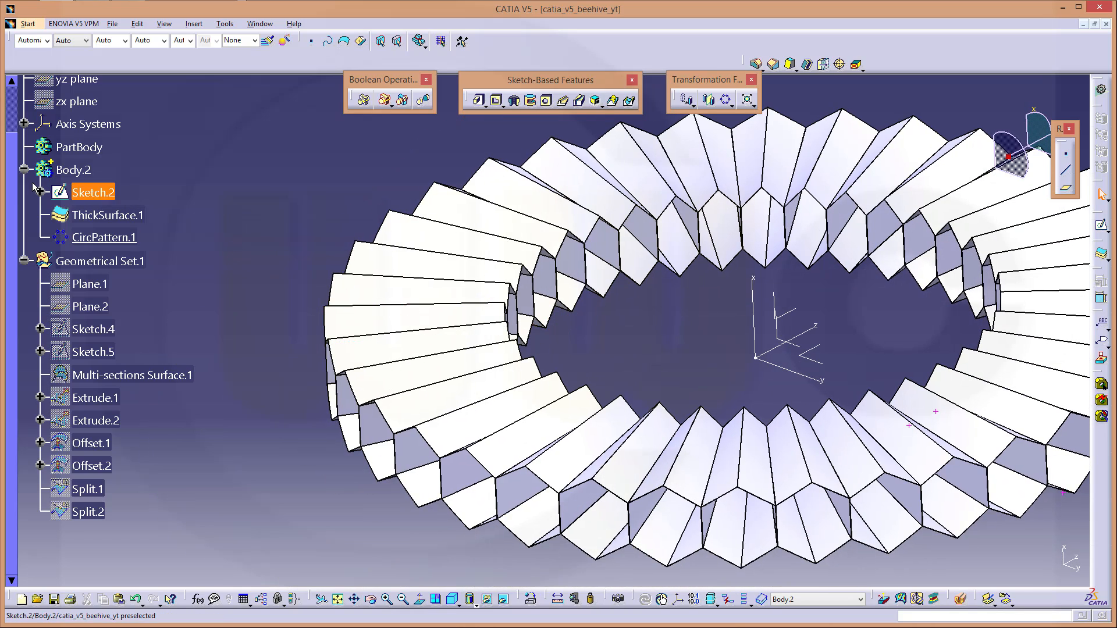
Copy Body.2 and Paste Special it As Result, creating Body.3.
{"action": "right_click", "coordinate": [72, 169]}
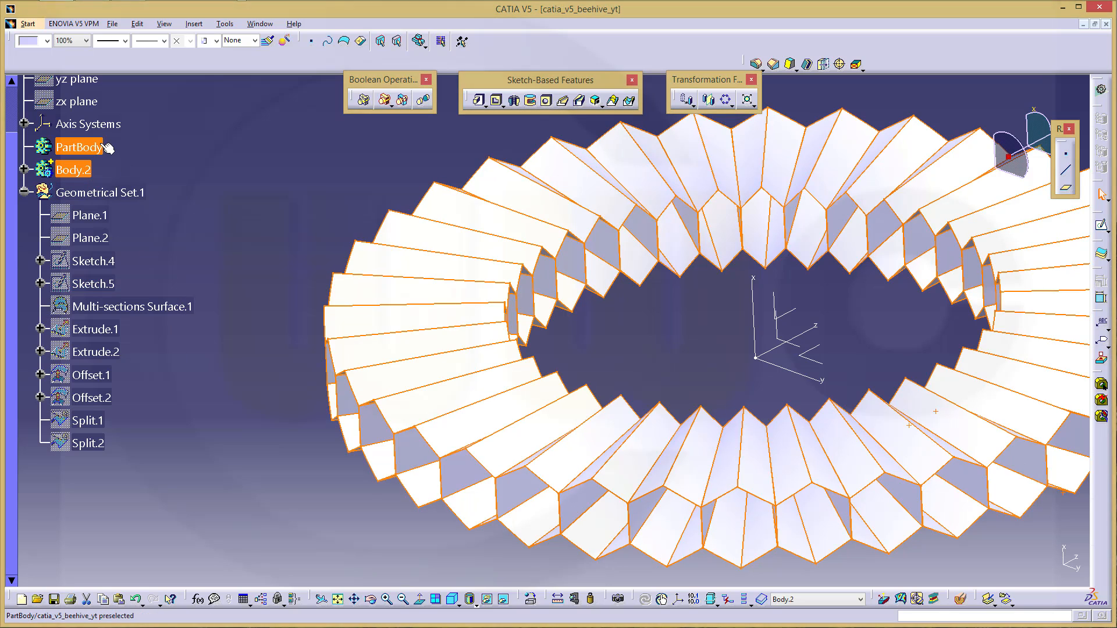
{"action": "right_click", "coordinate": [77, 136]}
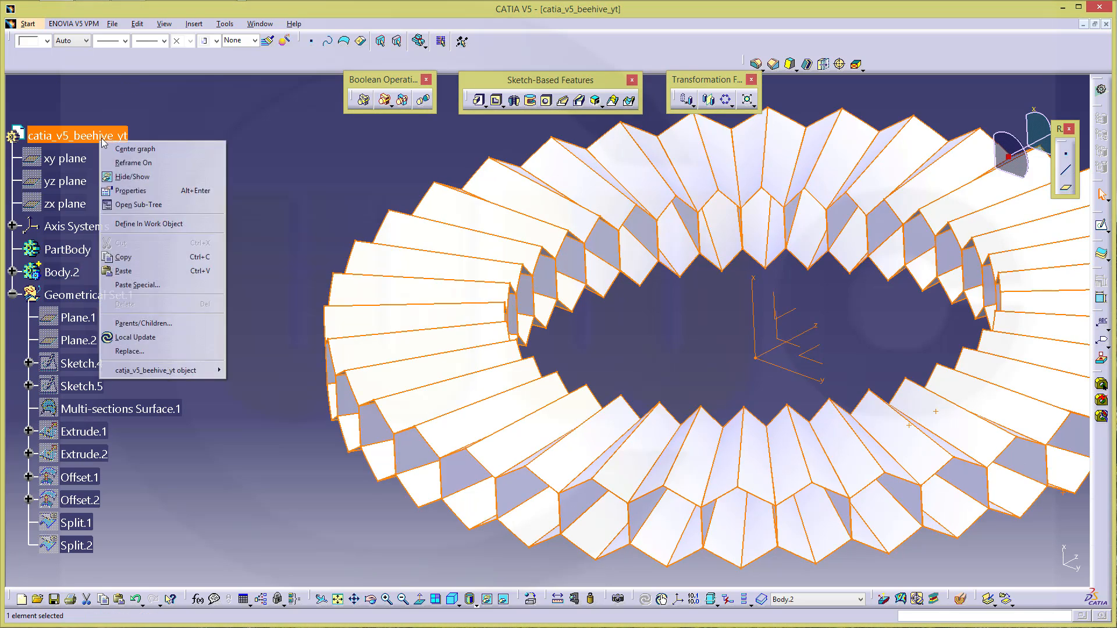
{"action": "left_click", "coordinate": [137, 284]}
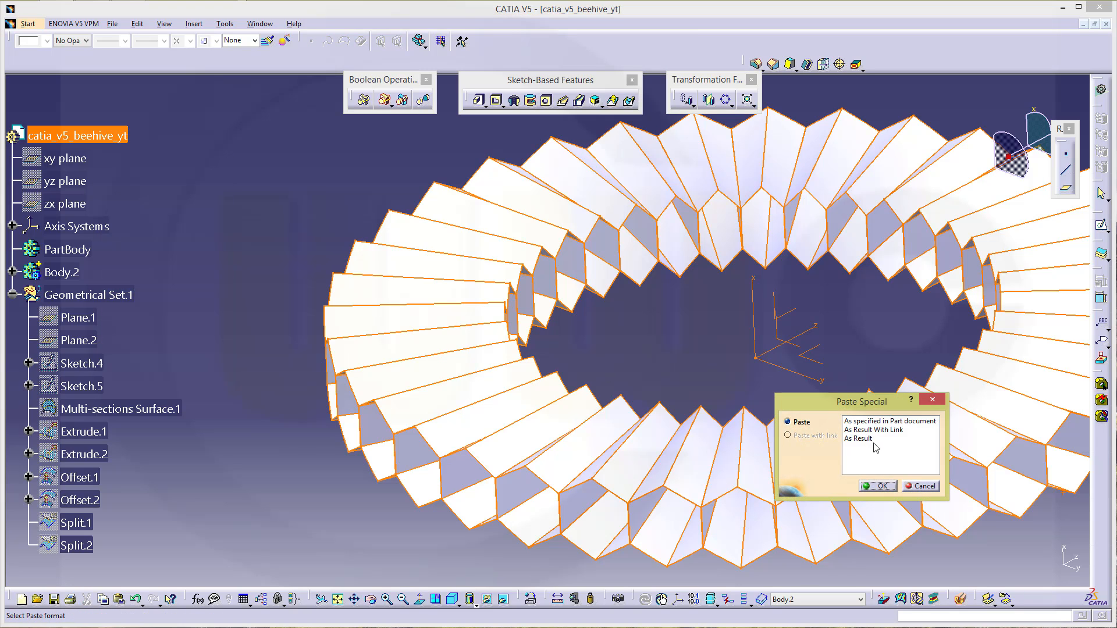
{"action": "left_click", "coordinate": [882, 429]}
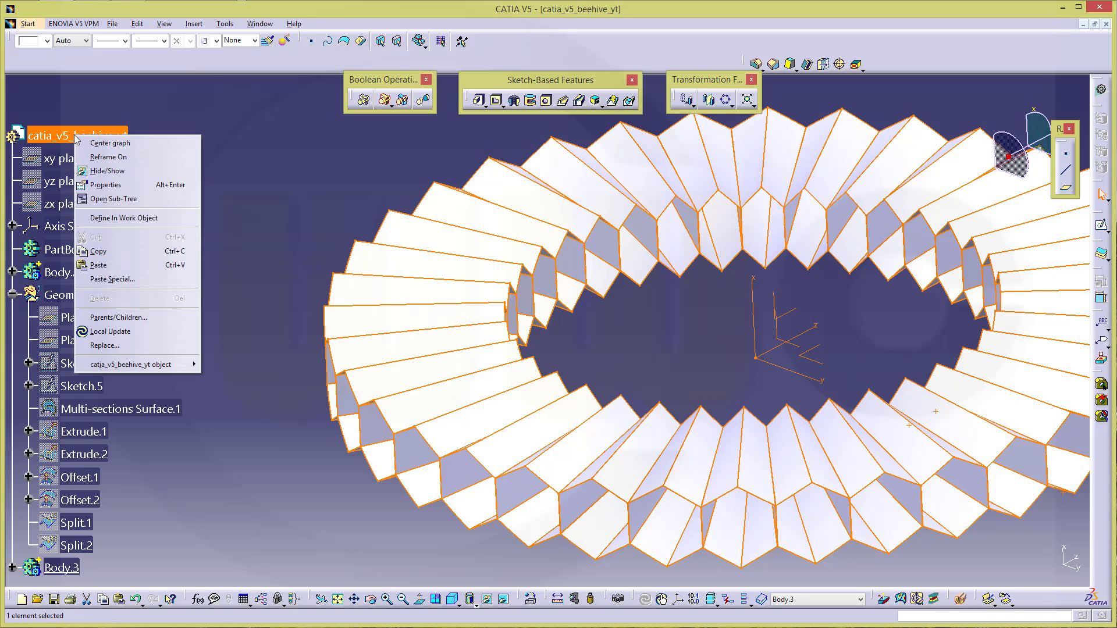
Paste Body.2 again As Result With Link, creating Body.4.
{"action": "left_click", "coordinate": [111, 279]}
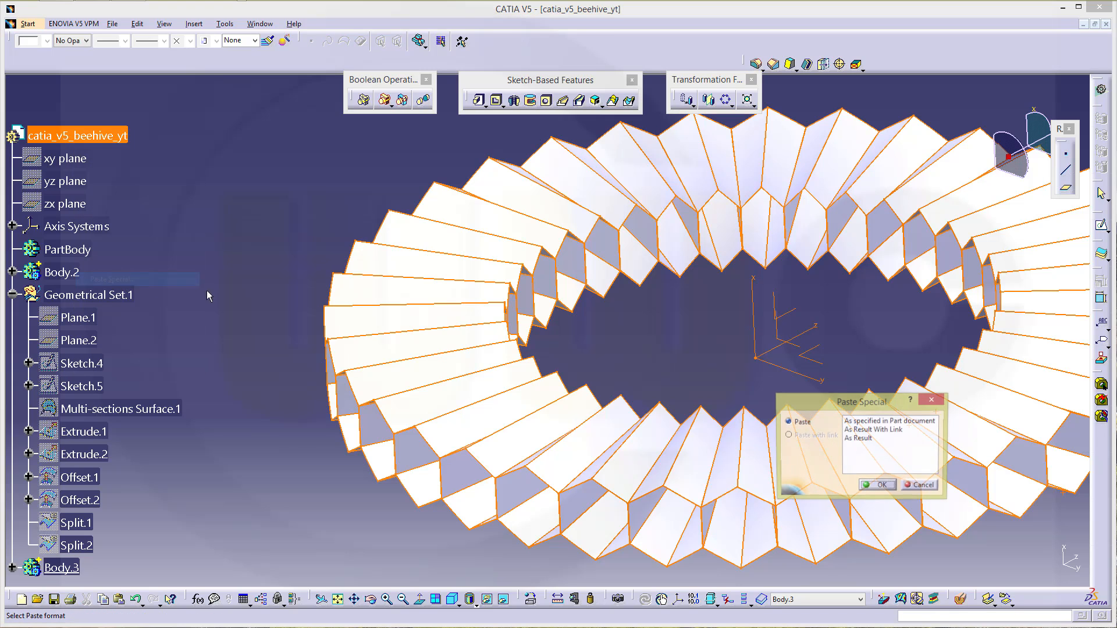
{"action": "left_click", "coordinate": [870, 429]}
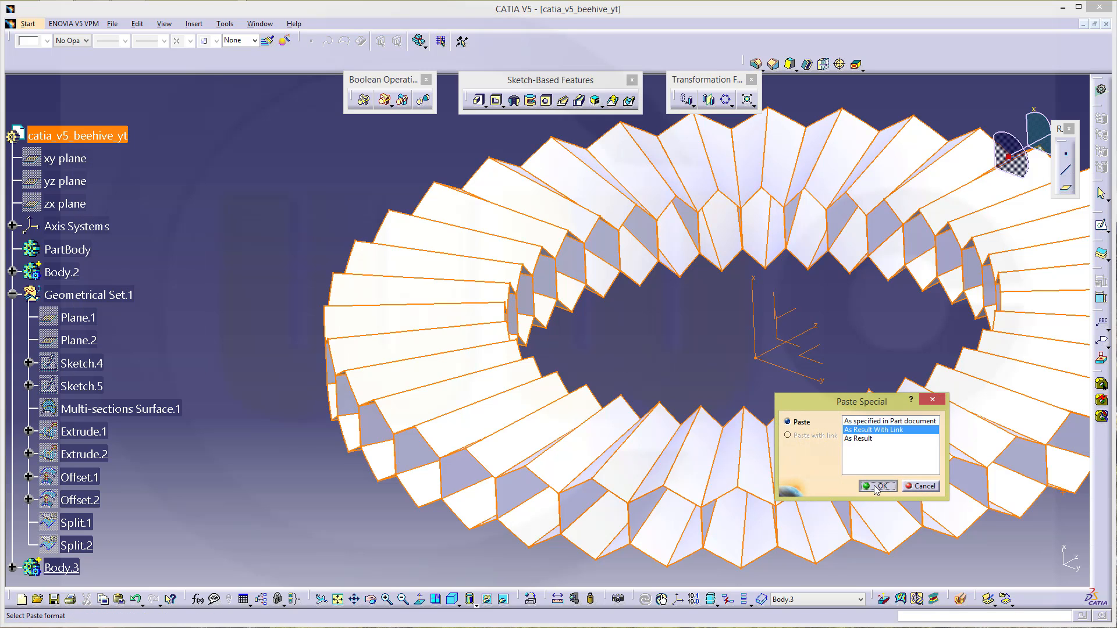
{"action": "left_click", "coordinate": [877, 486]}
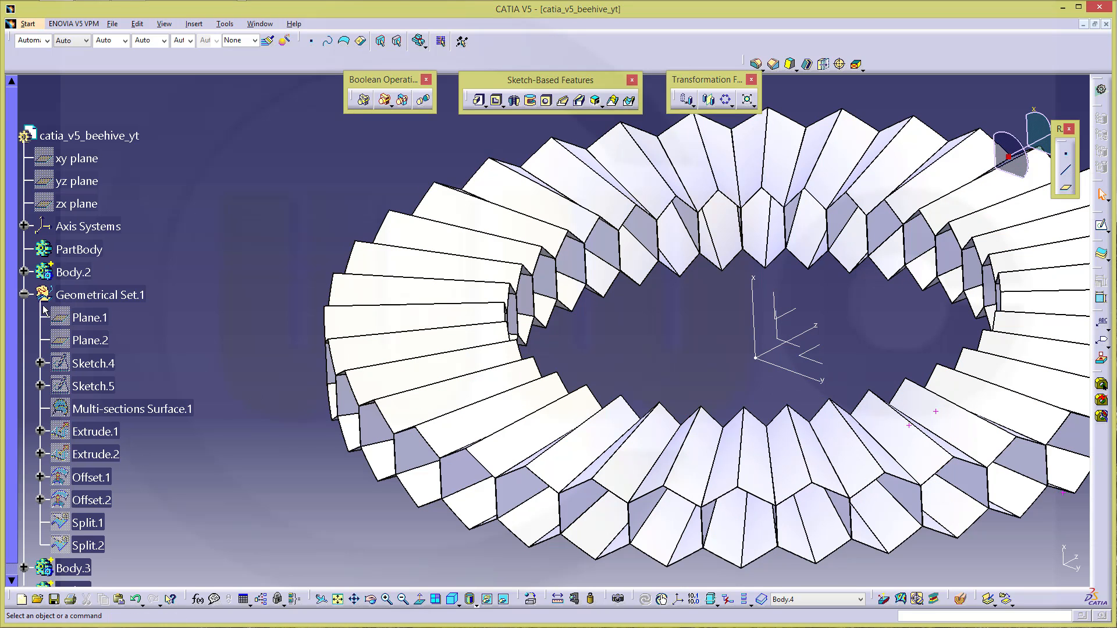
{"action": "left_click", "coordinate": [22, 295]}
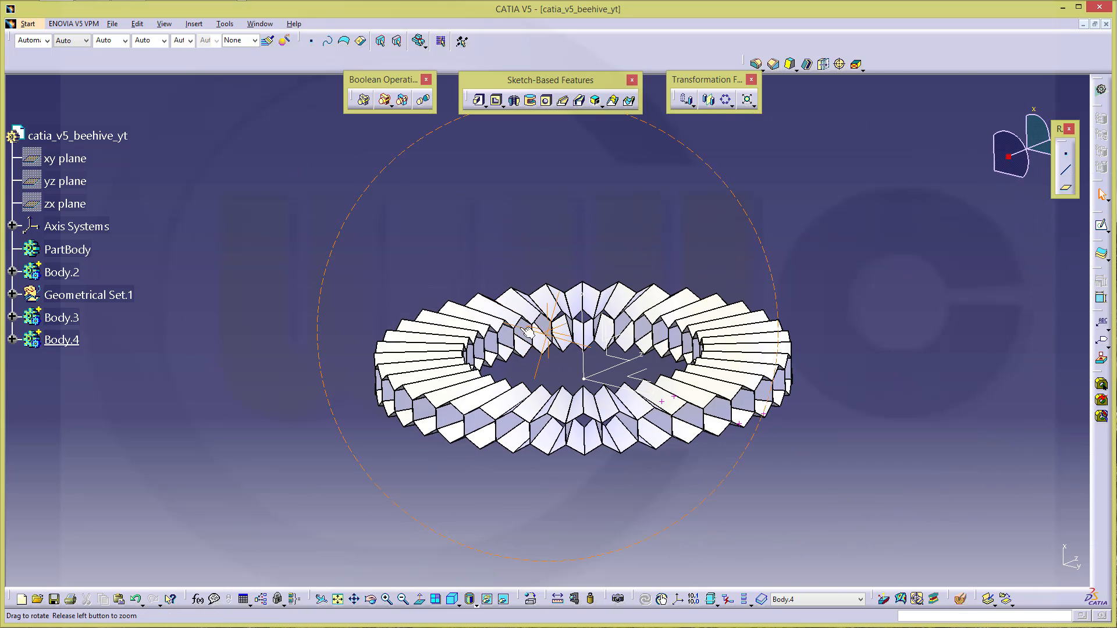
{"action": "right_click", "coordinate": [61, 272]}
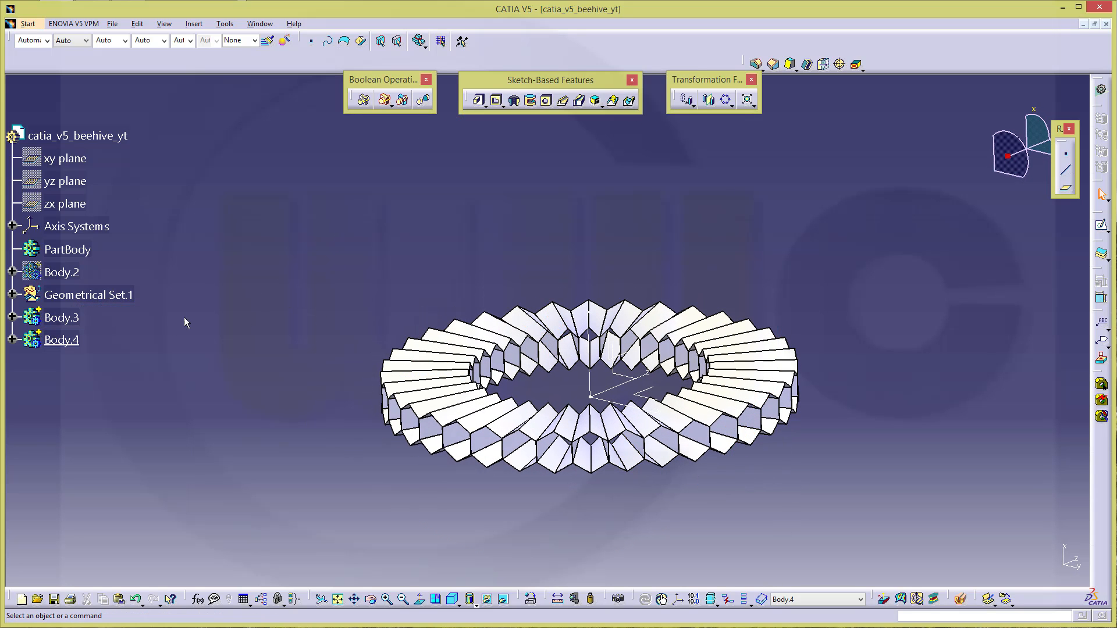
{"action": "mouse_move", "coordinate": [974, 325]}
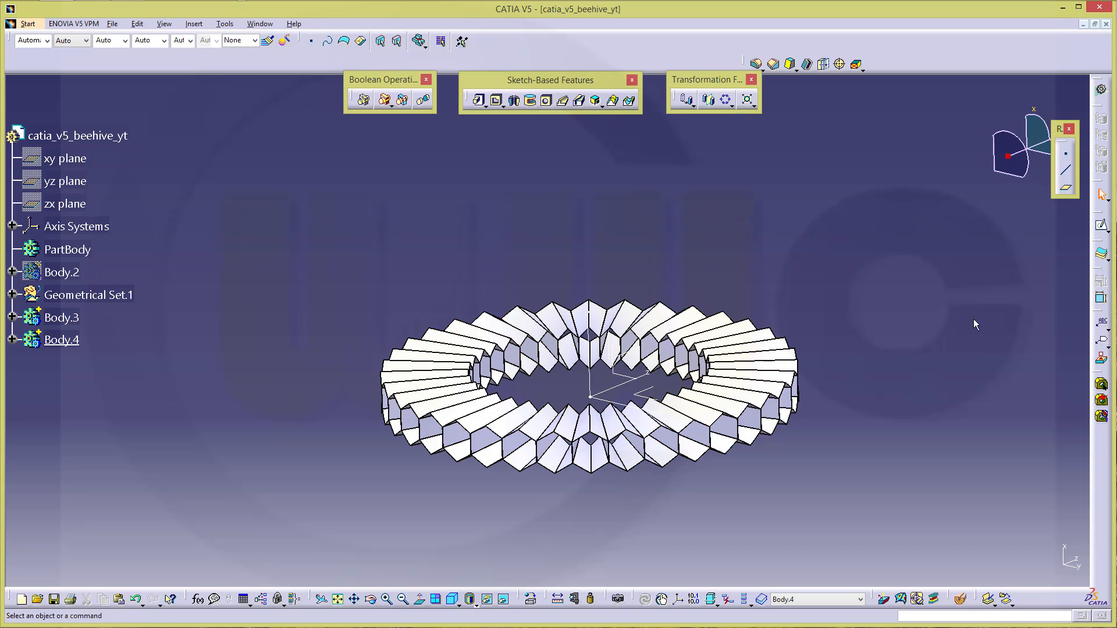
{"action": "mouse_move", "coordinate": [1101, 299]}
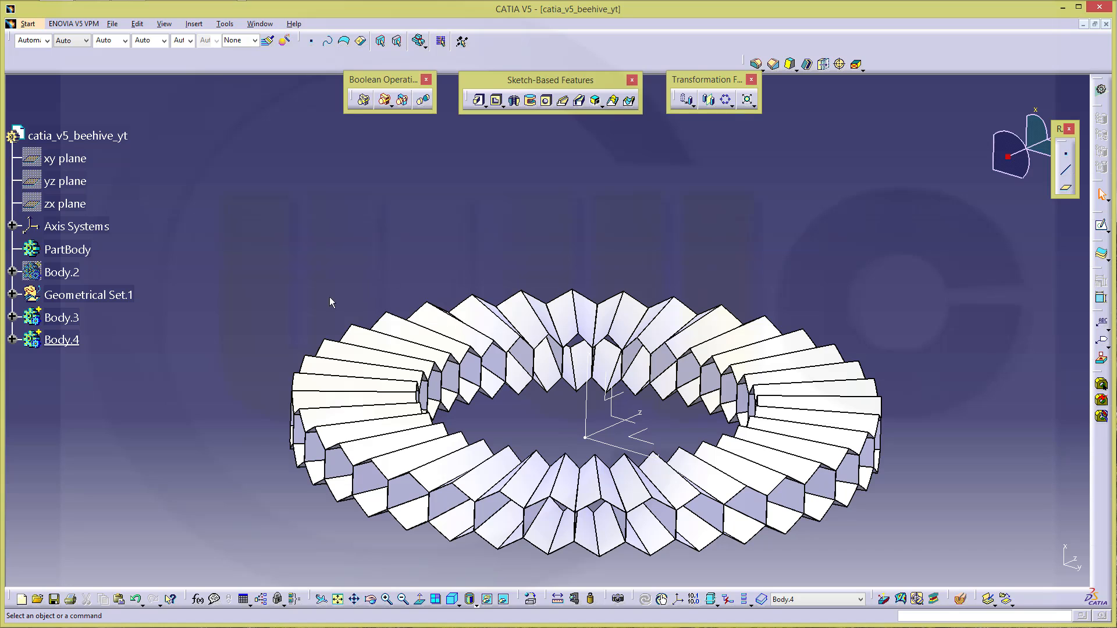
{"action": "mouse_move", "coordinate": [498, 186]}
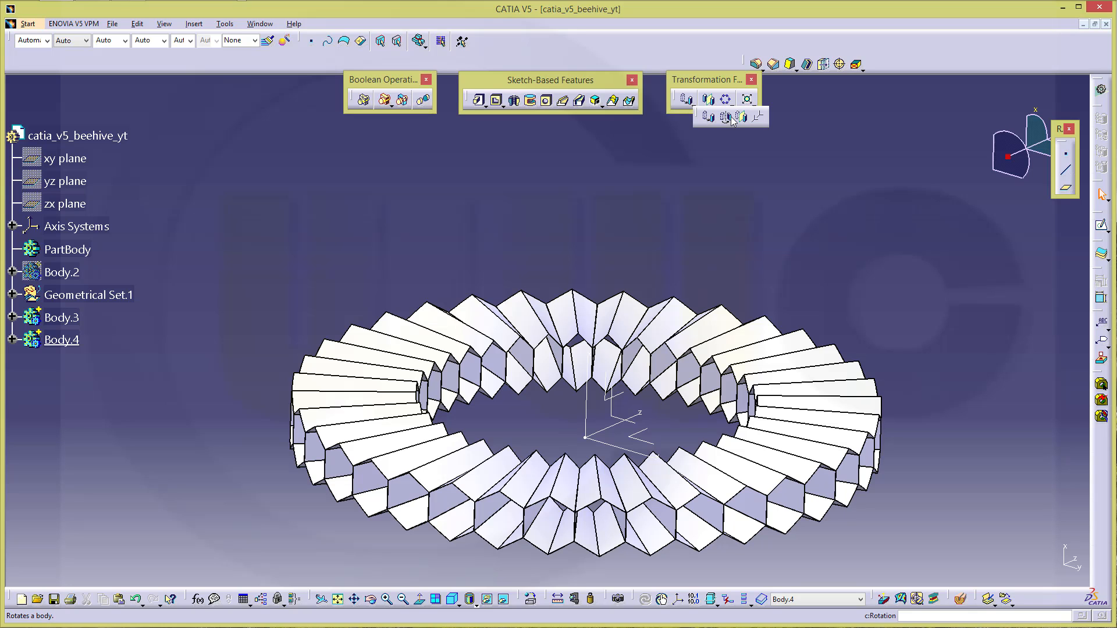
Rotate Body.4 by 5deg about the absolute axis system's X axis.
{"action": "left_click", "coordinate": [709, 97]}
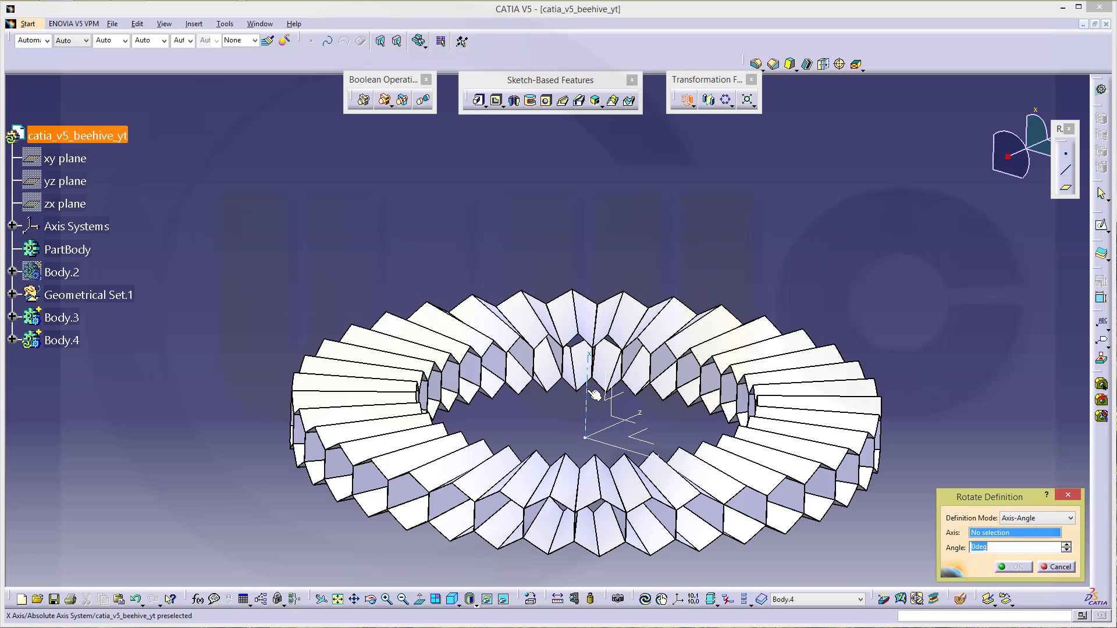
{"action": "left_click", "coordinate": [602, 431]}
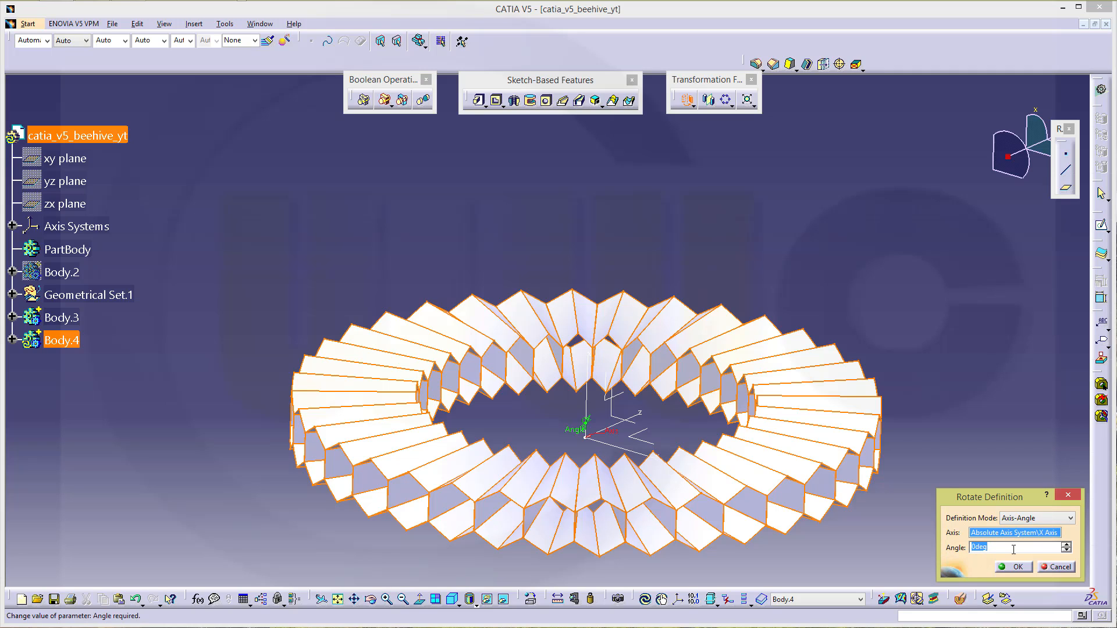
{"action": "mouse_move", "coordinate": [131, 226]}
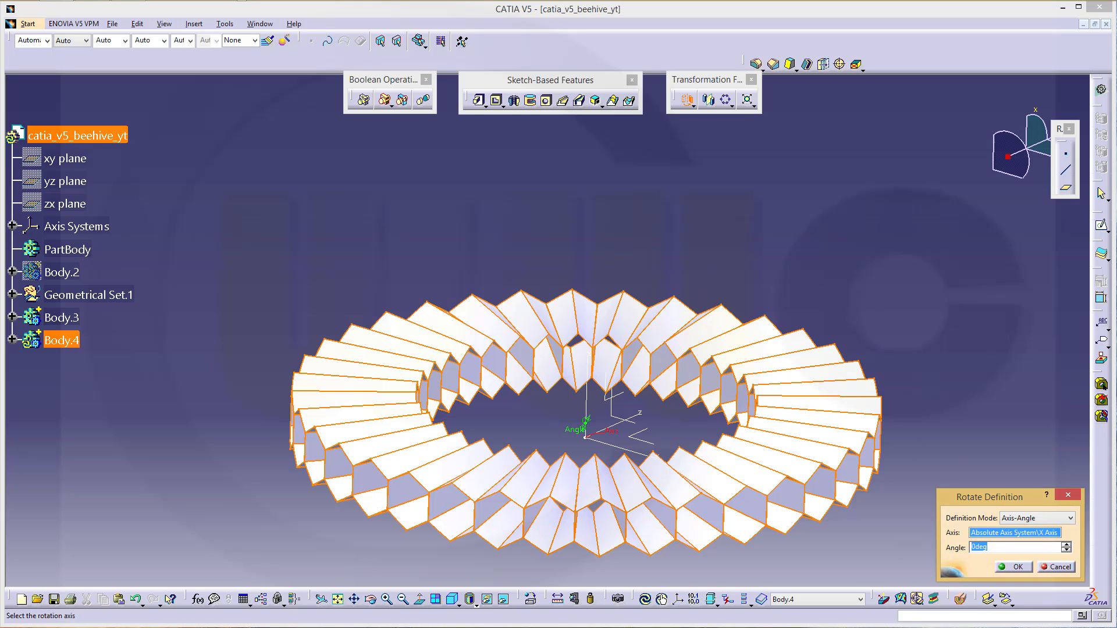
{"action": "type", "text": "5deg"}
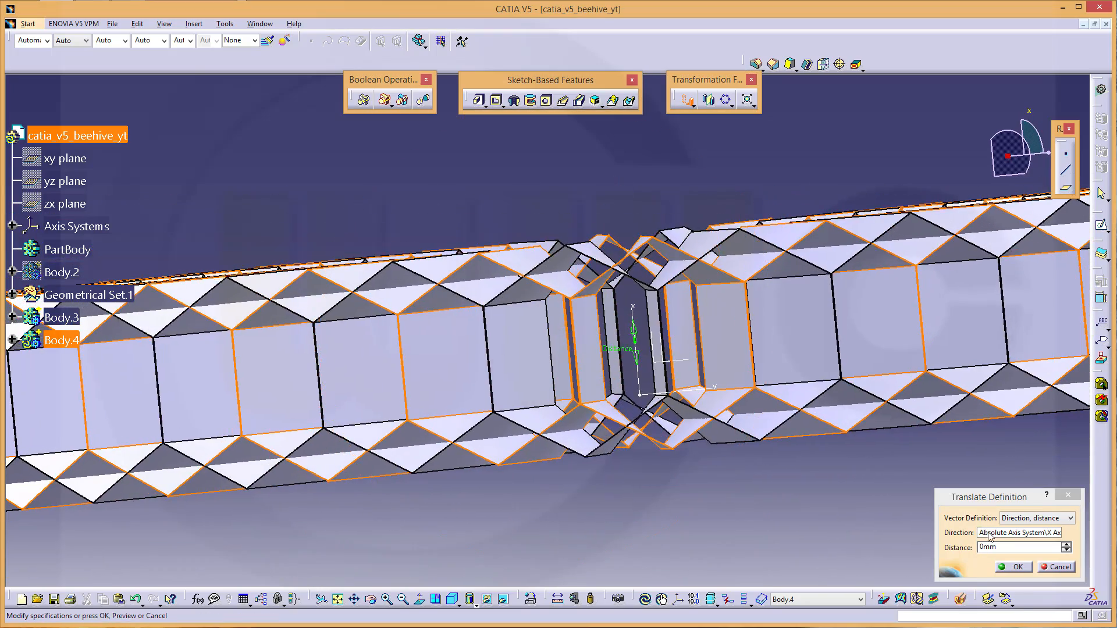
Launch Measure Between from the translation Distance field's context menu.
{"action": "right_click", "coordinate": [1020, 546]}
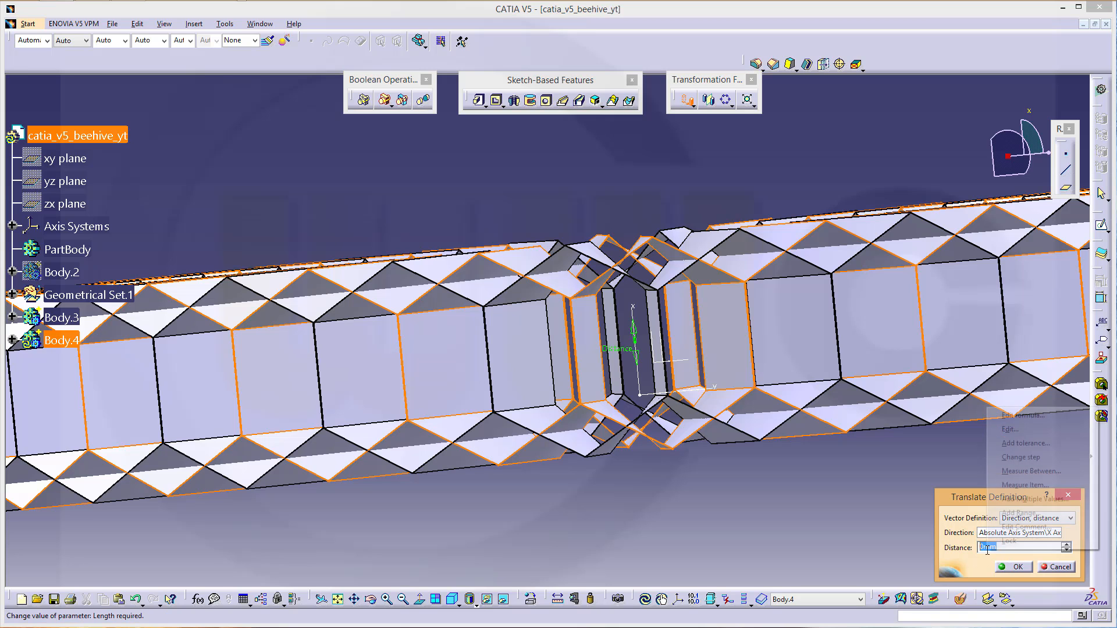
{"action": "mouse_move", "coordinate": [1030, 470]}
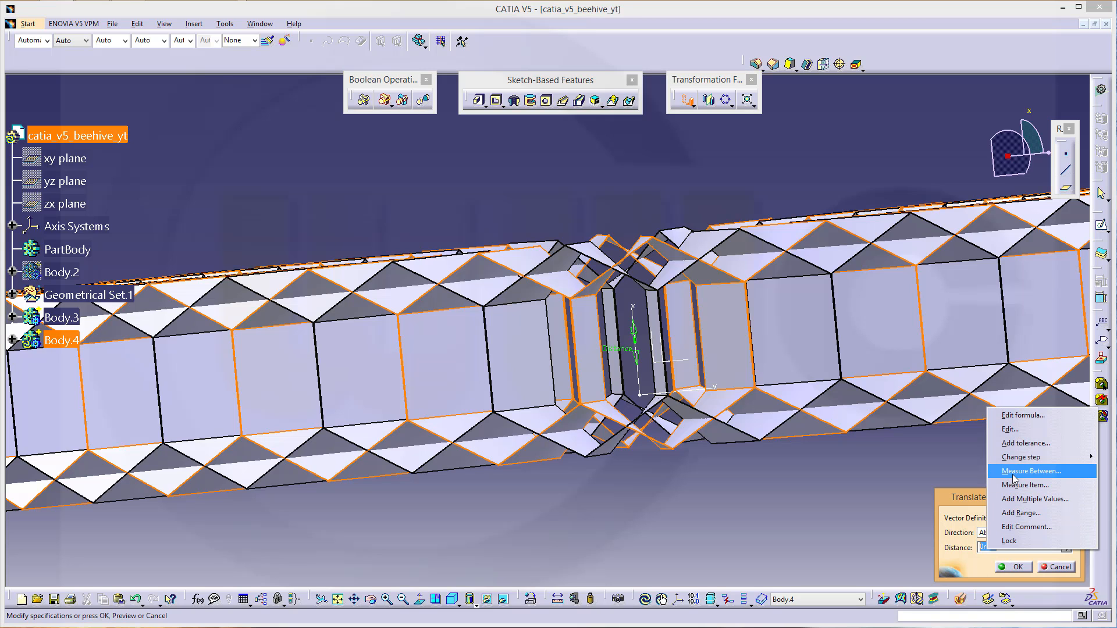
{"action": "left_click", "coordinate": [1028, 471]}
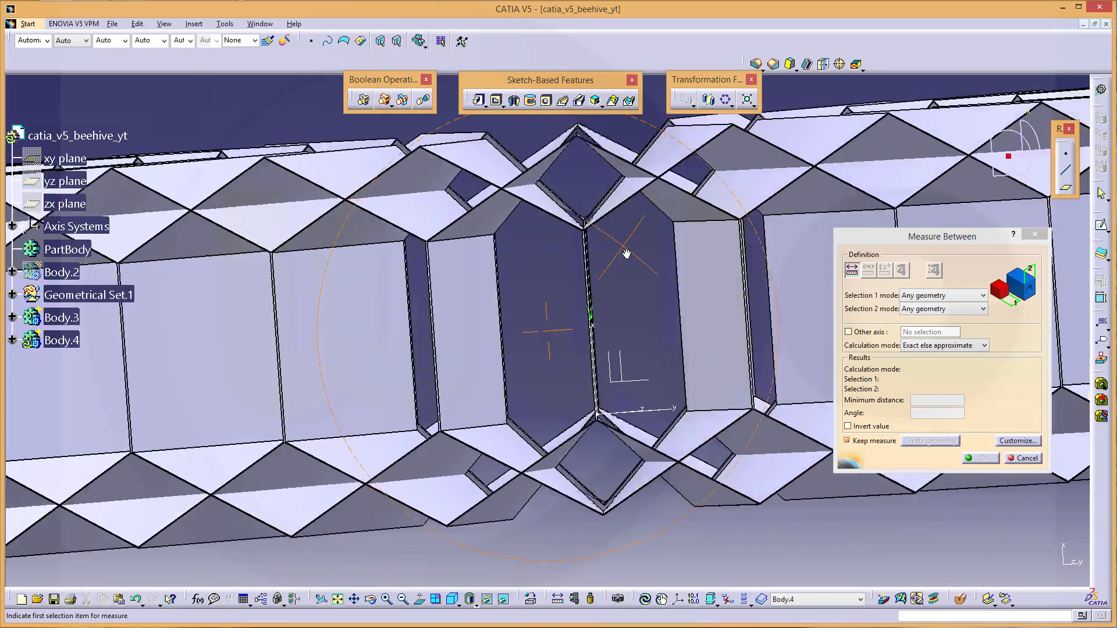
Measure the 30.136 mm gap between edges of the two ring copies and keep it.
{"action": "left_click_drag", "start_coordinate": [627, 256], "coordinate": [616, 255]}
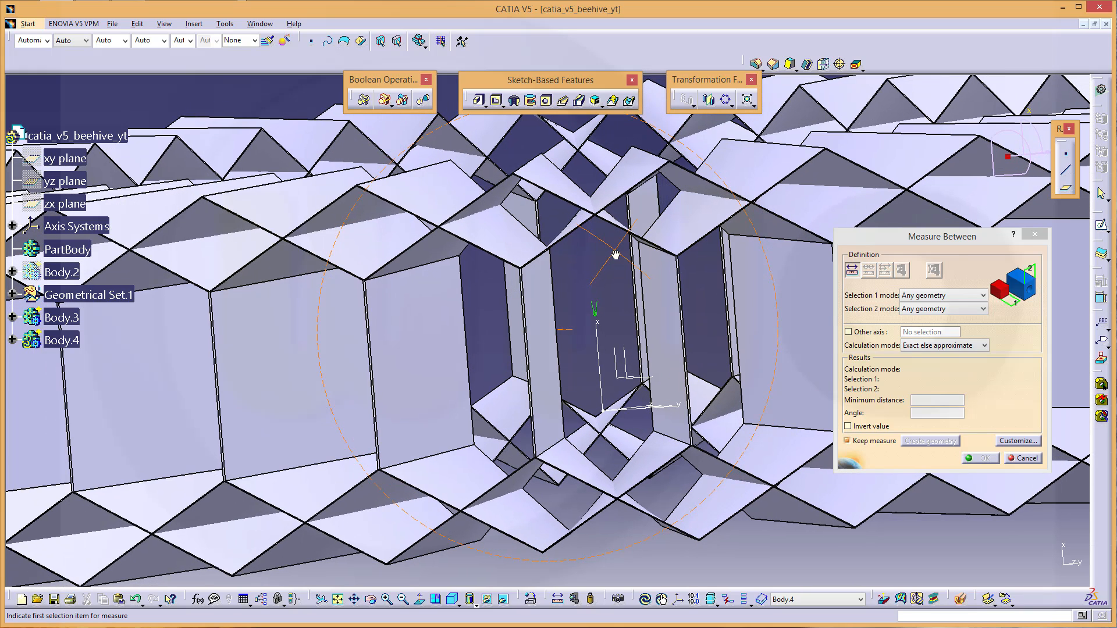
{"action": "left_click", "coordinate": [530, 207]}
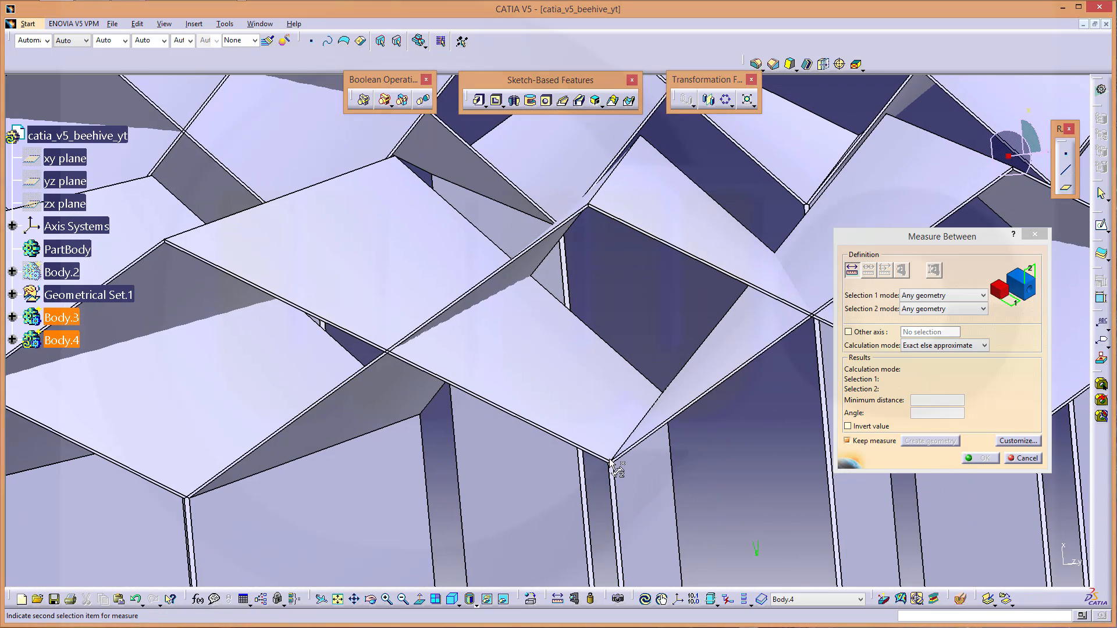
{"action": "mouse_move", "coordinate": [619, 469]}
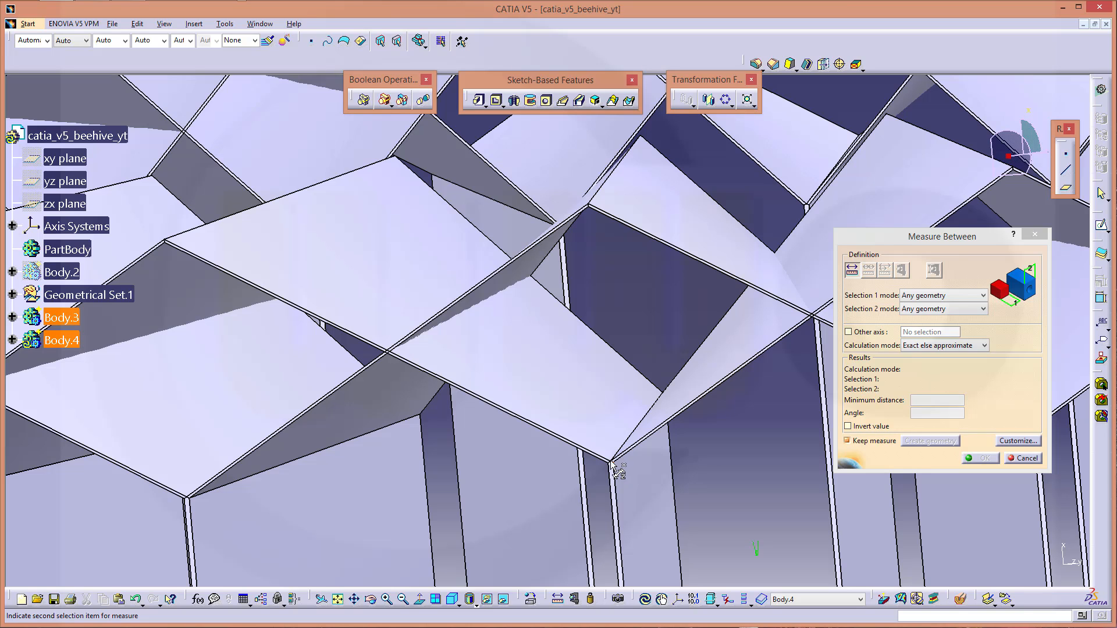
{"action": "left_click", "coordinate": [618, 466]}
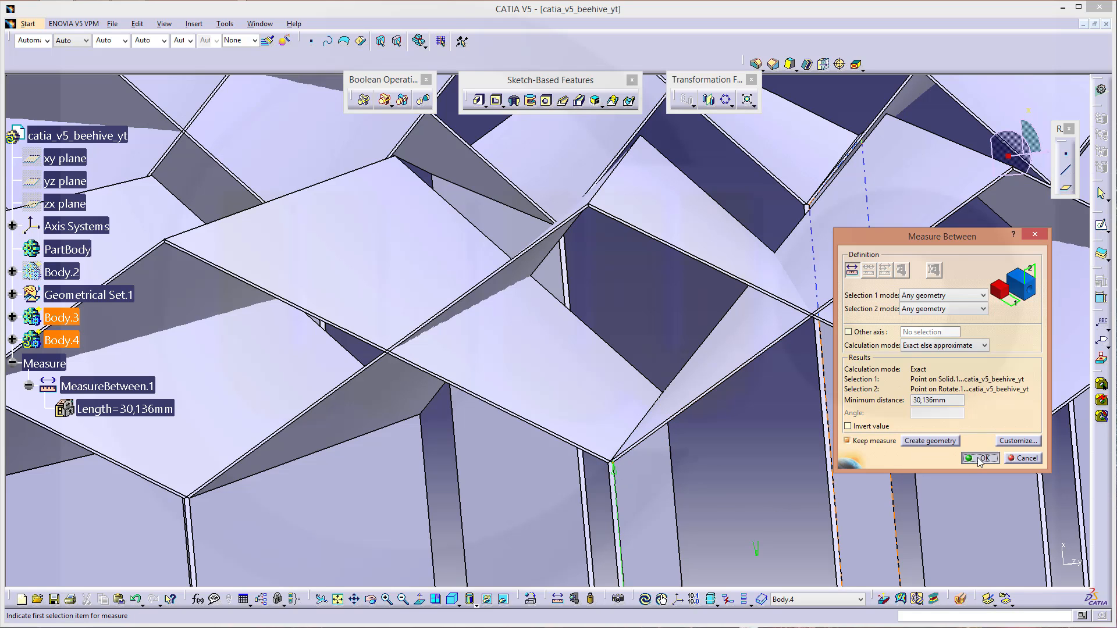
{"action": "left_click", "coordinate": [980, 458]}
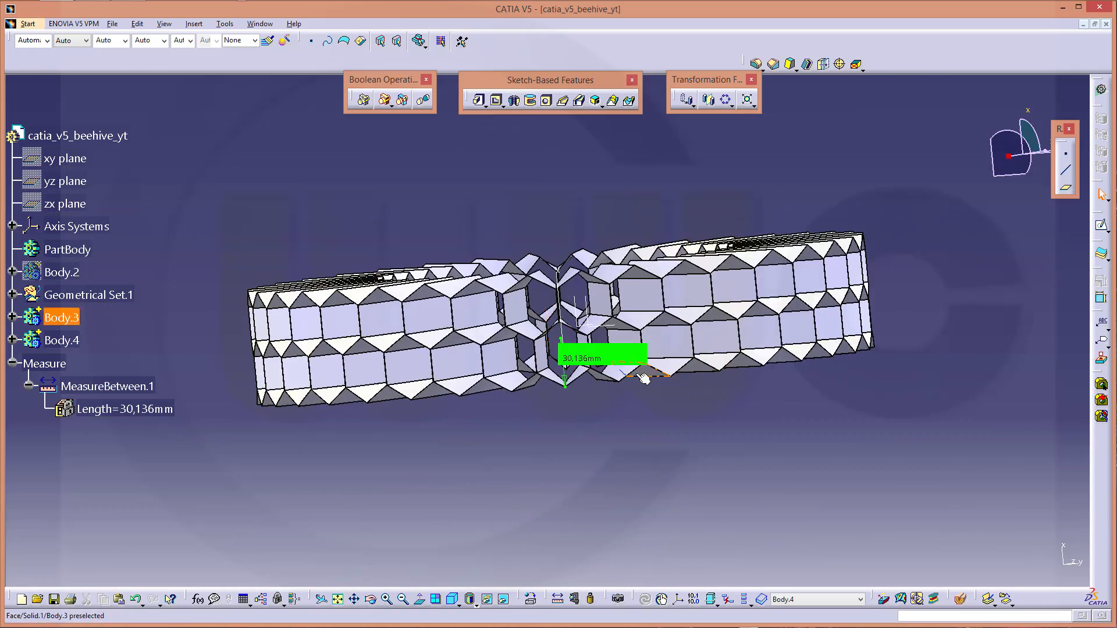
Orbit to view the crossing ring copies from above and start an Add boolean.
{"action": "left_click_drag", "start_coordinate": [641, 377], "coordinate": [684, 399]}
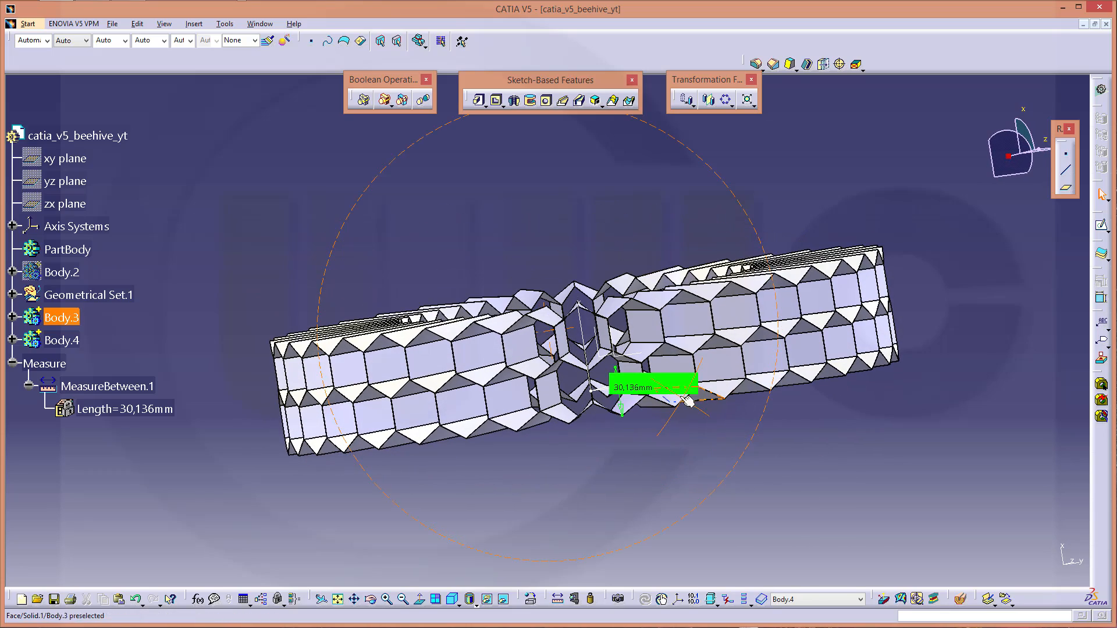
{"action": "right_click", "coordinate": [61, 318]}
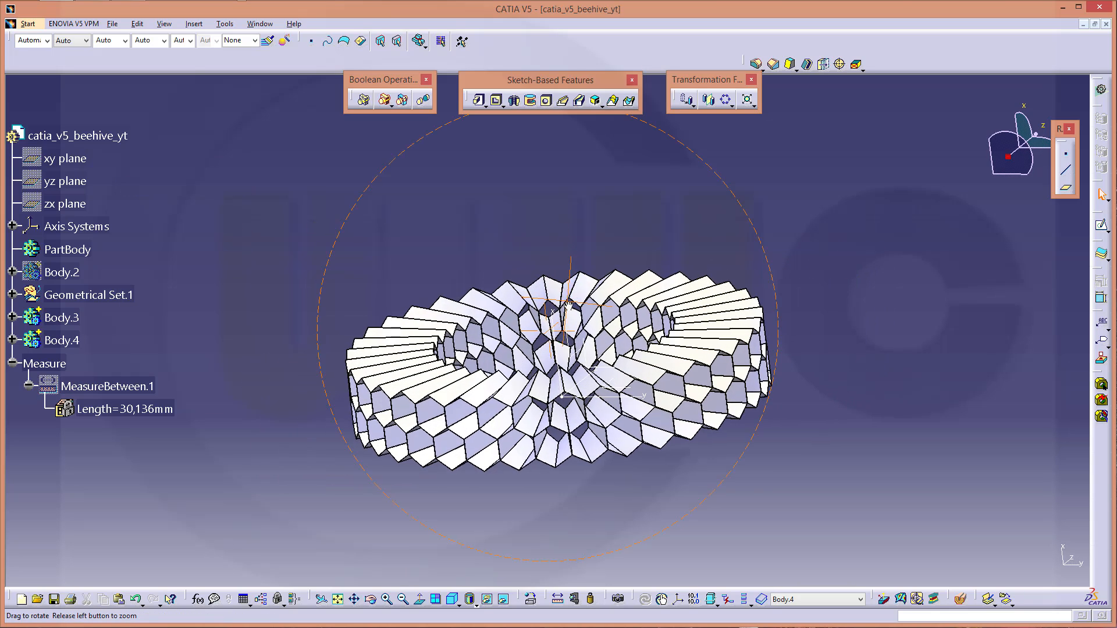
{"action": "left_click_drag", "start_coordinate": [562, 306], "coordinate": [590, 228]}
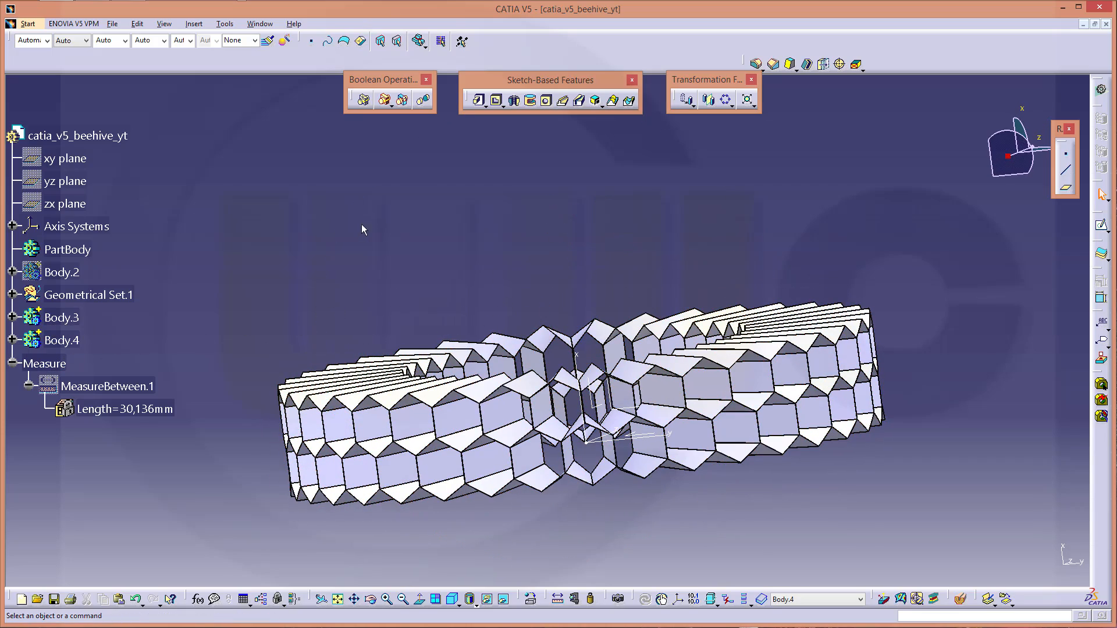
{"action": "left_click", "coordinate": [362, 99]}
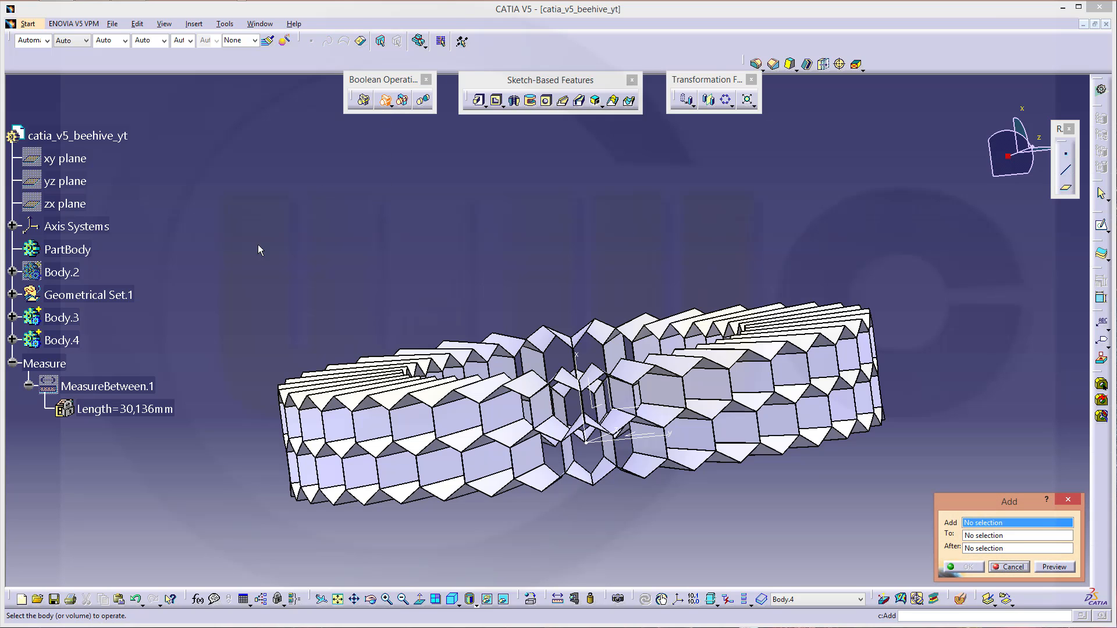
{"action": "mouse_move", "coordinate": [61, 340]}
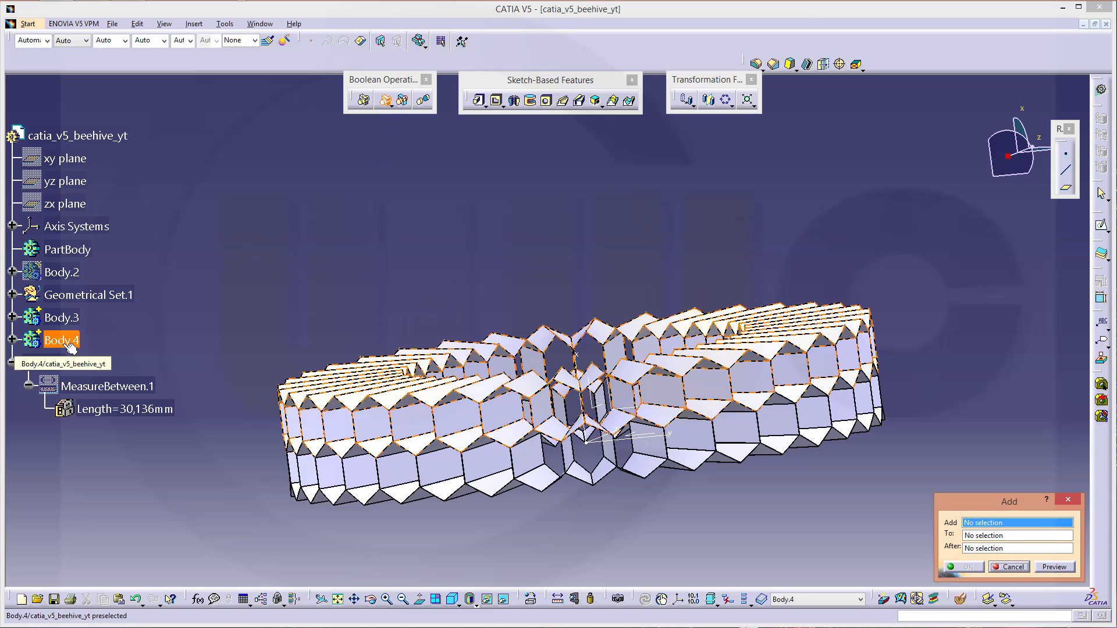
Add Body.4 into Body.3, then orbit to check the merged rings.
{"action": "left_click", "coordinate": [61, 317]}
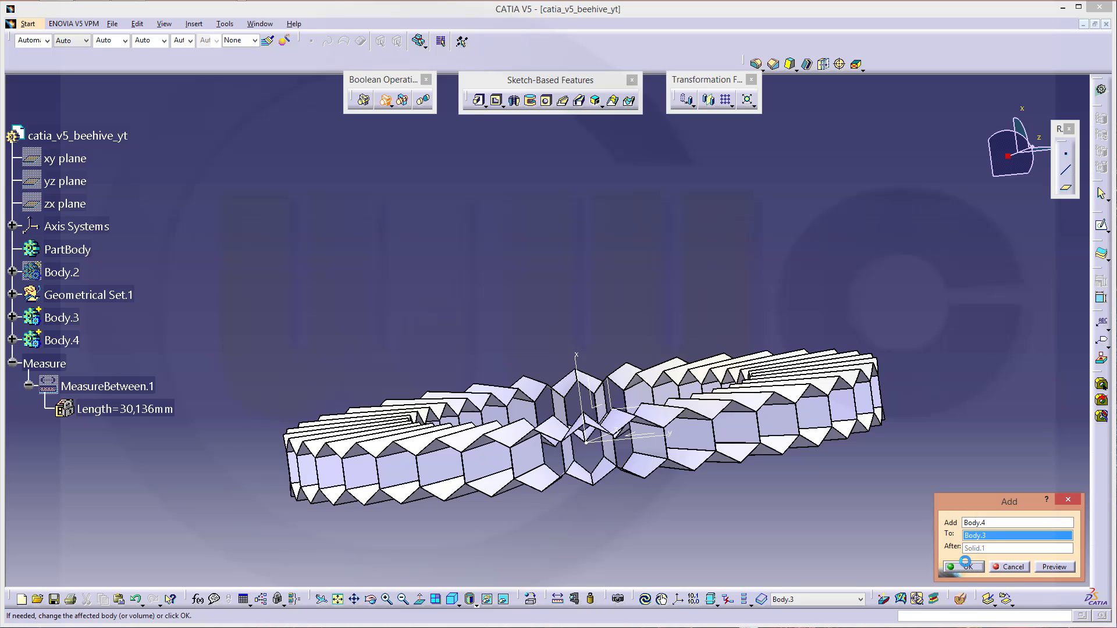
{"action": "left_click", "coordinate": [960, 566]}
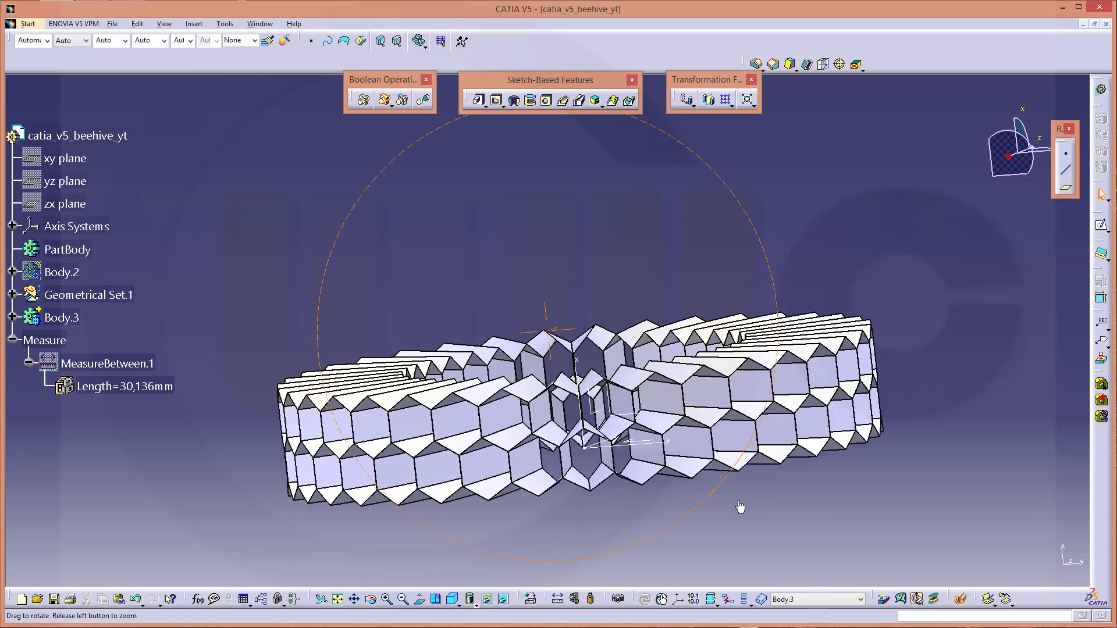
{"action": "left_click_drag", "start_coordinate": [740, 505], "coordinate": [570, 333]}
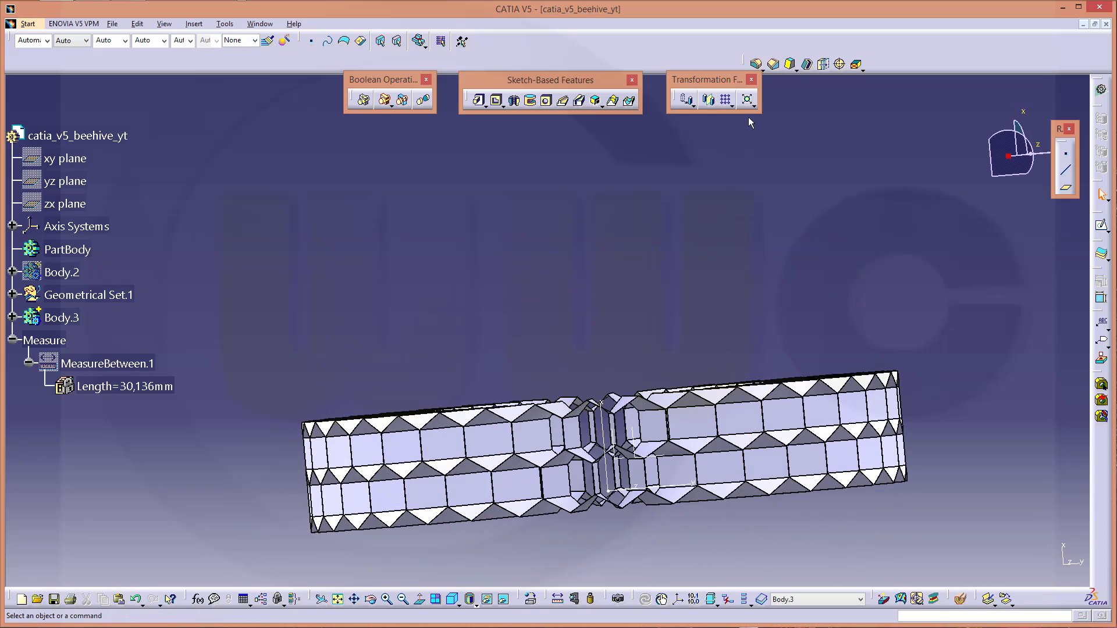
Define a rectangular pattern of the merged rings with 3 instances spaced 2*30,136 mm.
{"action": "left_click", "coordinate": [725, 100]}
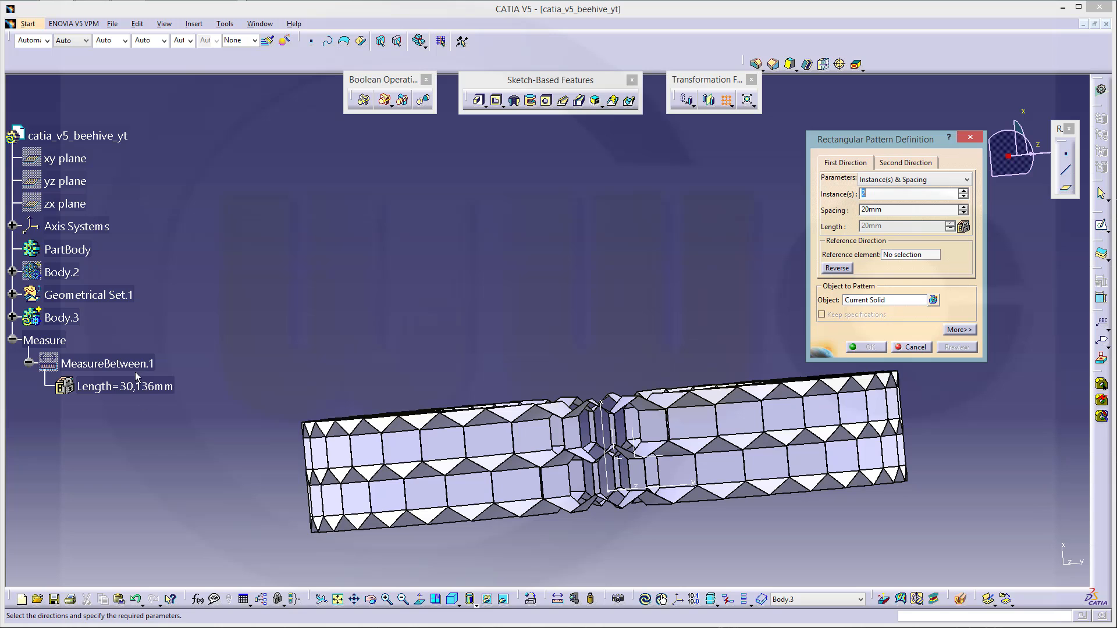
{"action": "left_click", "coordinate": [904, 209]}
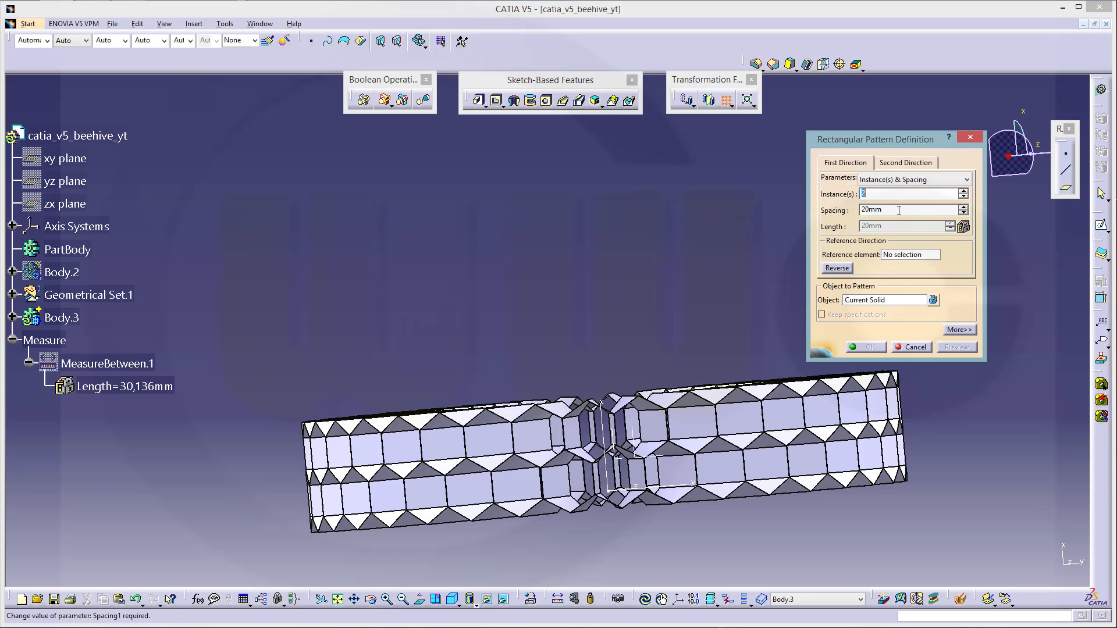
{"action": "left_click", "coordinate": [898, 210]}
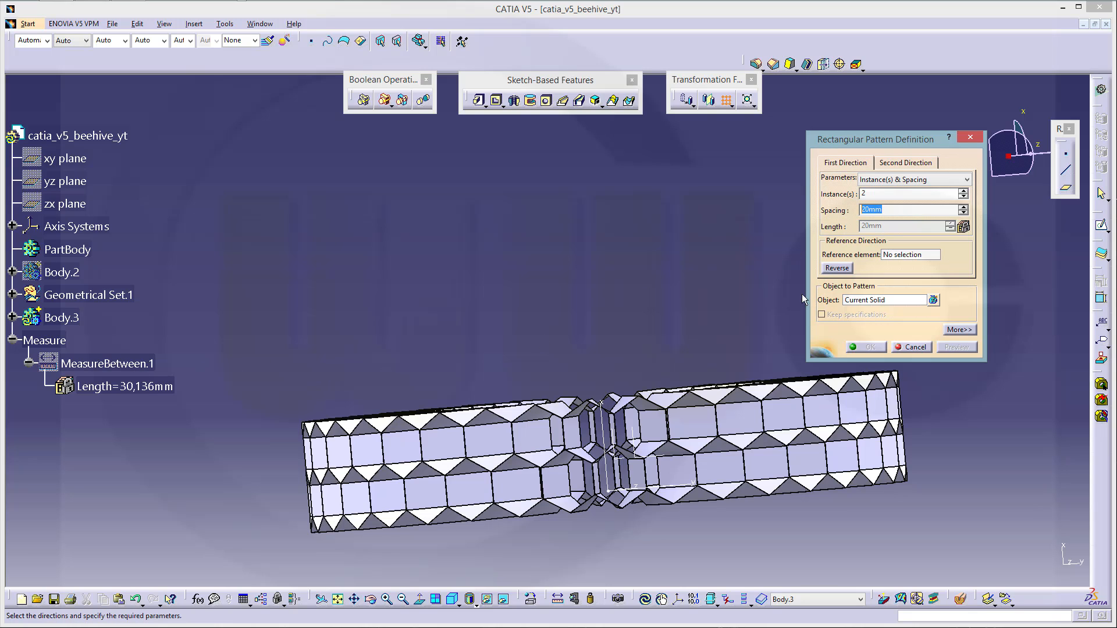
{"action": "type", "text": "2"}
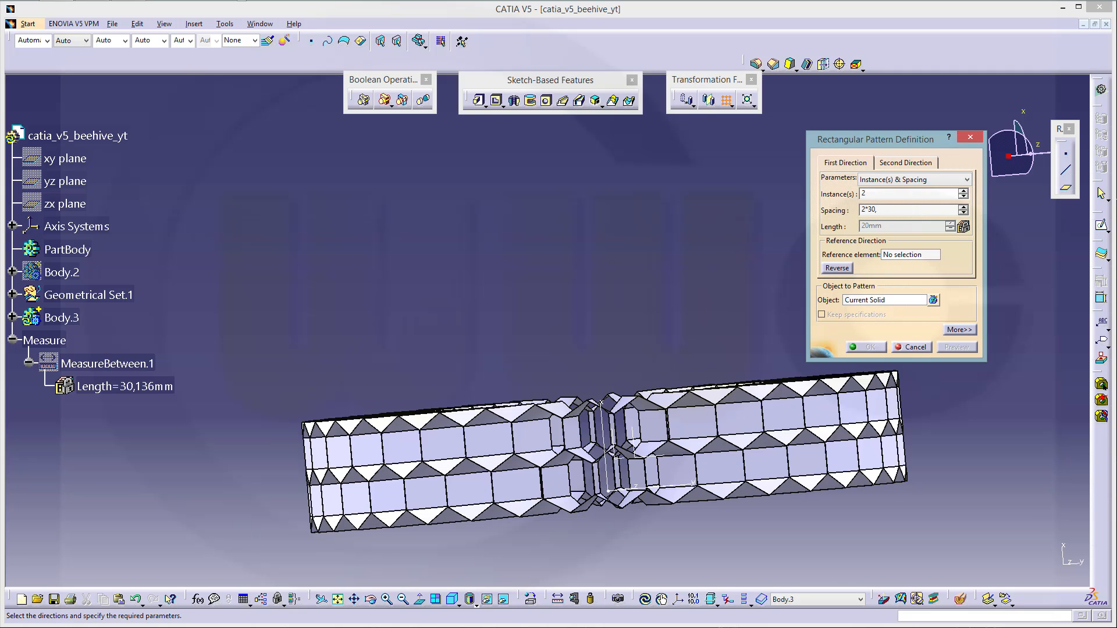
{"action": "type", "text": ",136"}
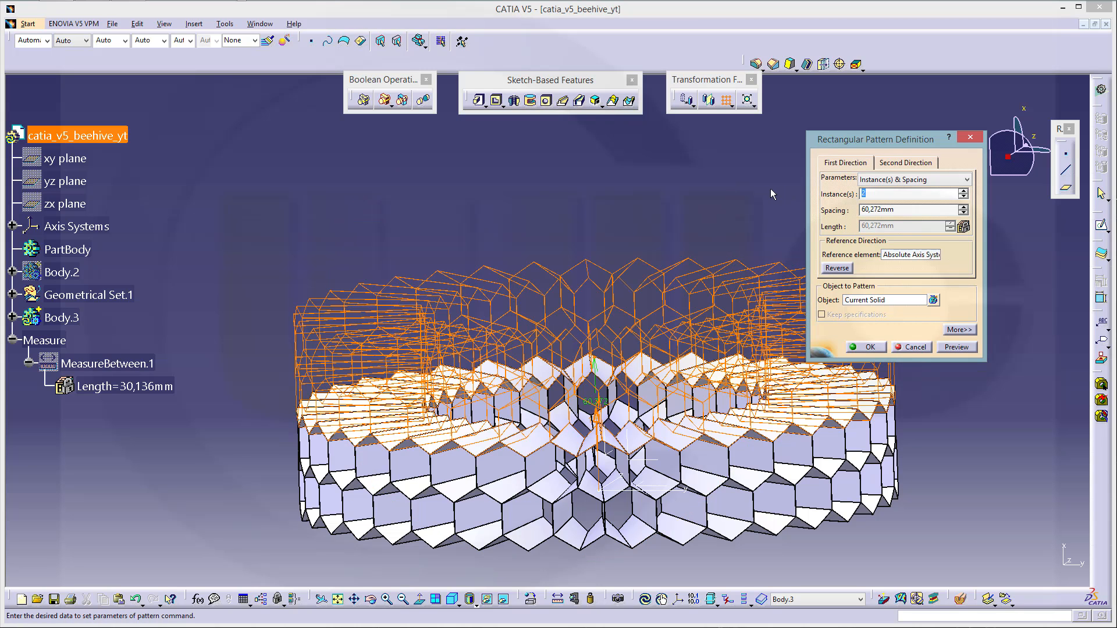
{"action": "type", "text": "3"}
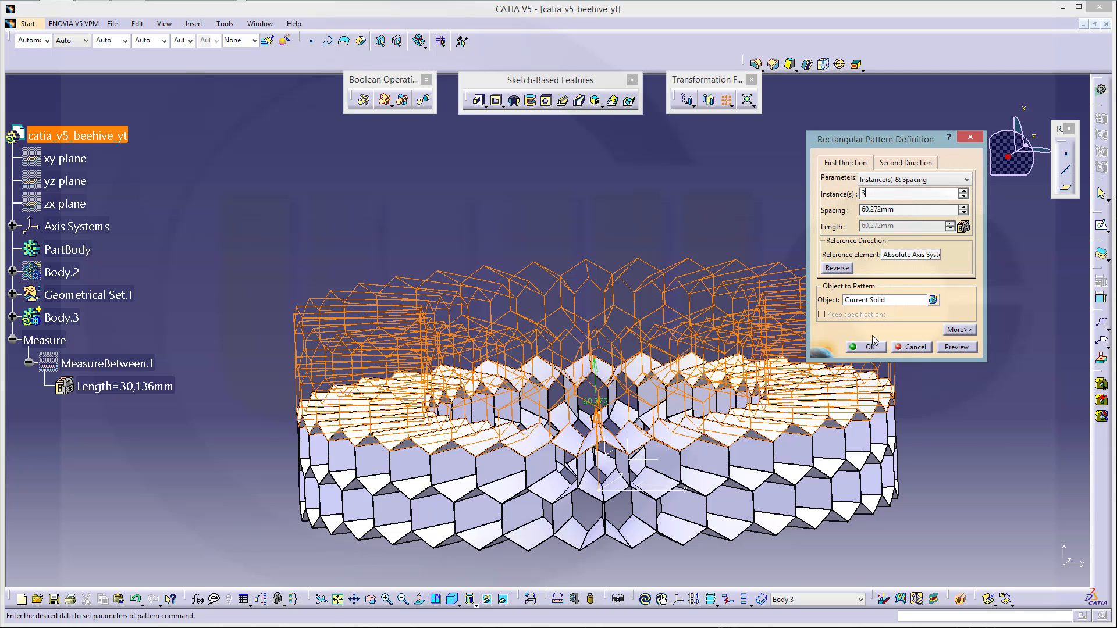
{"action": "mouse_move", "coordinate": [865, 346]}
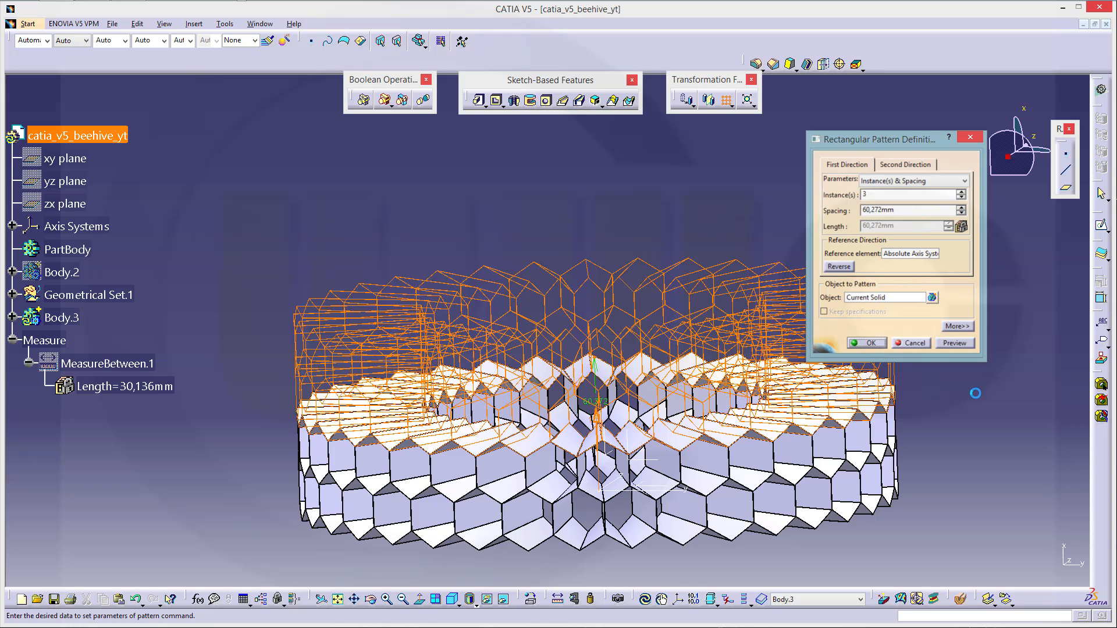
Apply the three-layer ring pattern and orbit the tall hive to inspect all sides.
{"action": "left_click", "coordinate": [865, 343]}
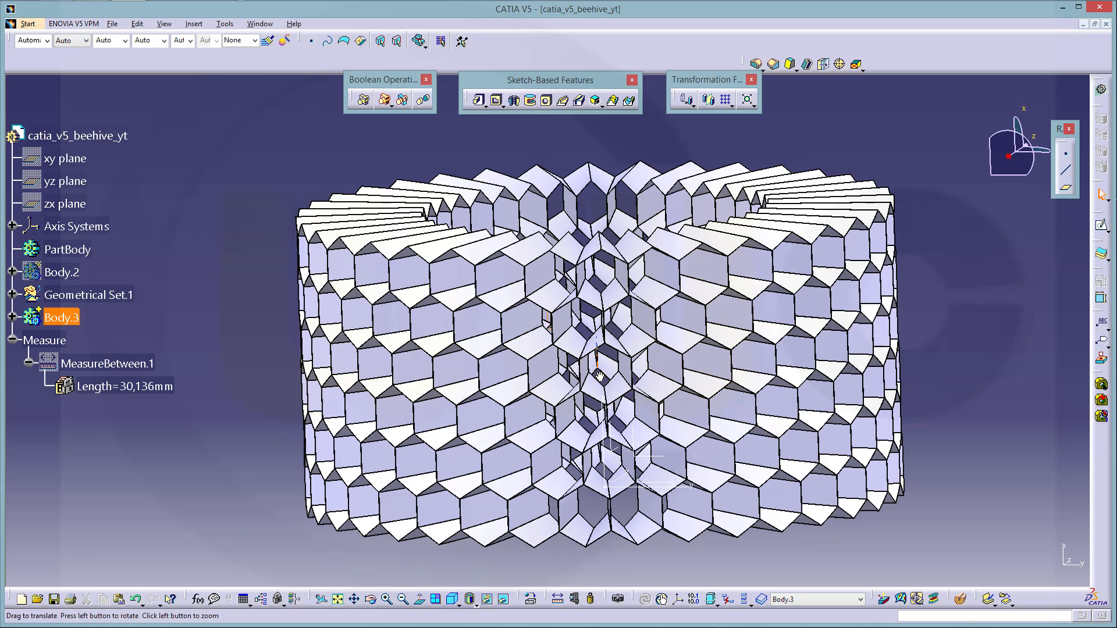
{"action": "left_click_drag", "start_coordinate": [598, 378], "coordinate": [578, 258]}
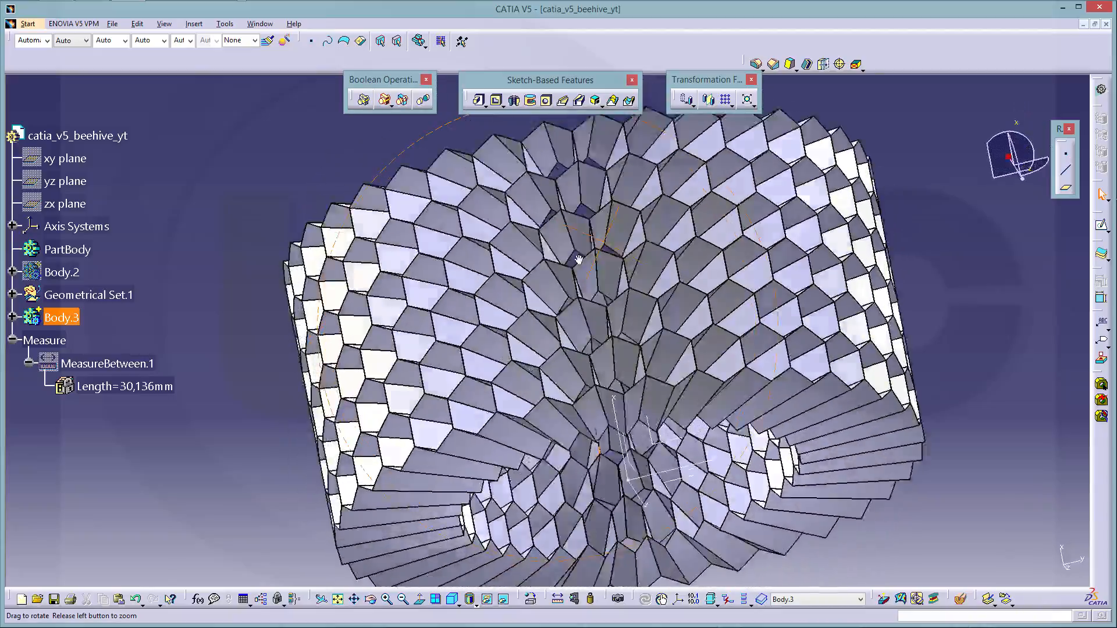
{"action": "left_click_drag", "start_coordinate": [576, 257], "coordinate": [551, 354]}
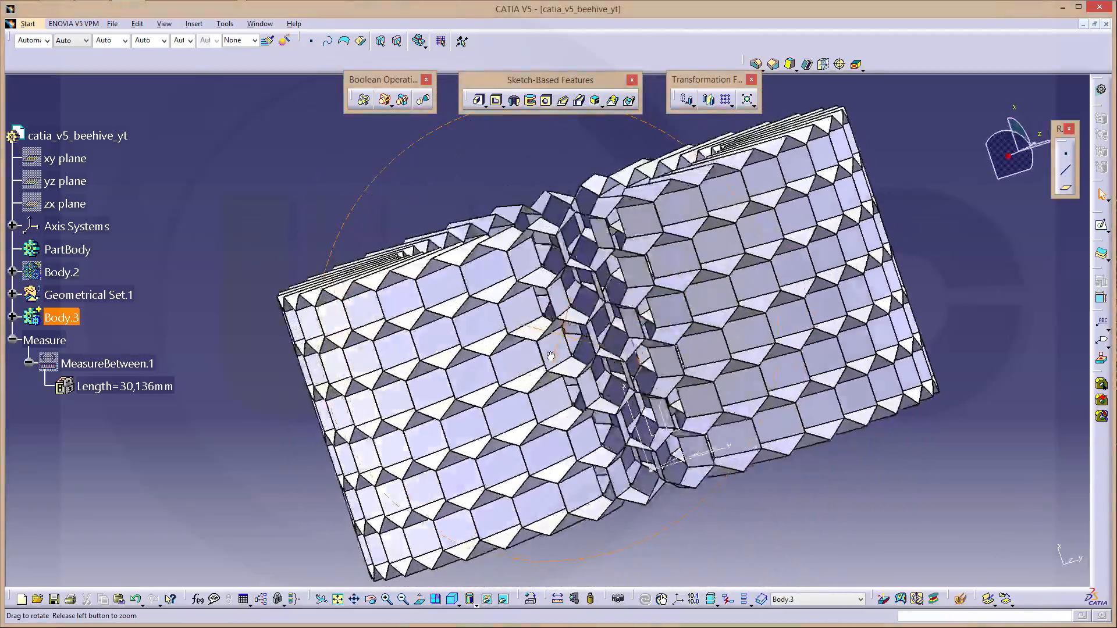
{"action": "left_click_drag", "start_coordinate": [556, 356], "coordinate": [356, 417]}
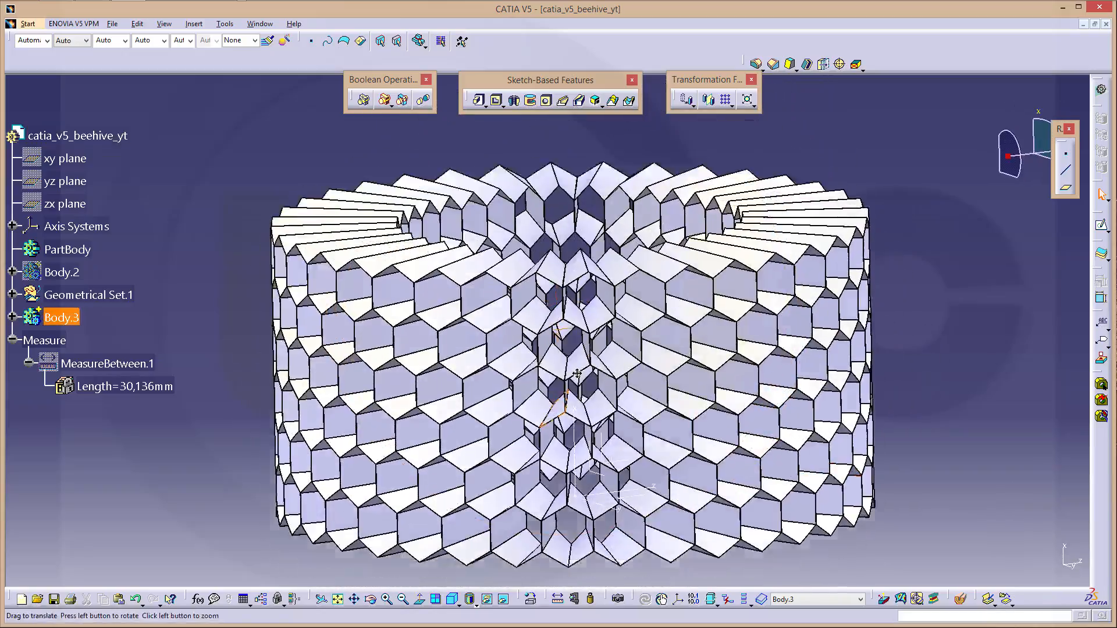
{"action": "left_click_drag", "start_coordinate": [577, 374], "coordinate": [680, 395]}
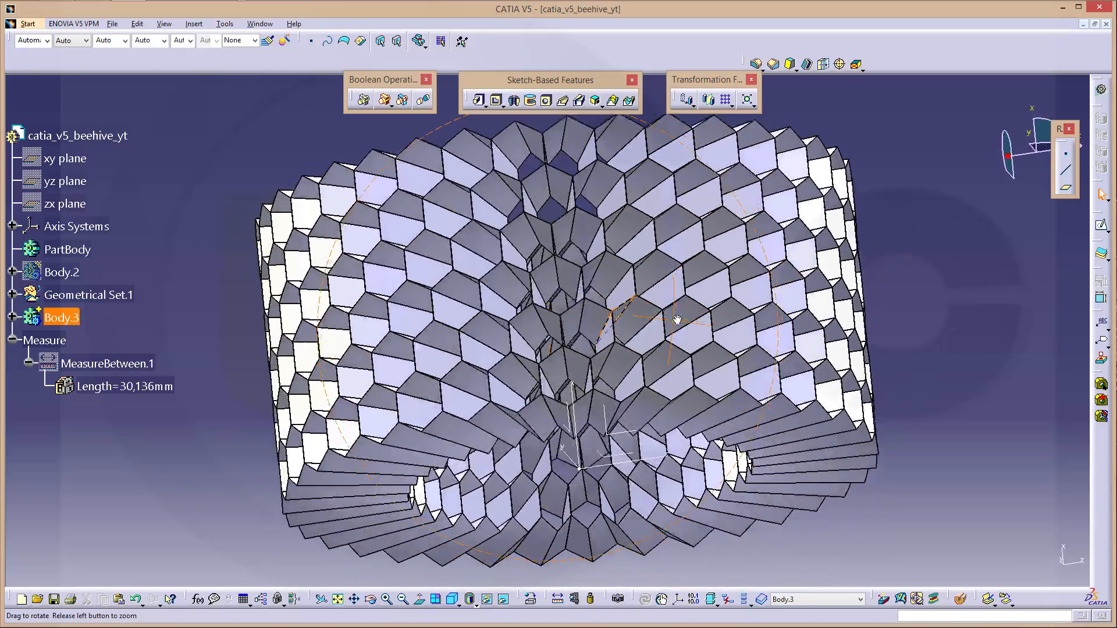
{"action": "left_click_drag", "start_coordinate": [676, 318], "coordinate": [605, 395]}
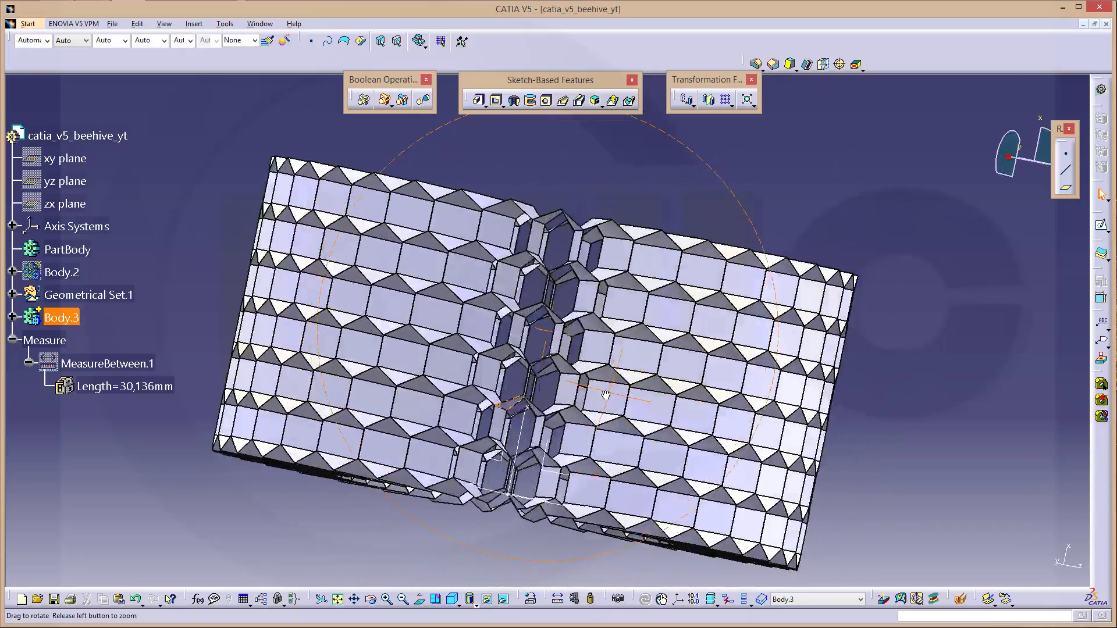
{"action": "left_click_drag", "start_coordinate": [605, 392], "coordinate": [627, 371]}
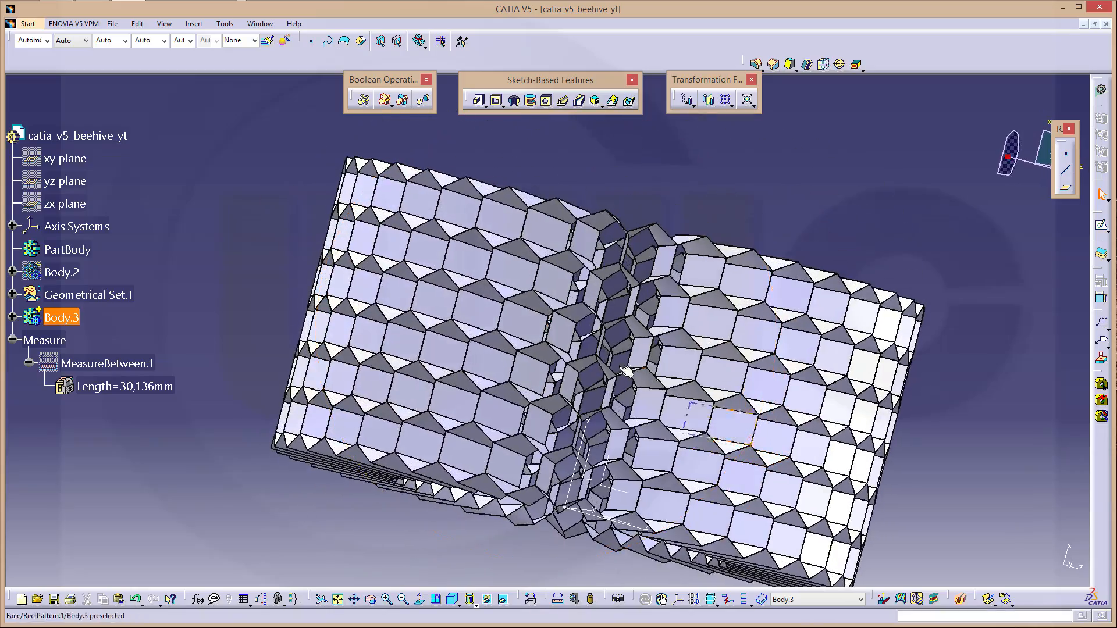